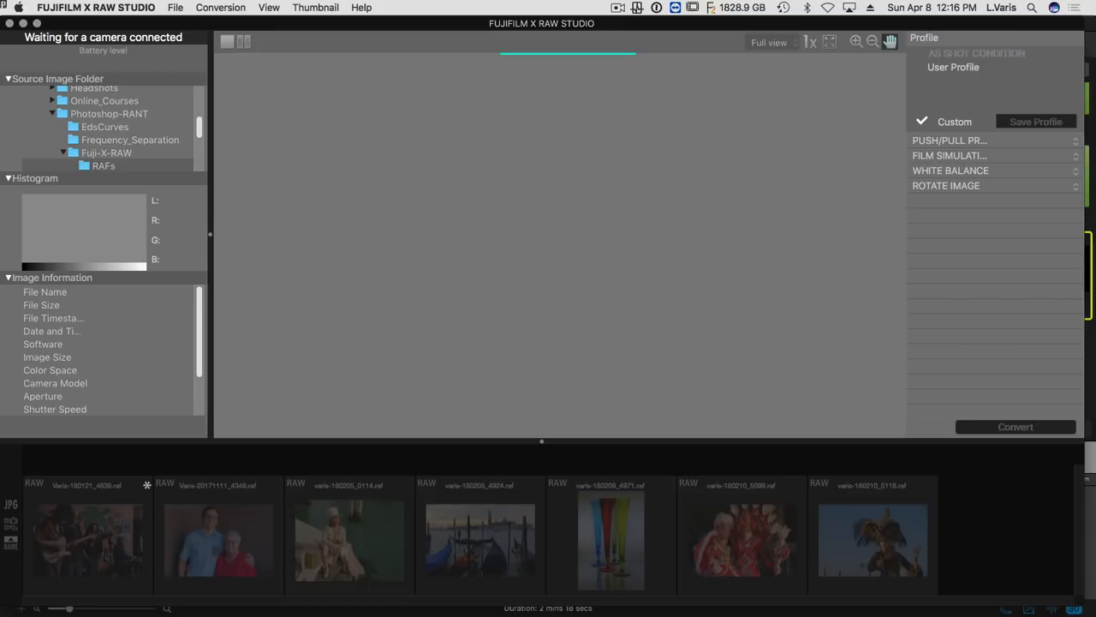
{"action": "mouse_move", "coordinate": [148, 237]}
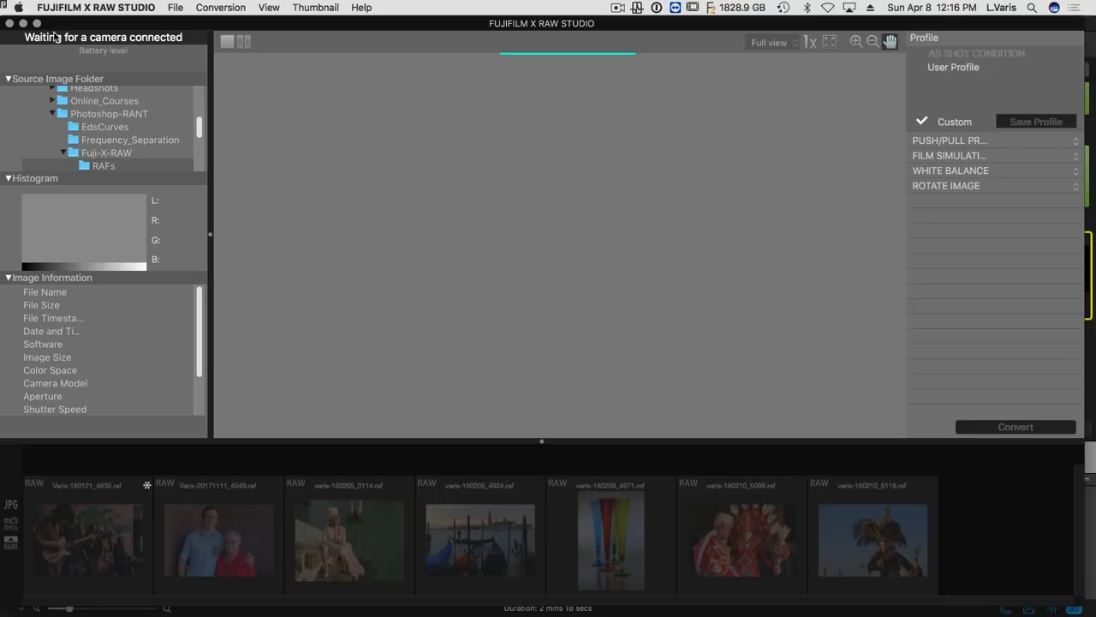
{"action": "mouse_move", "coordinate": [133, 43]}
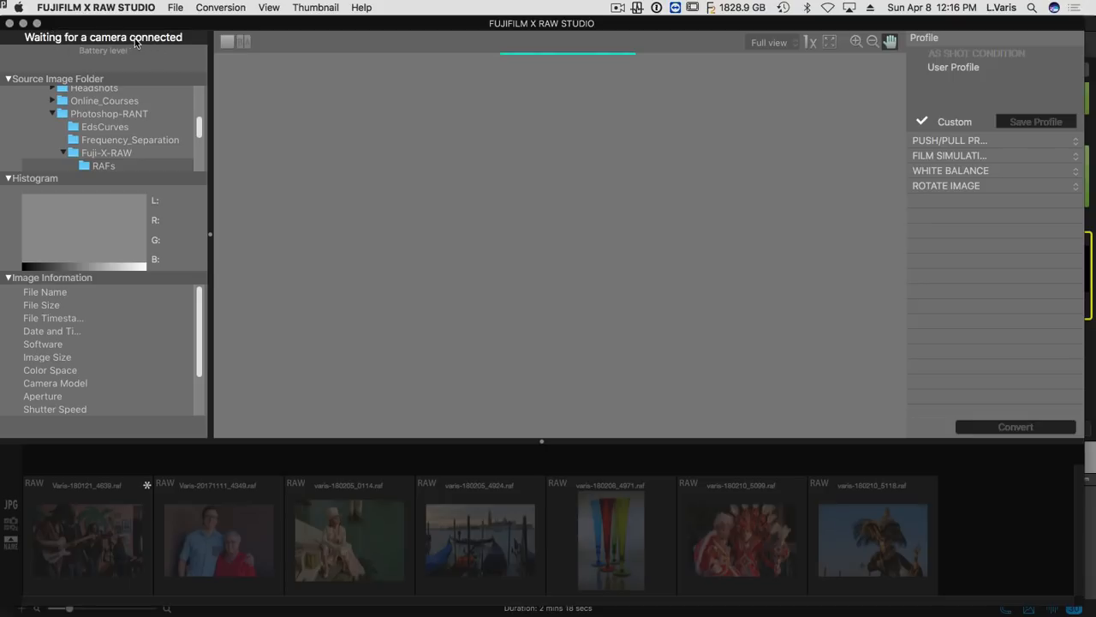
{"action": "mouse_move", "coordinate": [195, 42]}
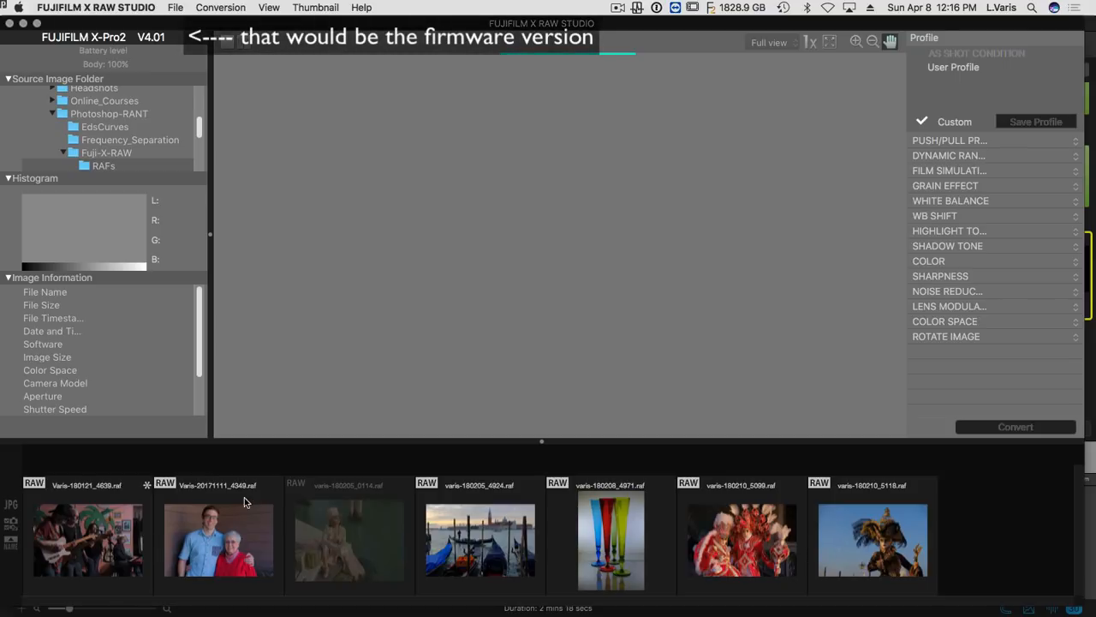
{"action": "mouse_move", "coordinate": [96, 175]}
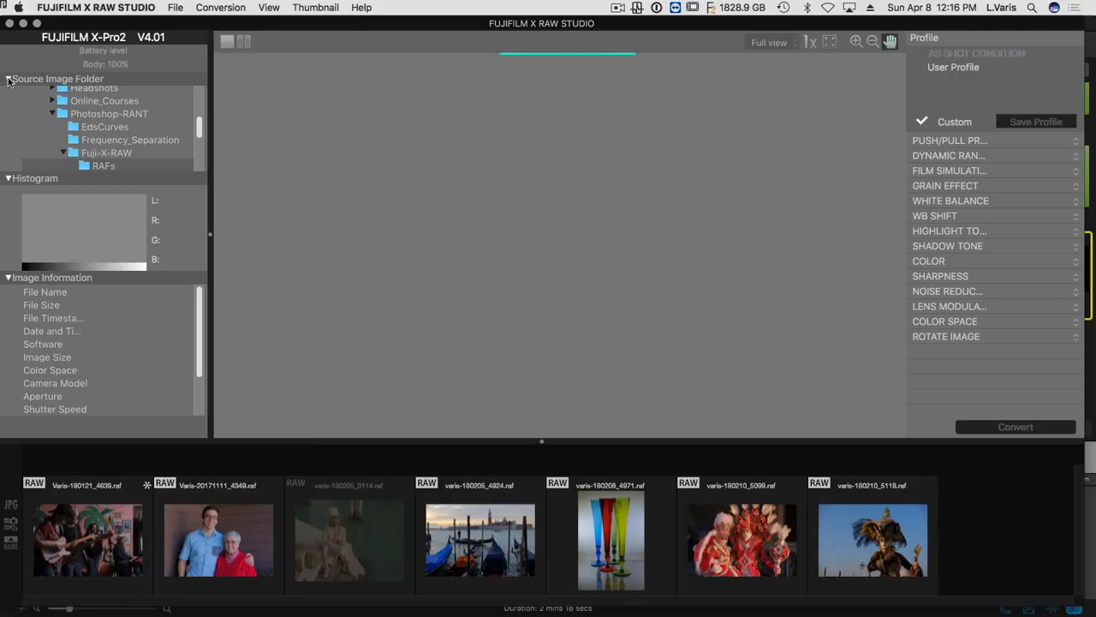
Scroll the Source Image Folder tree down to the Fuji-X-RAW RAFs folder.
{"action": "scroll", "scroll_direction": "down", "scroll_amount": 3}
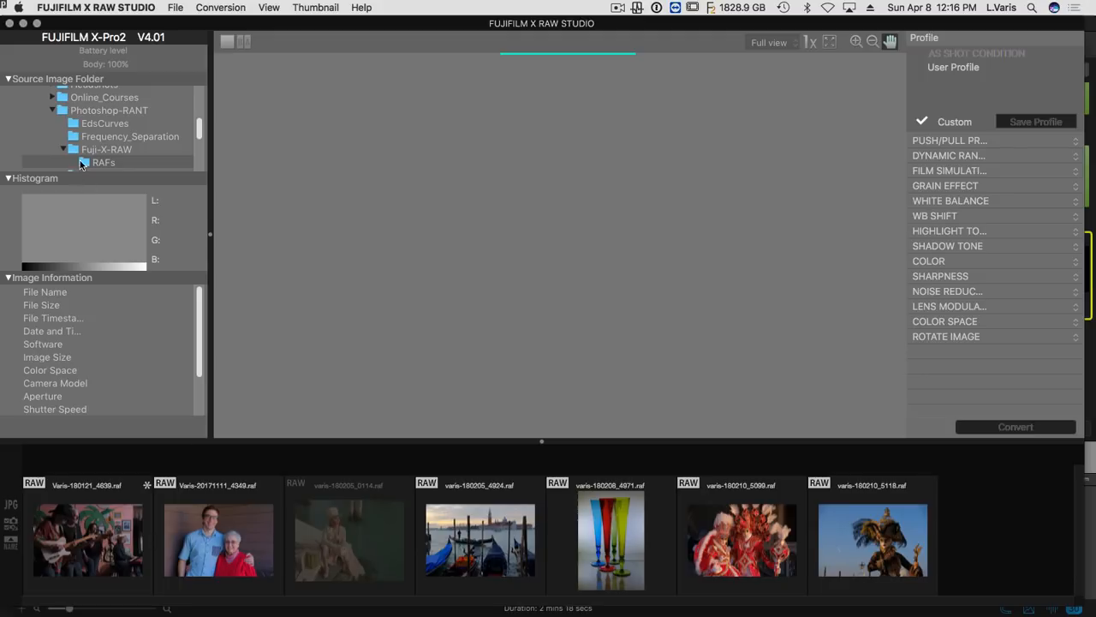
{"action": "scroll", "scroll_direction": "down", "scroll_amount": 3}
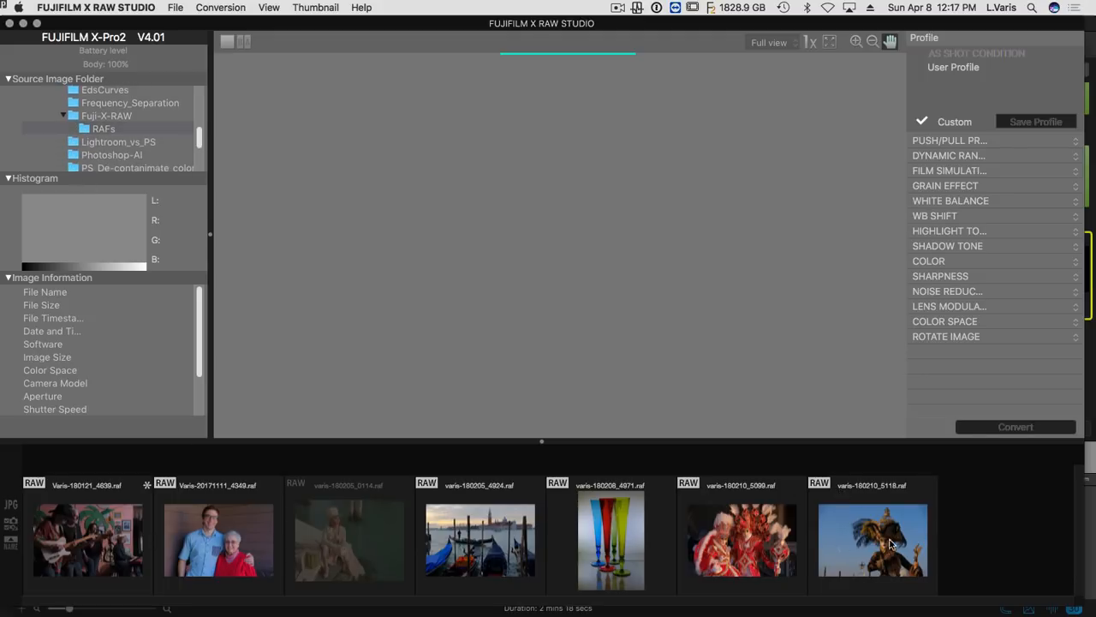
Load the varis-180210_5118.raf carnival mask photo with its AS SHOT CONDITION profile.
{"action": "left_click", "coordinate": [872, 540]}
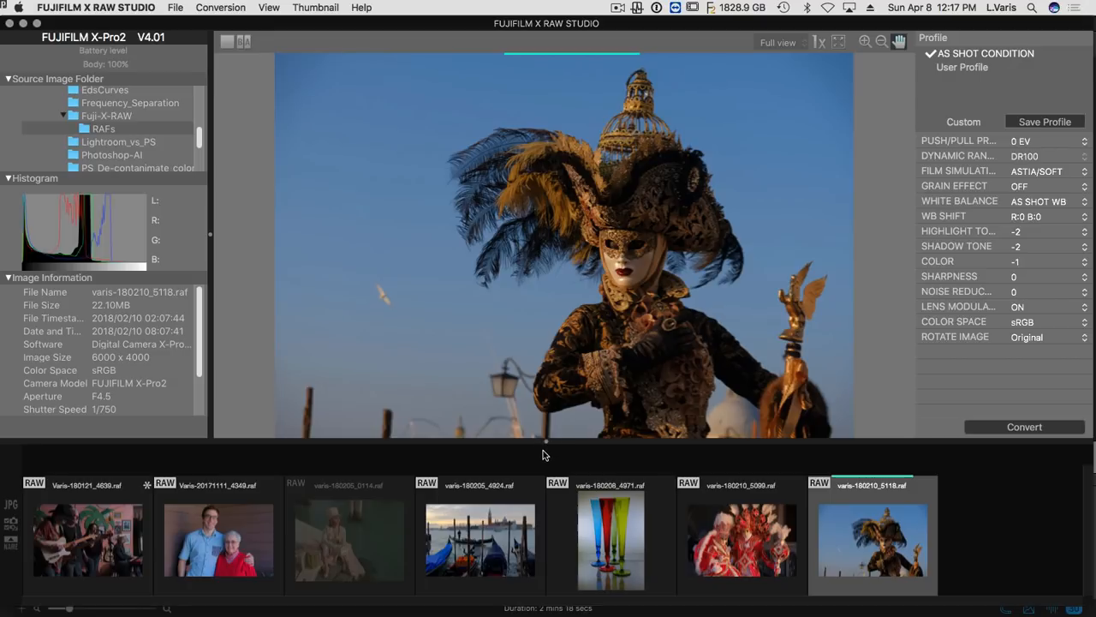
{"action": "mouse_move", "coordinate": [539, 466]}
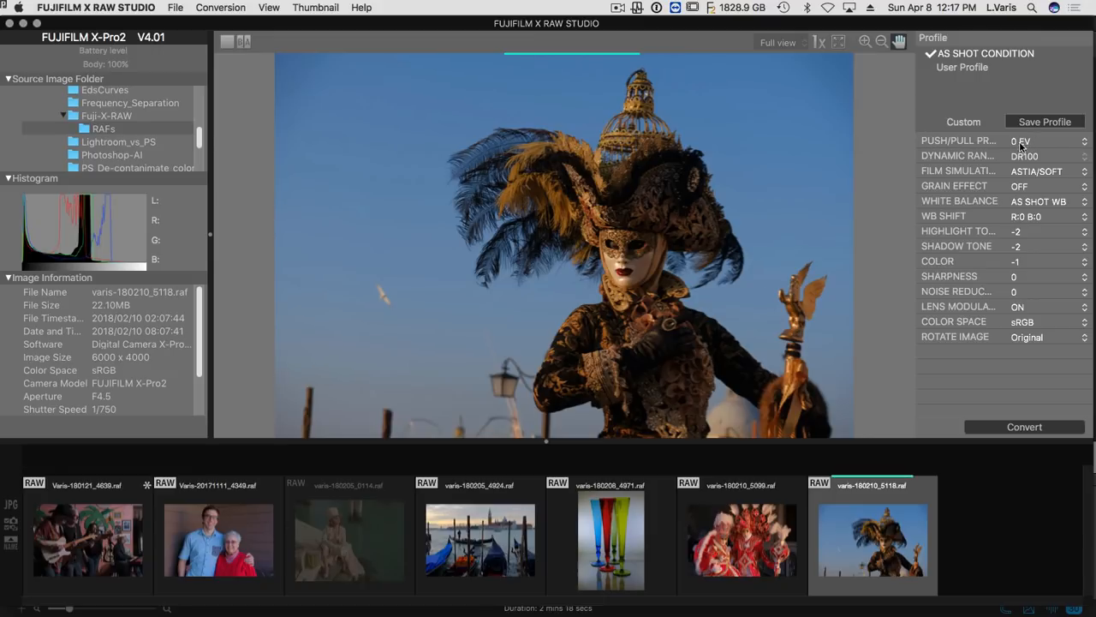
{"action": "mouse_move", "coordinate": [942, 339]}
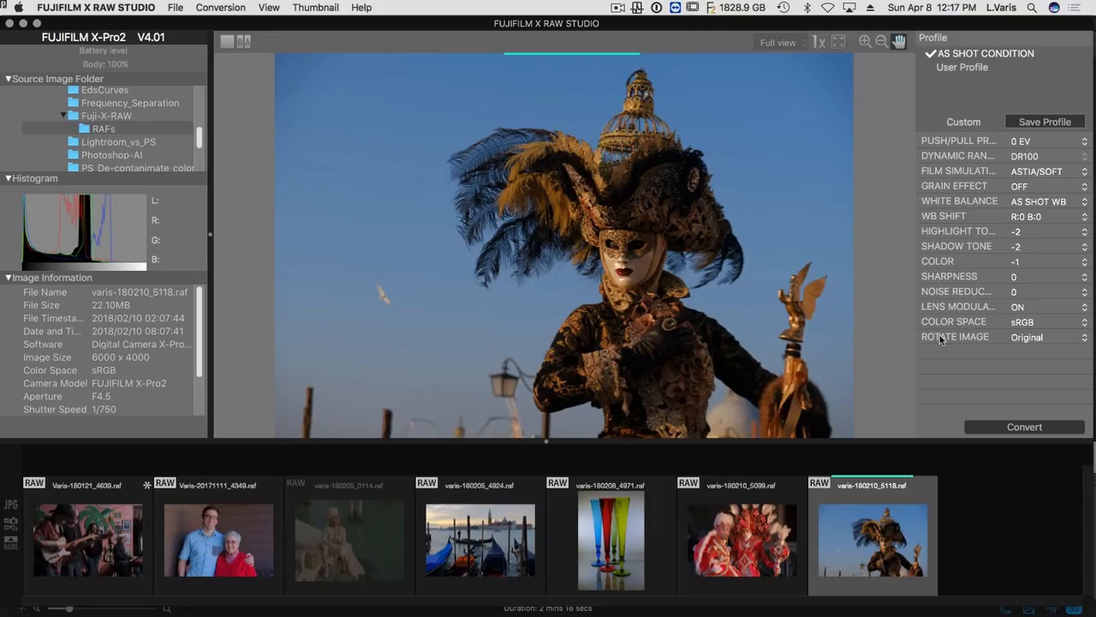
{"action": "mouse_move", "coordinate": [963, 82]}
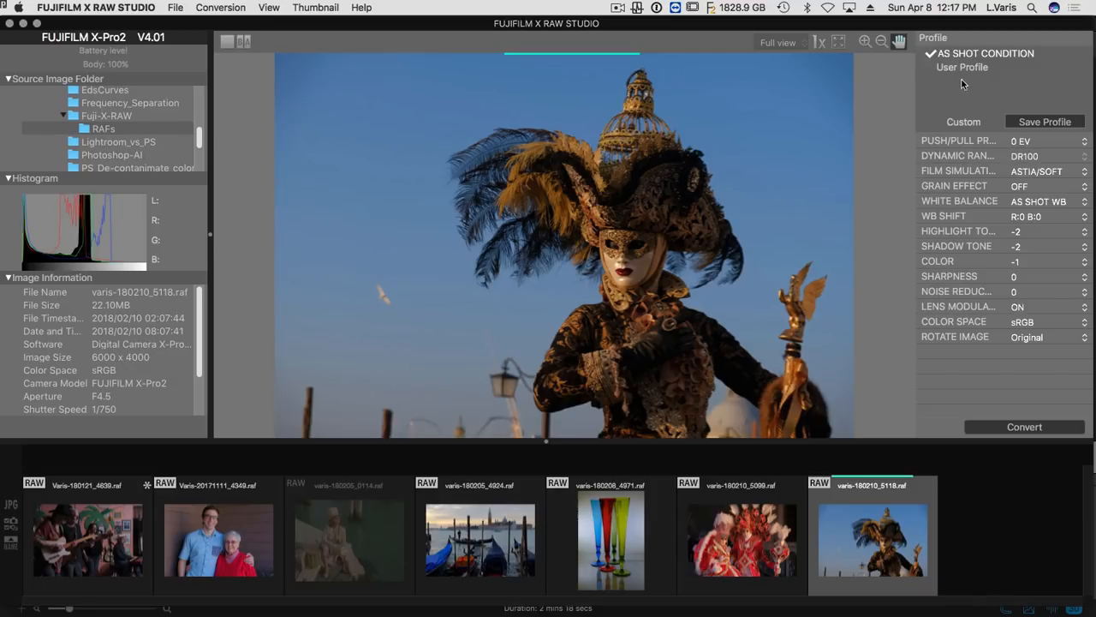
{"action": "mouse_move", "coordinate": [959, 107]}
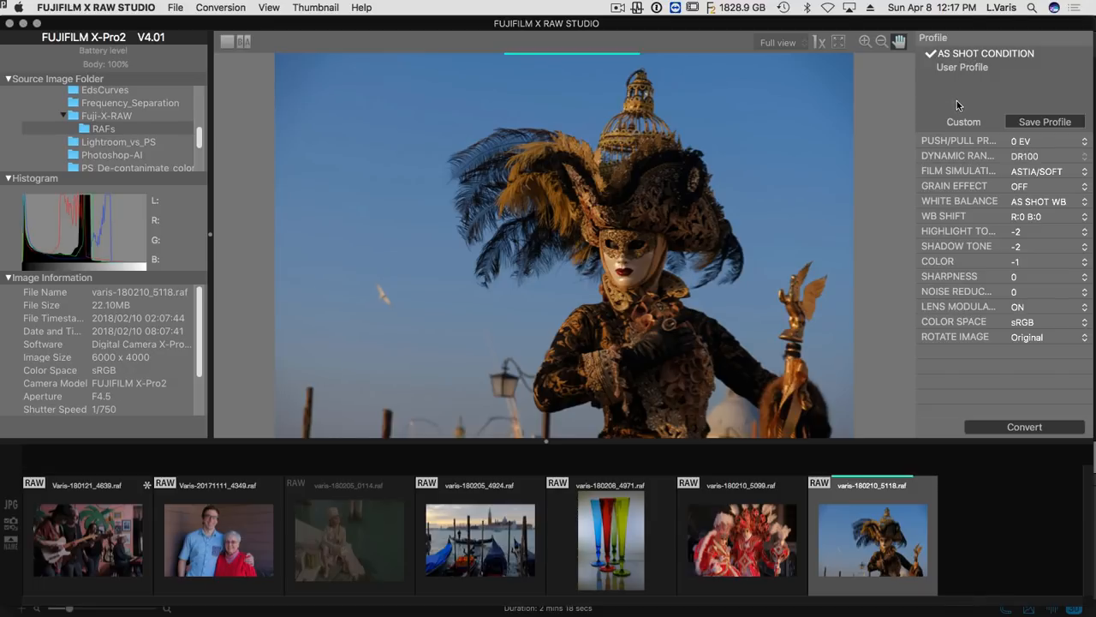
{"action": "mouse_move", "coordinate": [949, 240]}
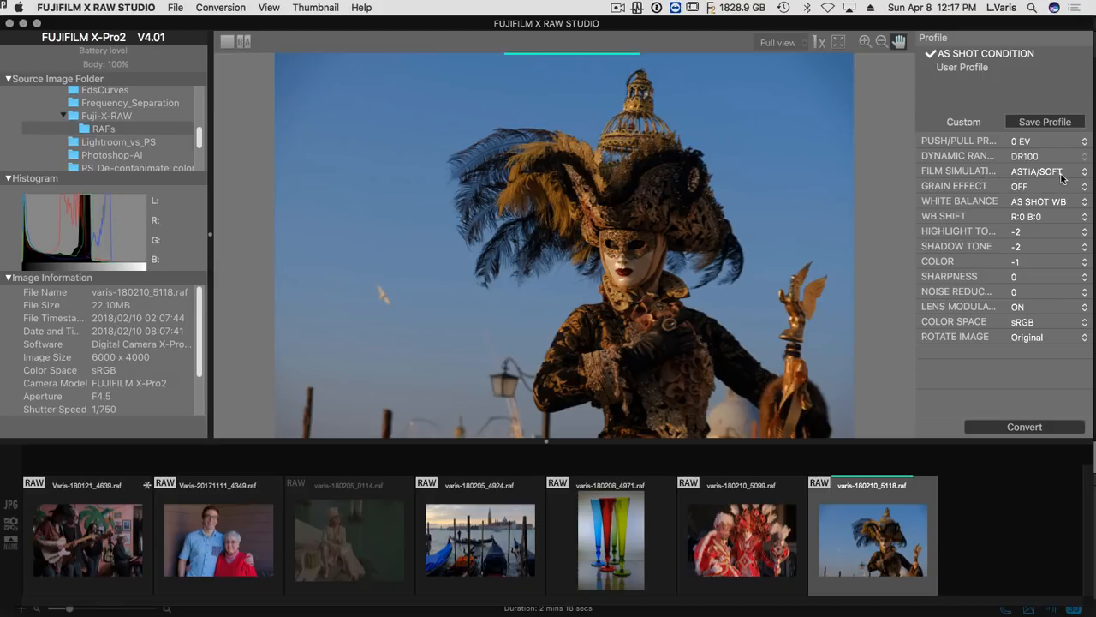
{"action": "mouse_move", "coordinate": [1065, 177]}
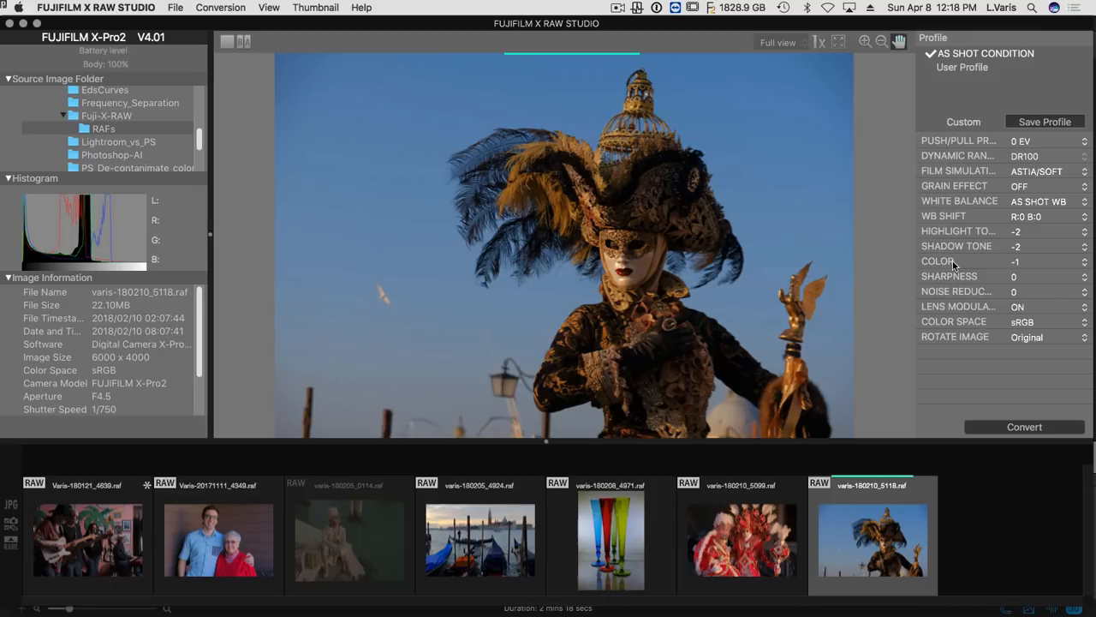
{"action": "mouse_move", "coordinate": [970, 197]}
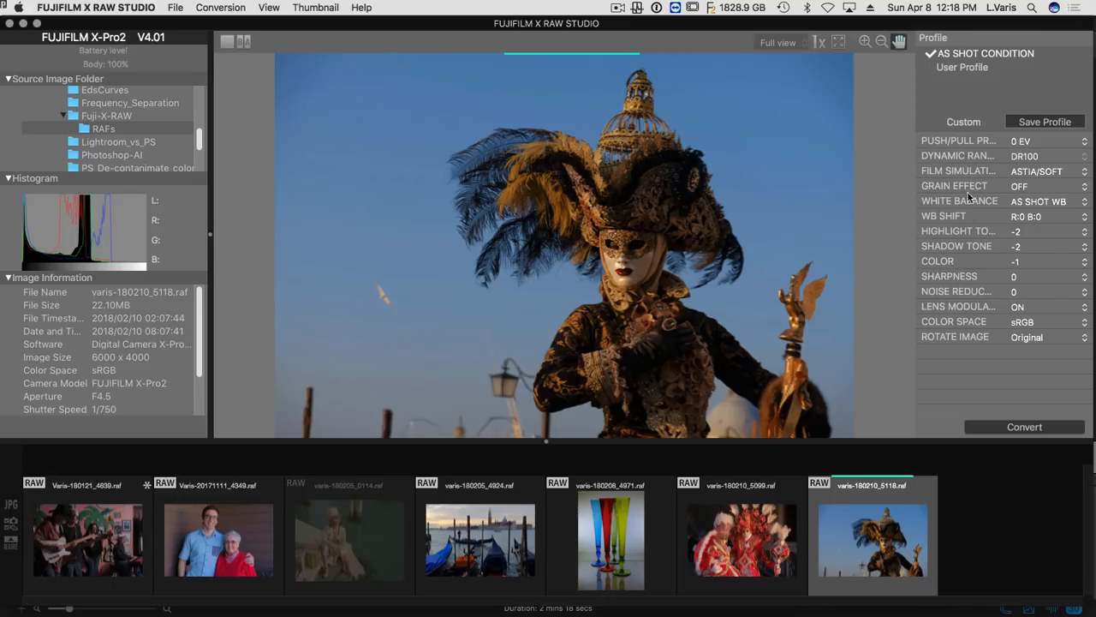
{"action": "mouse_move", "coordinate": [984, 287]}
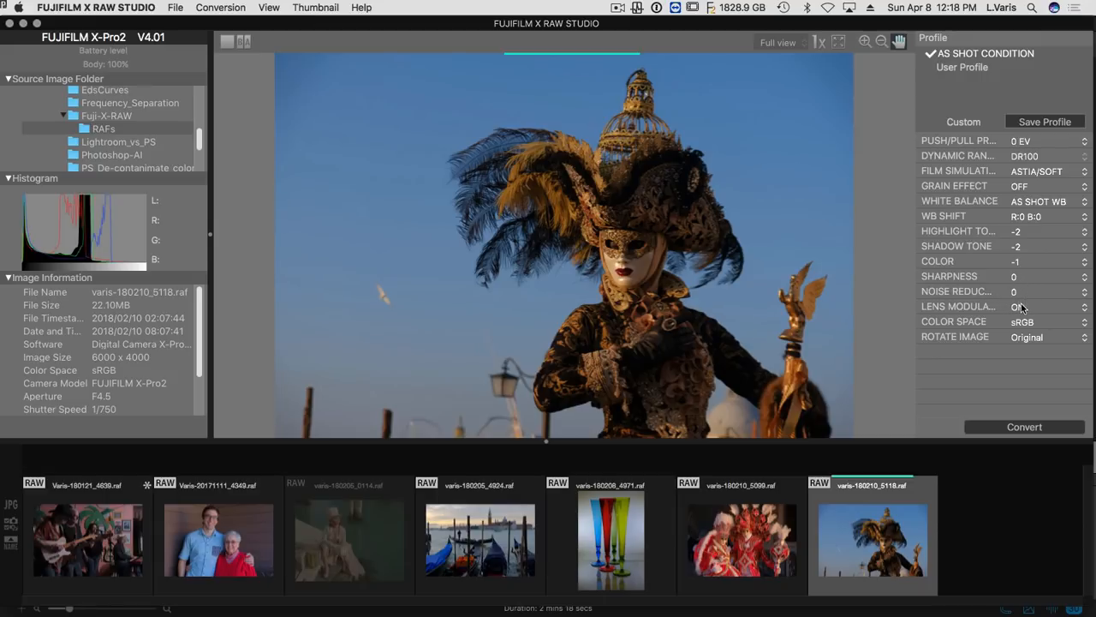
{"action": "left_click", "coordinate": [1017, 305]}
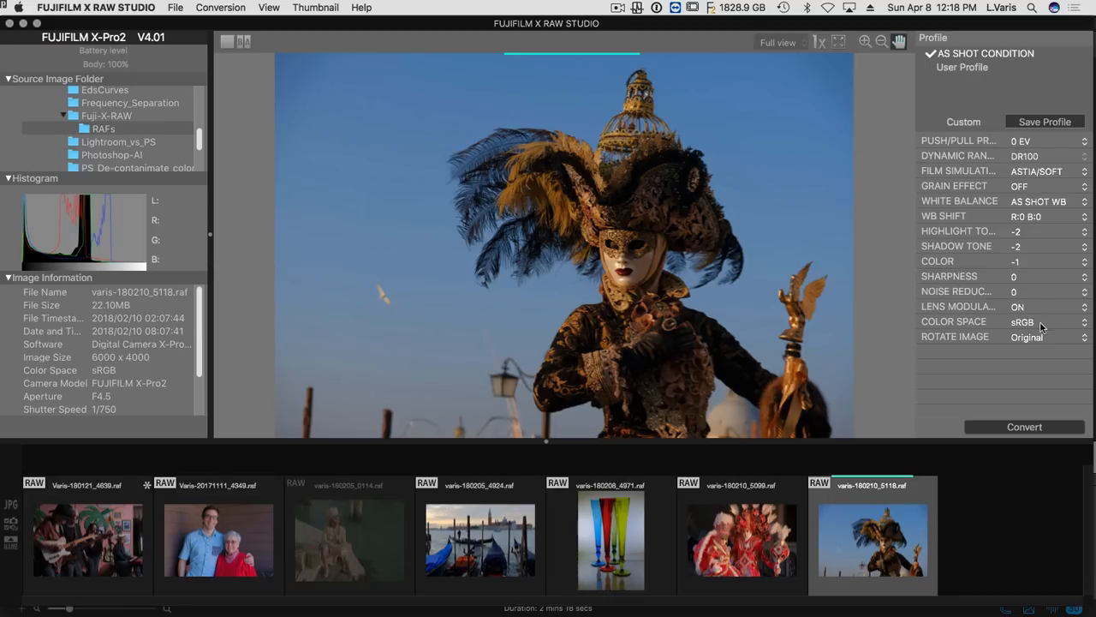
{"action": "mouse_move", "coordinate": [1038, 334]}
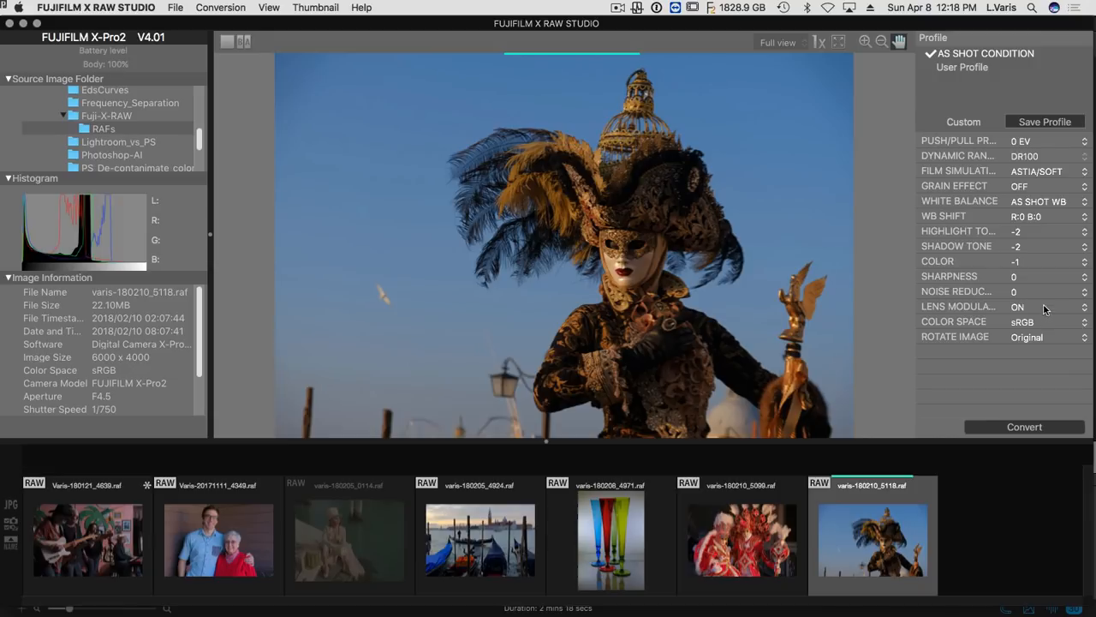
{"action": "mouse_move", "coordinate": [1038, 239]}
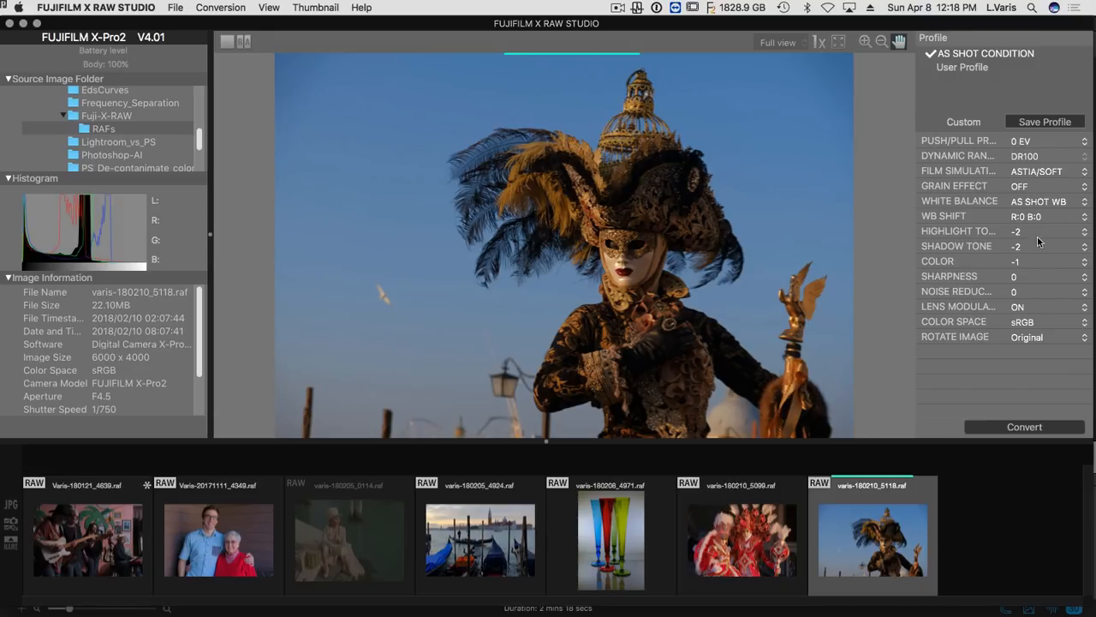
{"action": "mouse_move", "coordinate": [942, 195]}
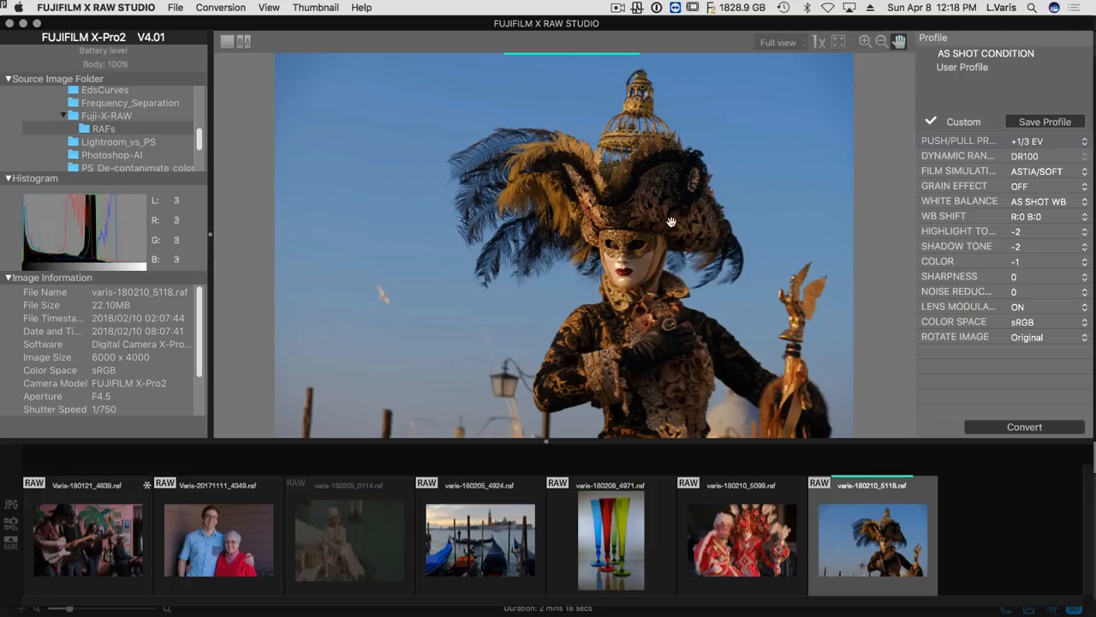
{"action": "mouse_move", "coordinate": [661, 298]}
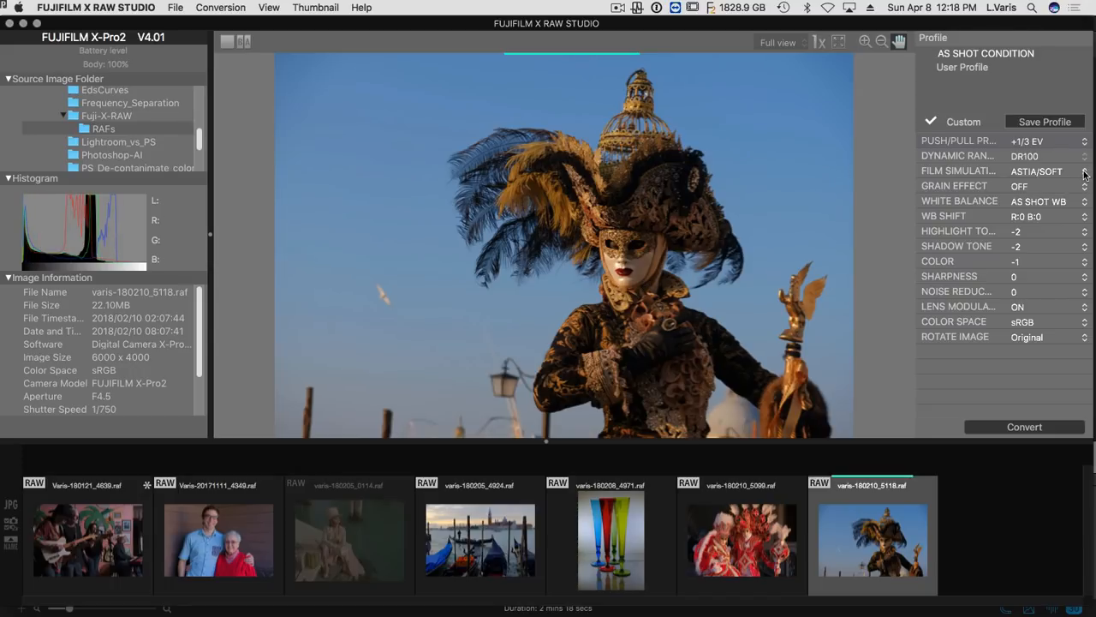
Try the Velvia/VIVID film simulation, then switch to CLASSIC CHROME.
{"action": "left_click", "coordinate": [1083, 172]}
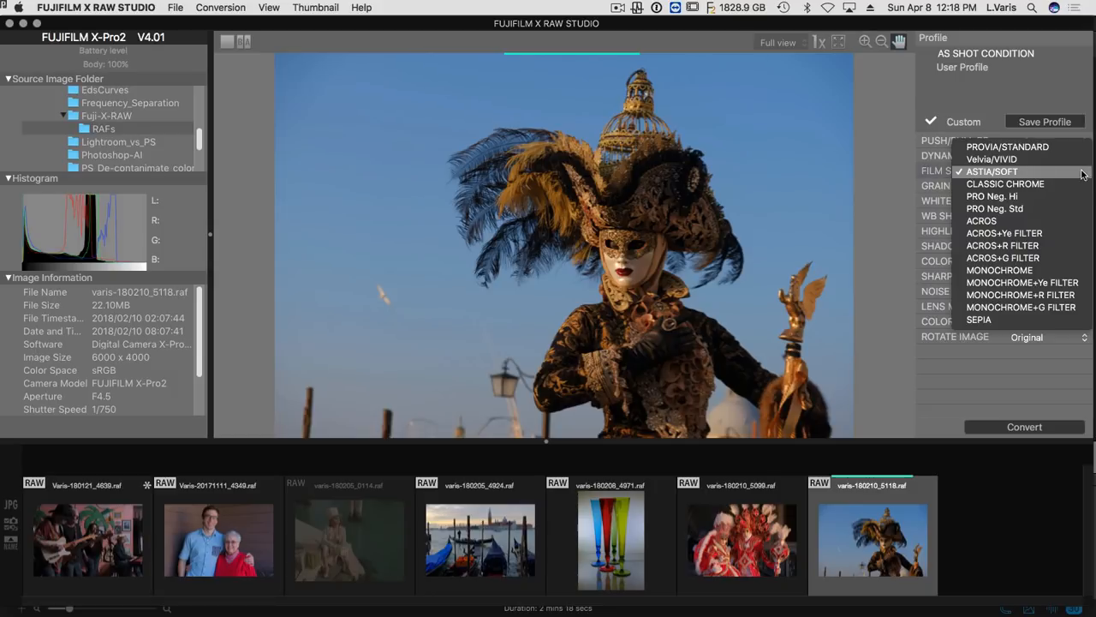
{"action": "mouse_move", "coordinate": [1011, 159]}
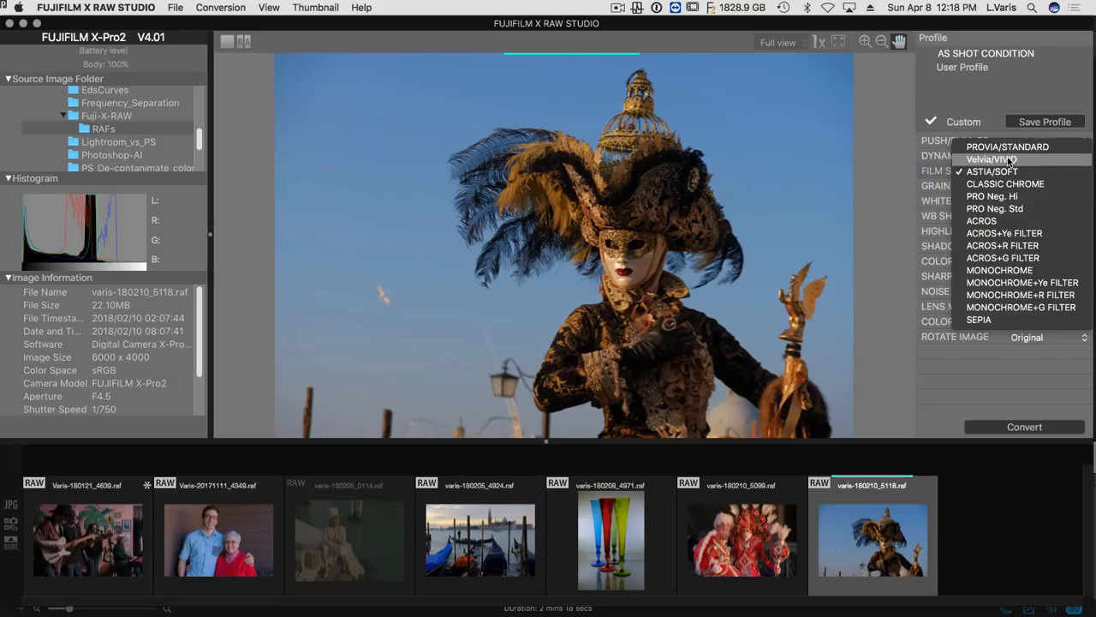
{"action": "left_click", "coordinate": [992, 171]}
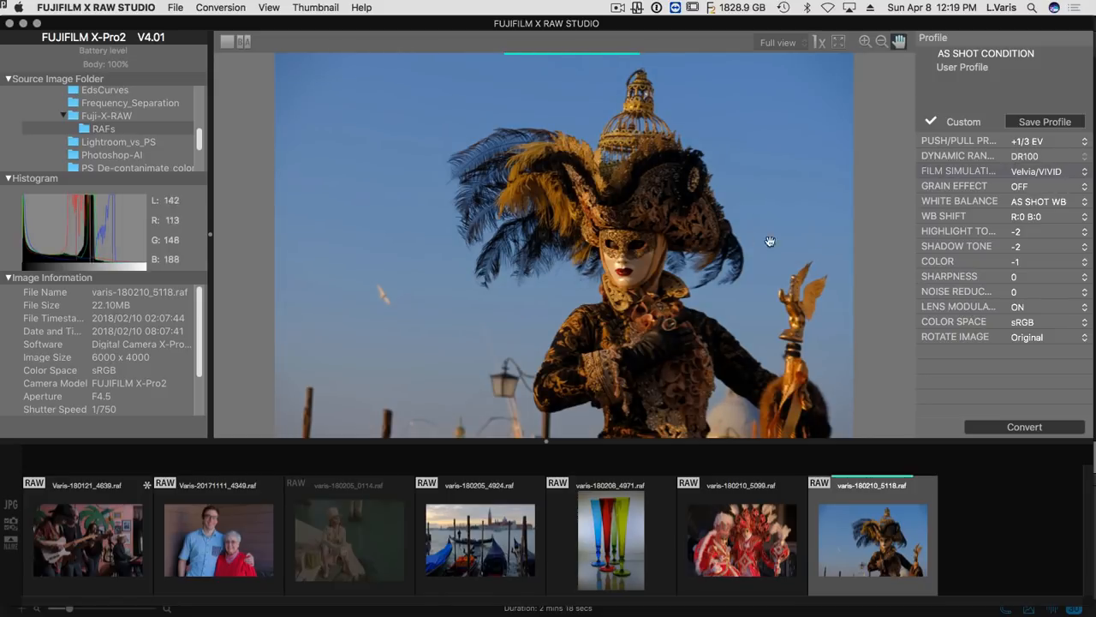
{"action": "mouse_move", "coordinate": [774, 243]}
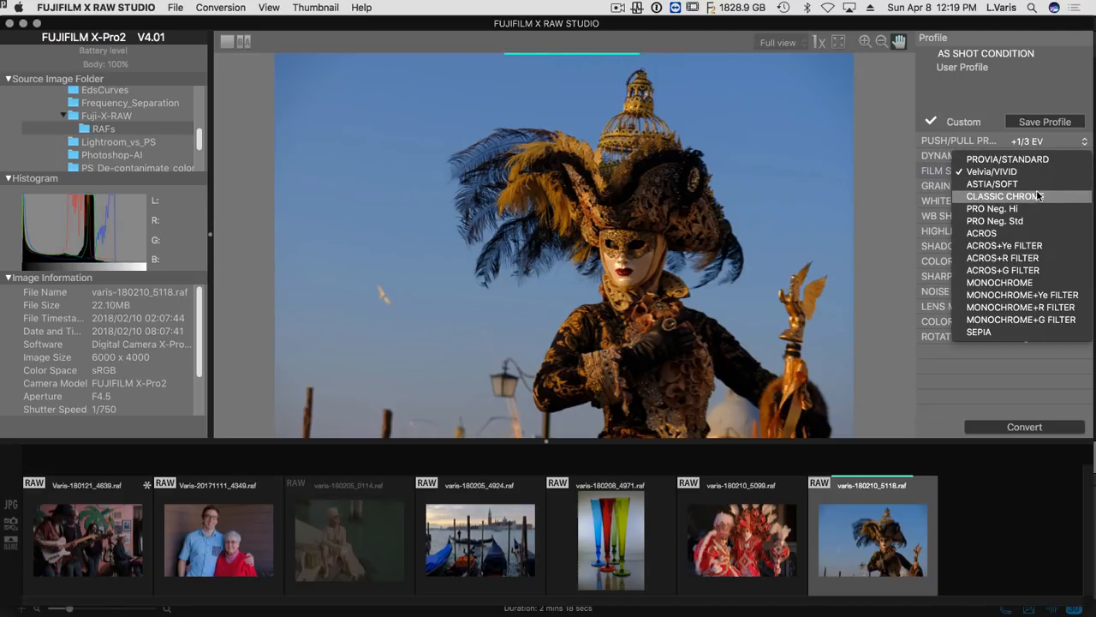
{"action": "left_click", "coordinate": [1004, 195]}
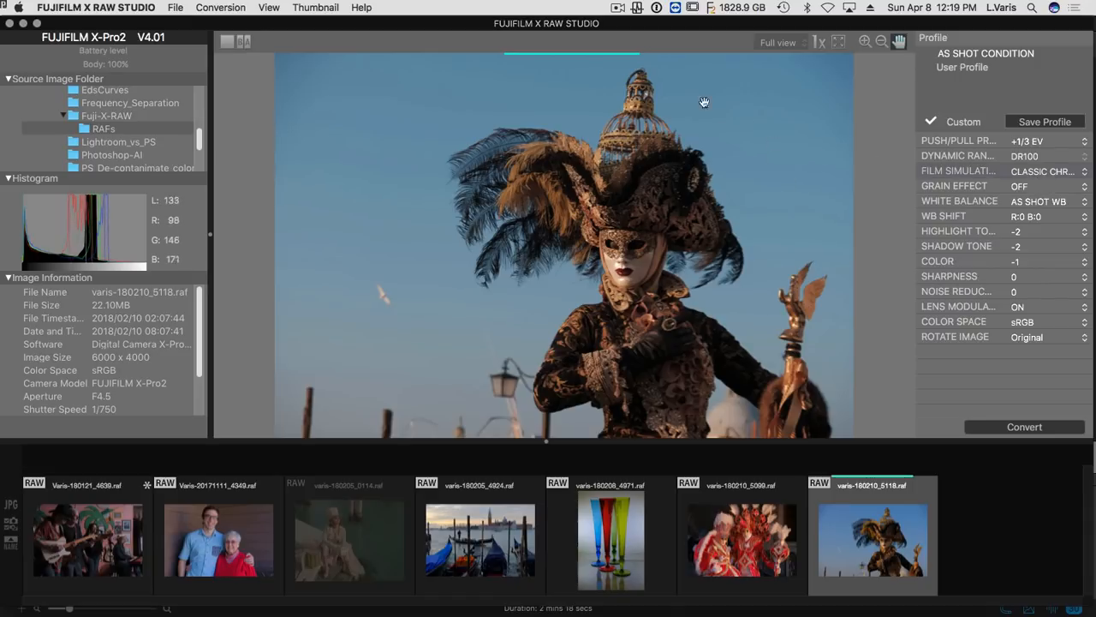
{"action": "mouse_move", "coordinate": [706, 287]}
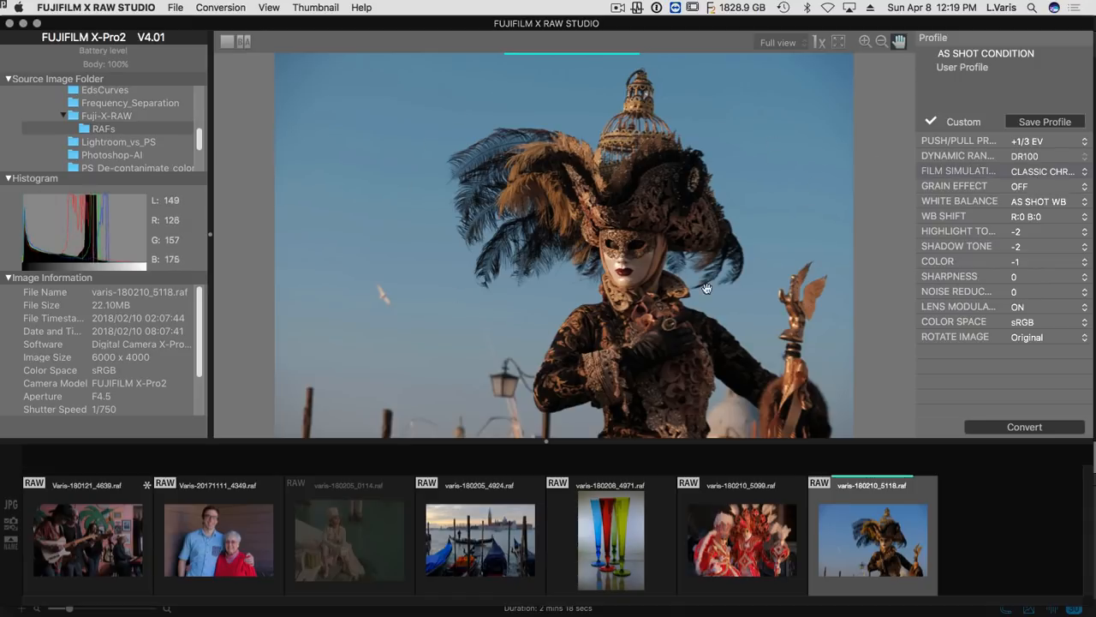
{"action": "left_click", "coordinate": [1044, 171]}
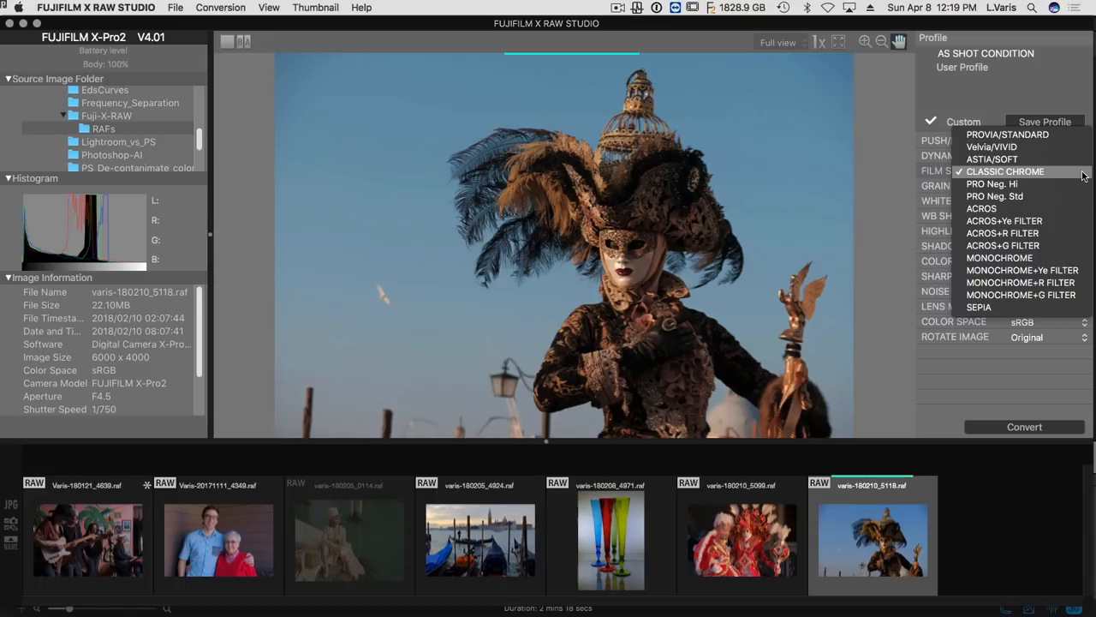
{"action": "mouse_move", "coordinate": [981, 209]}
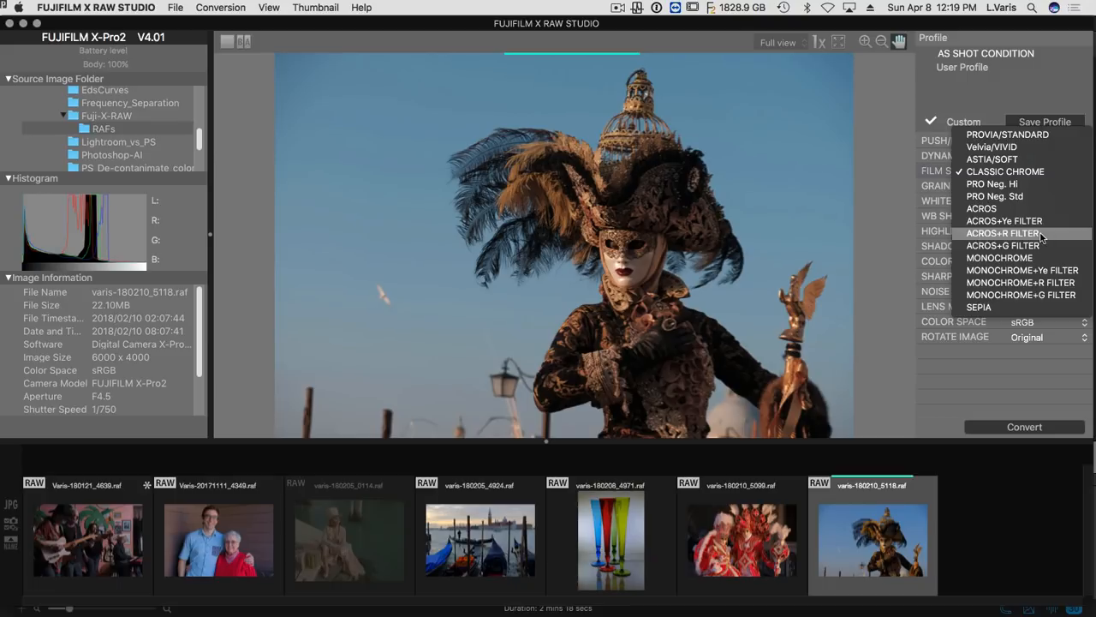
Cycle the Acros looks through ACROS+G and ACROS+Ye filters, ending on ACROS+R FILTER.
{"action": "left_click", "coordinate": [1006, 171]}
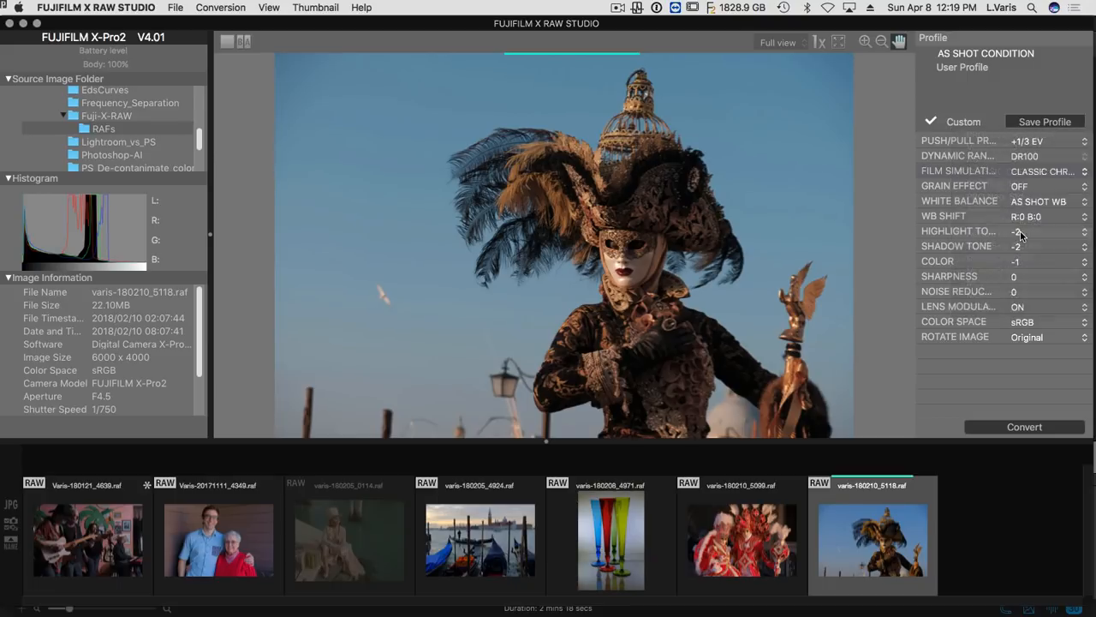
{"action": "left_click", "coordinate": [1043, 171]}
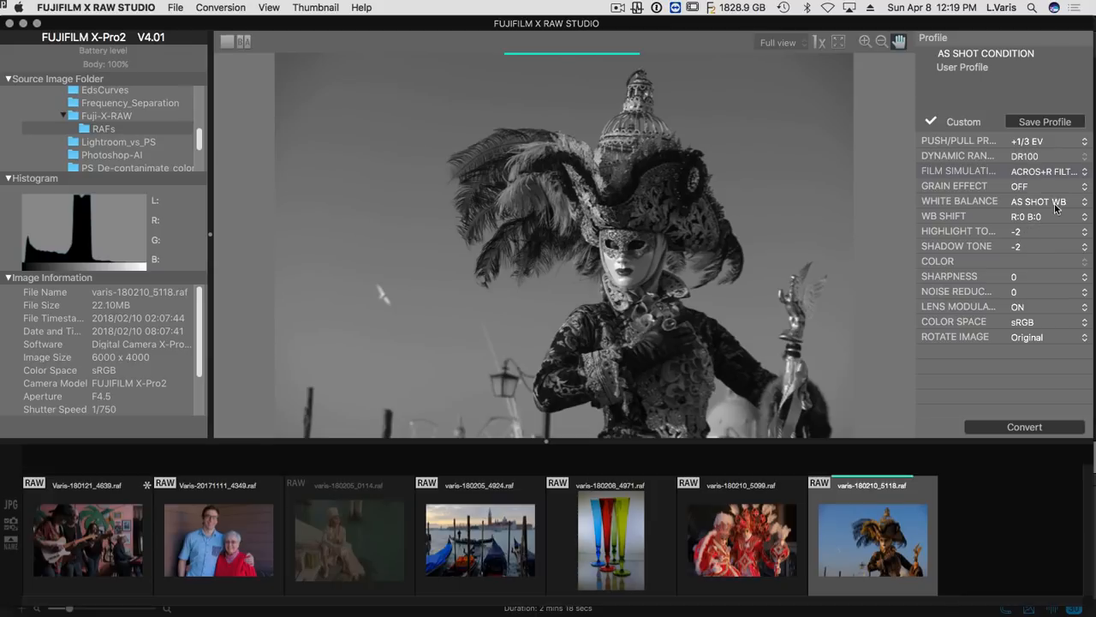
{"action": "mouse_move", "coordinate": [1049, 176]}
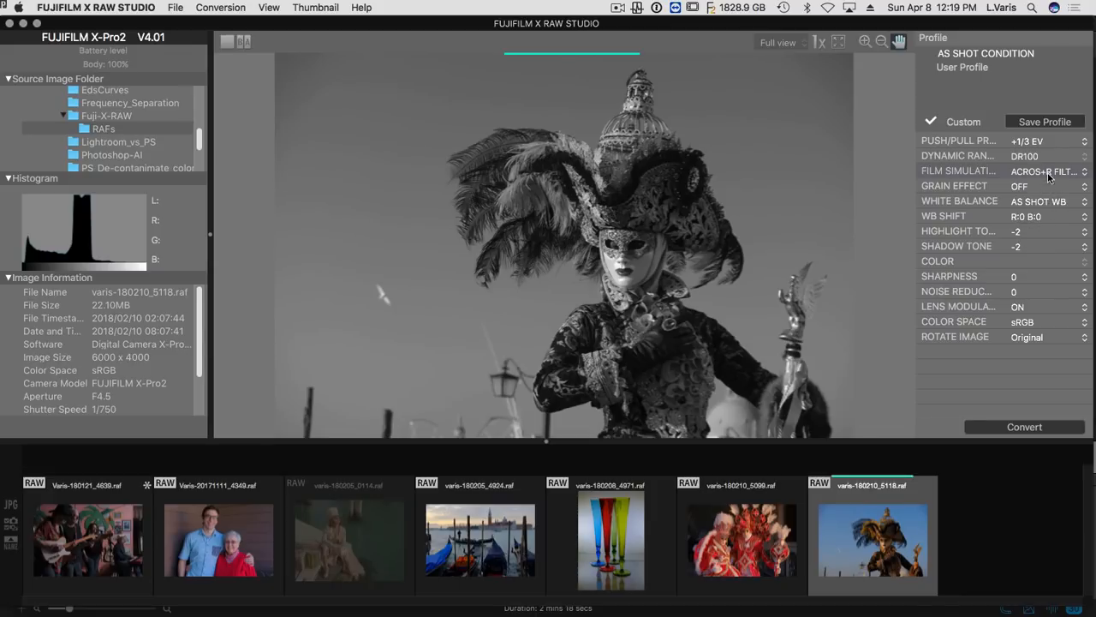
{"action": "left_click", "coordinate": [1048, 171]}
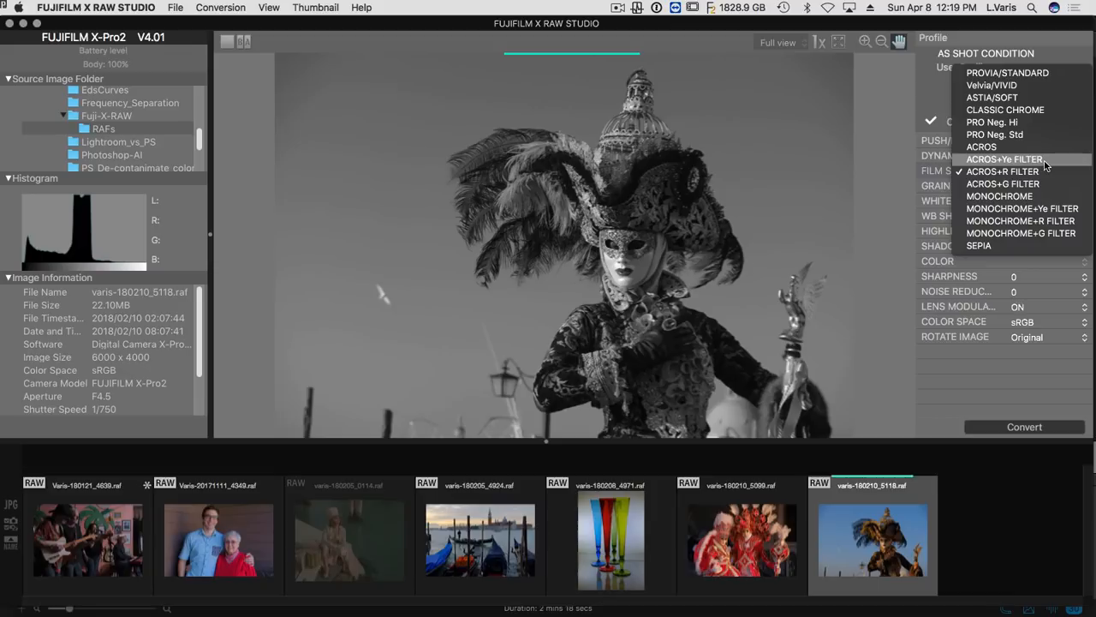
{"action": "left_click", "coordinate": [1002, 171]}
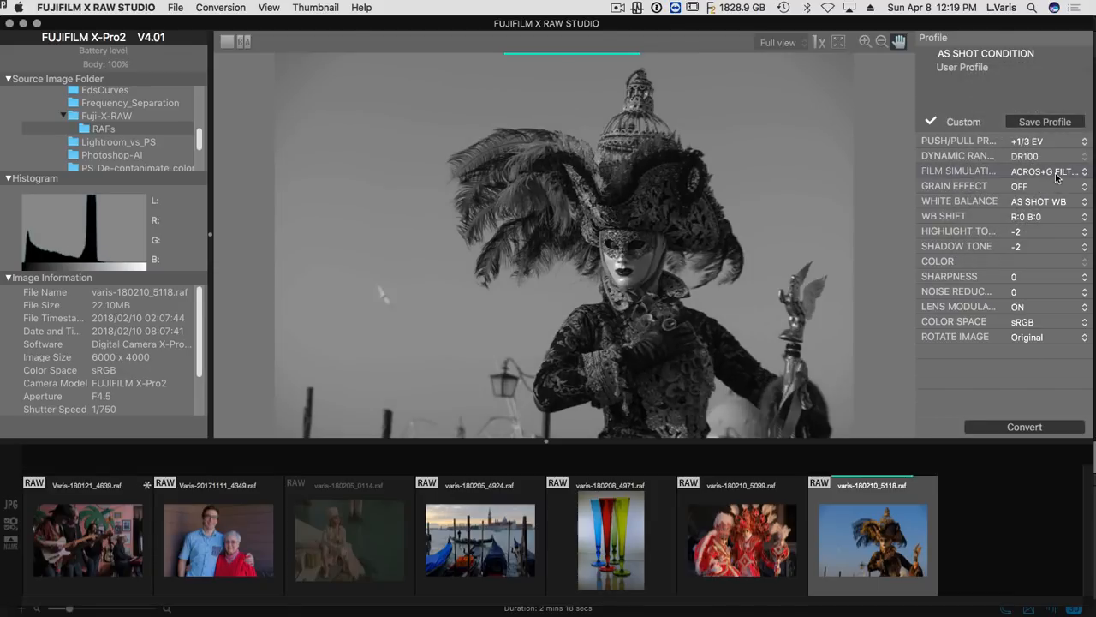
{"action": "left_click", "coordinate": [1045, 171]}
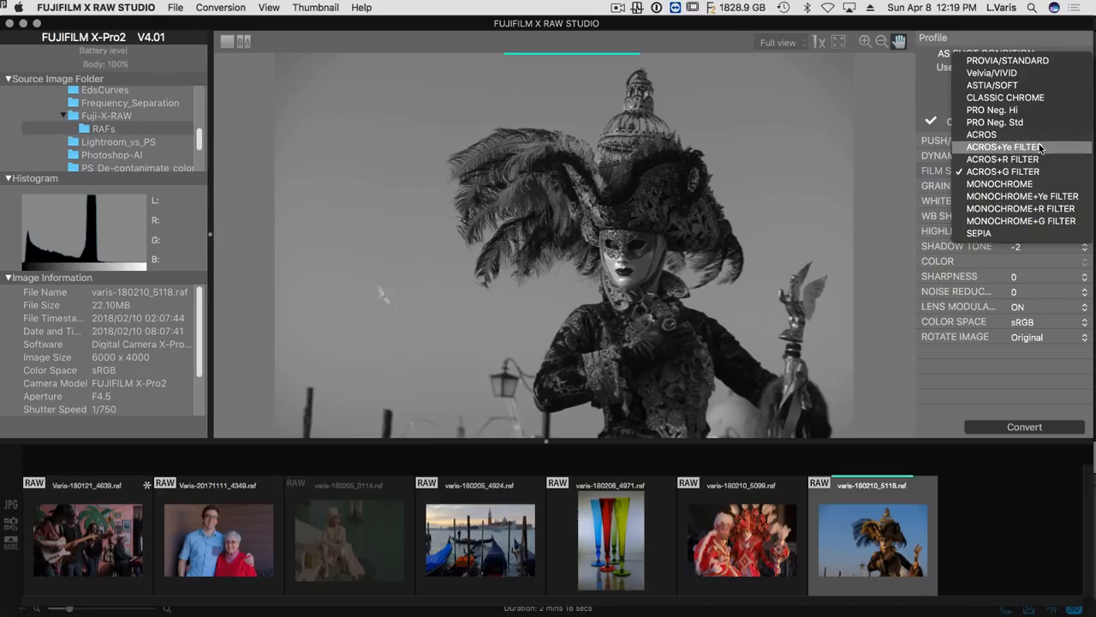
{"action": "left_click", "coordinate": [1002, 147]}
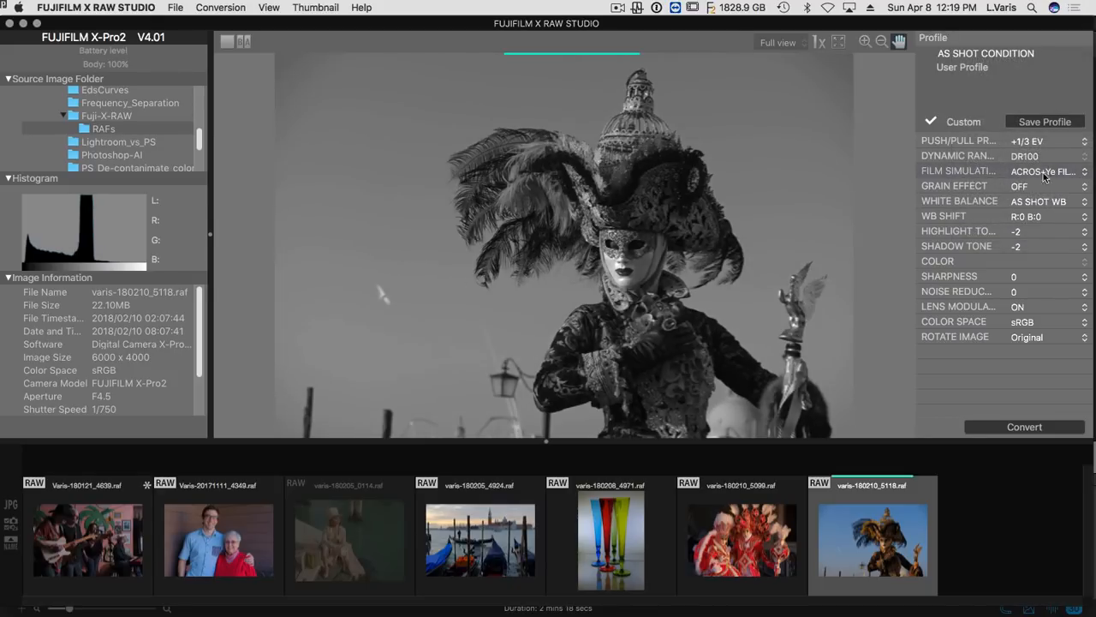
{"action": "left_click", "coordinate": [1045, 171]}
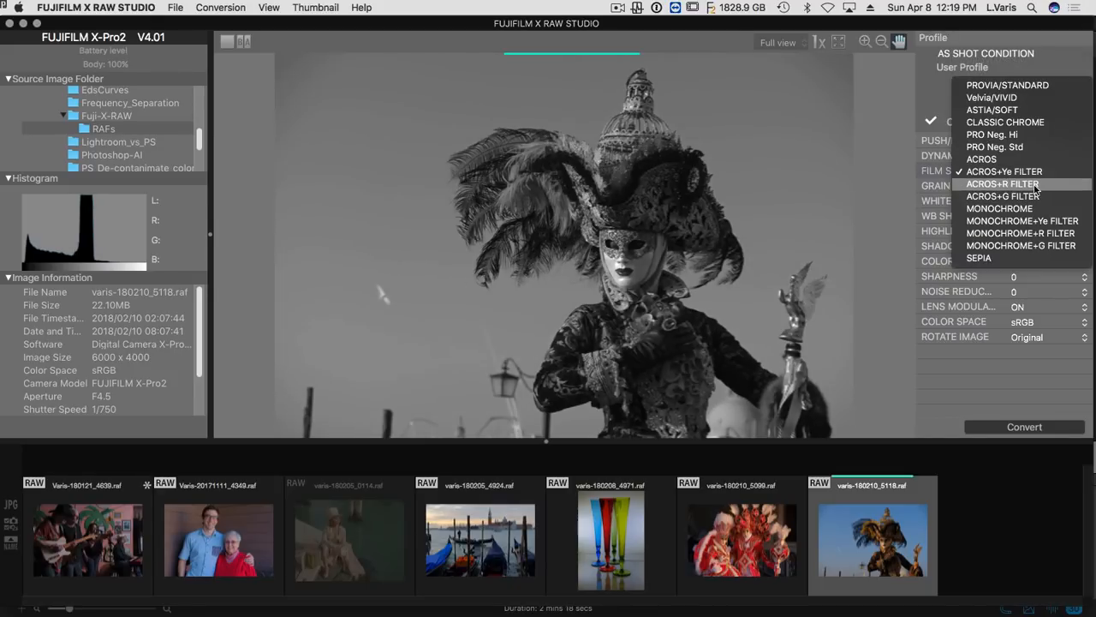
{"action": "left_click", "coordinate": [1002, 183]}
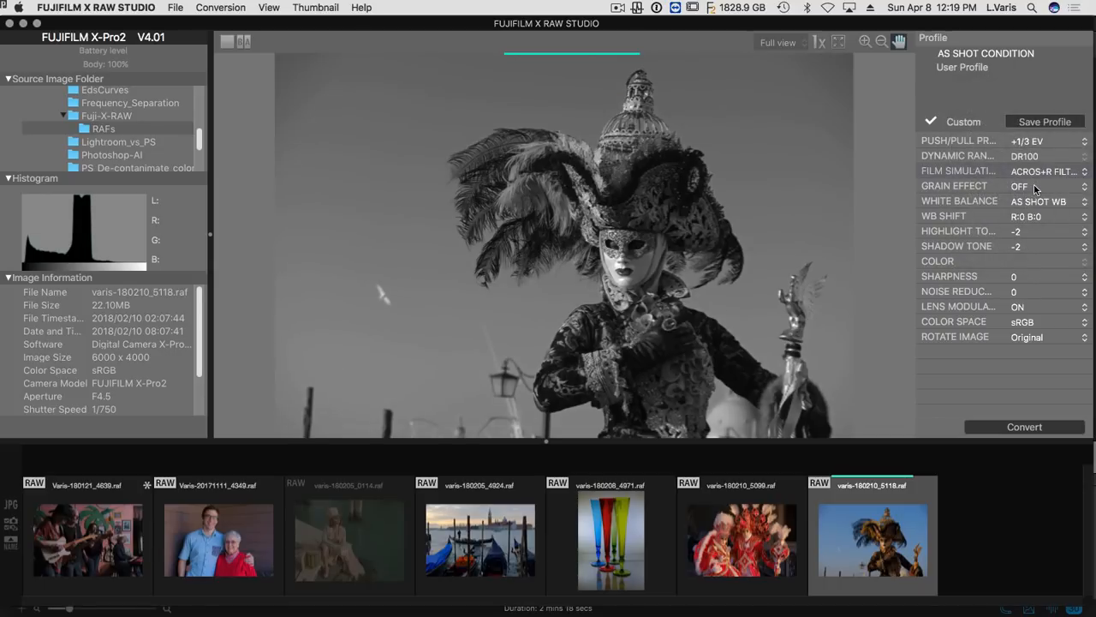
{"action": "mouse_move", "coordinate": [1025, 270]}
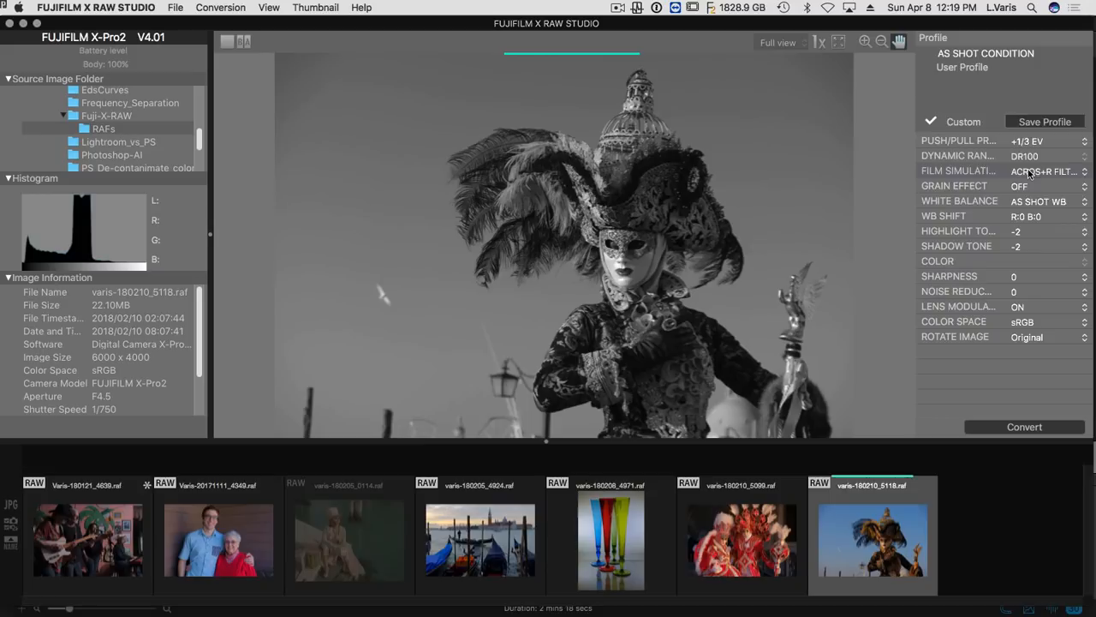
Return the photo to colour with the PRO Neg. Std film simulation.
{"action": "left_click", "coordinate": [1045, 172]}
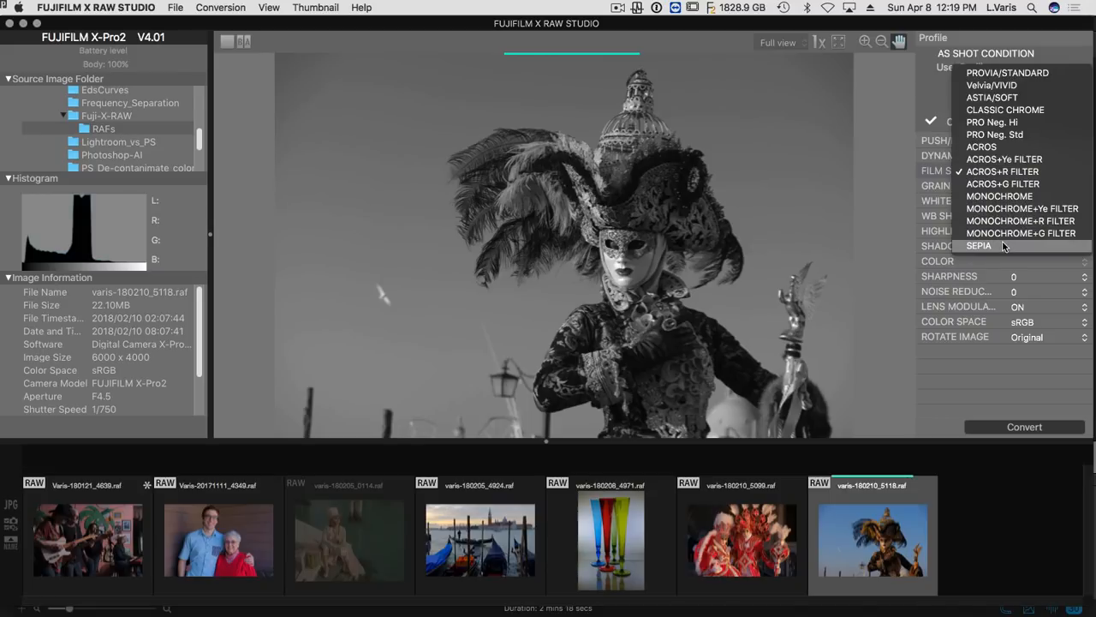
{"action": "mouse_move", "coordinate": [992, 122]}
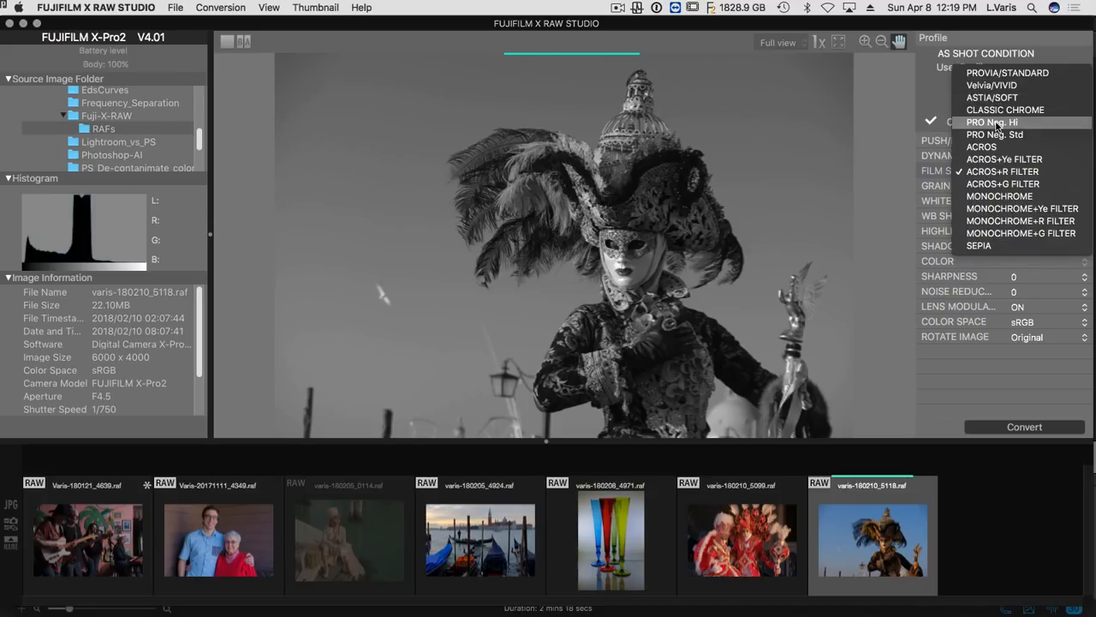
{"action": "left_click", "coordinate": [1002, 171]}
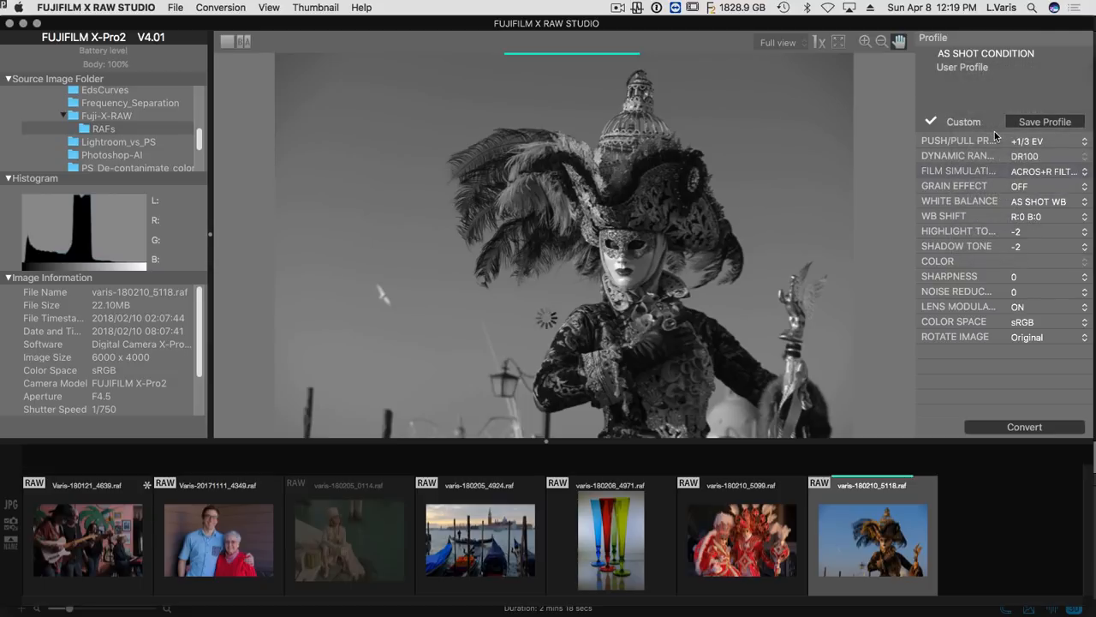
{"action": "left_click", "coordinate": [1043, 171]}
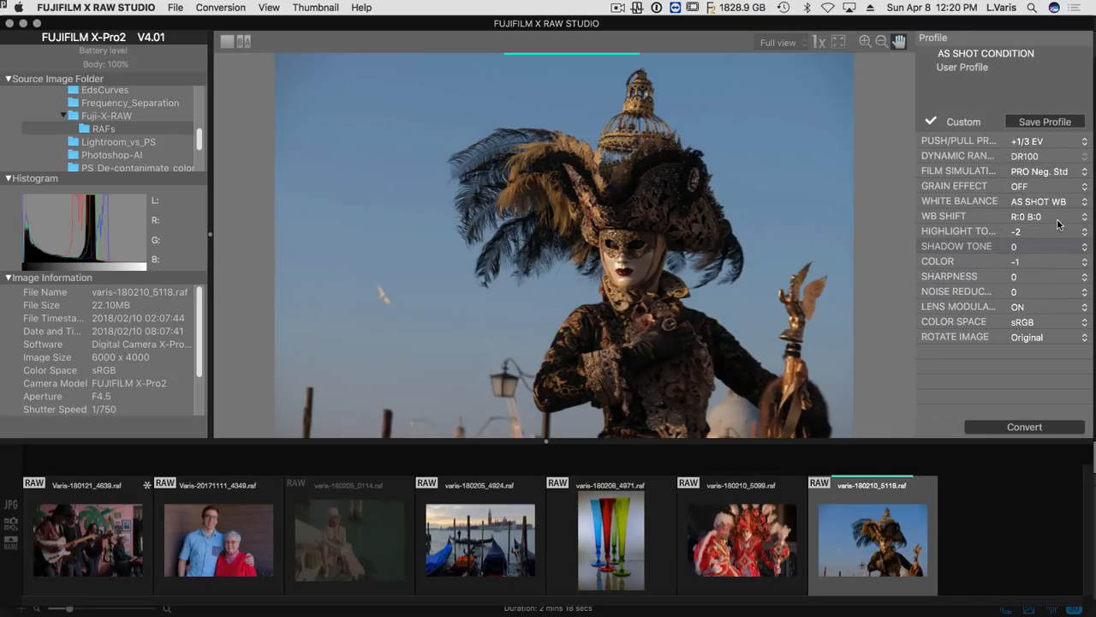
Set Shadow Tone to -2, try raising Color to +2, then settle Color at -4.
{"action": "left_click", "coordinate": [1084, 230]}
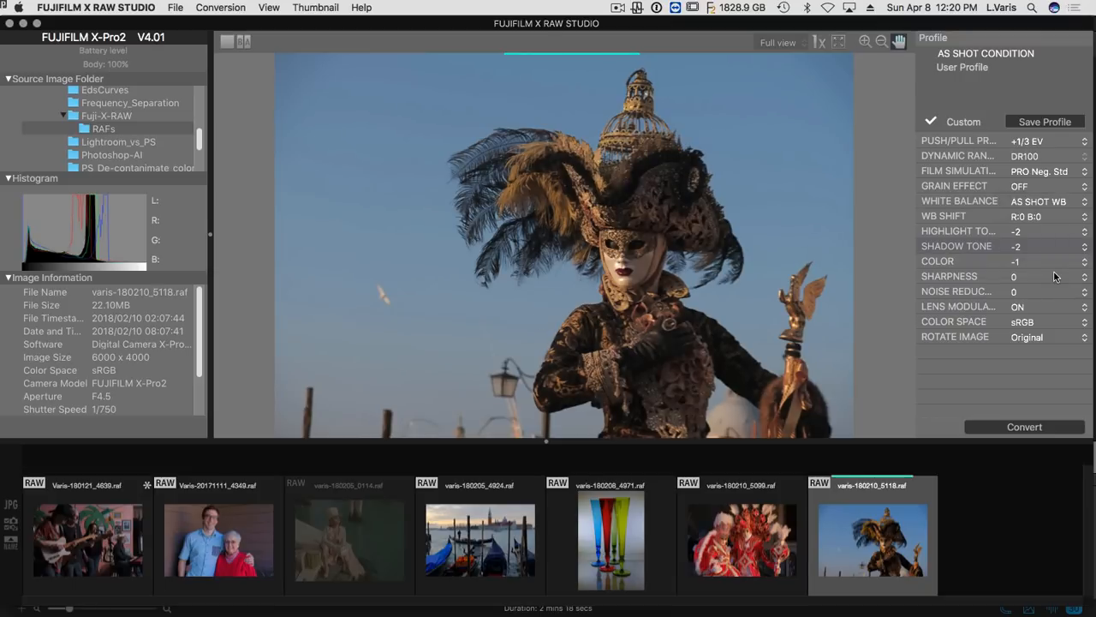
{"action": "left_click", "coordinate": [1082, 260]}
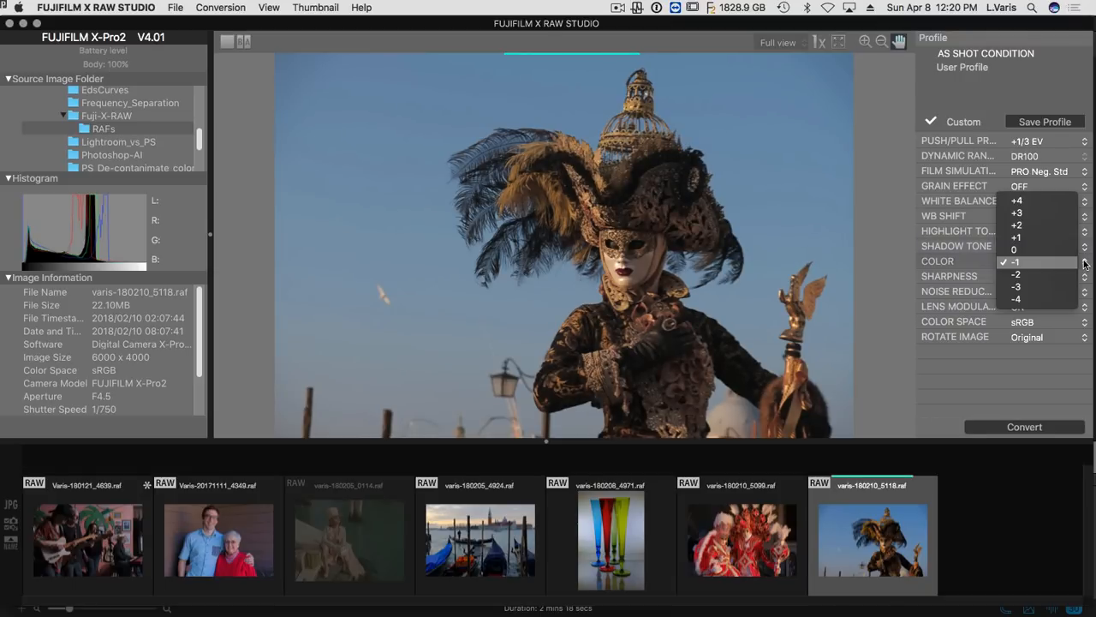
{"action": "left_click", "coordinate": [1037, 260]}
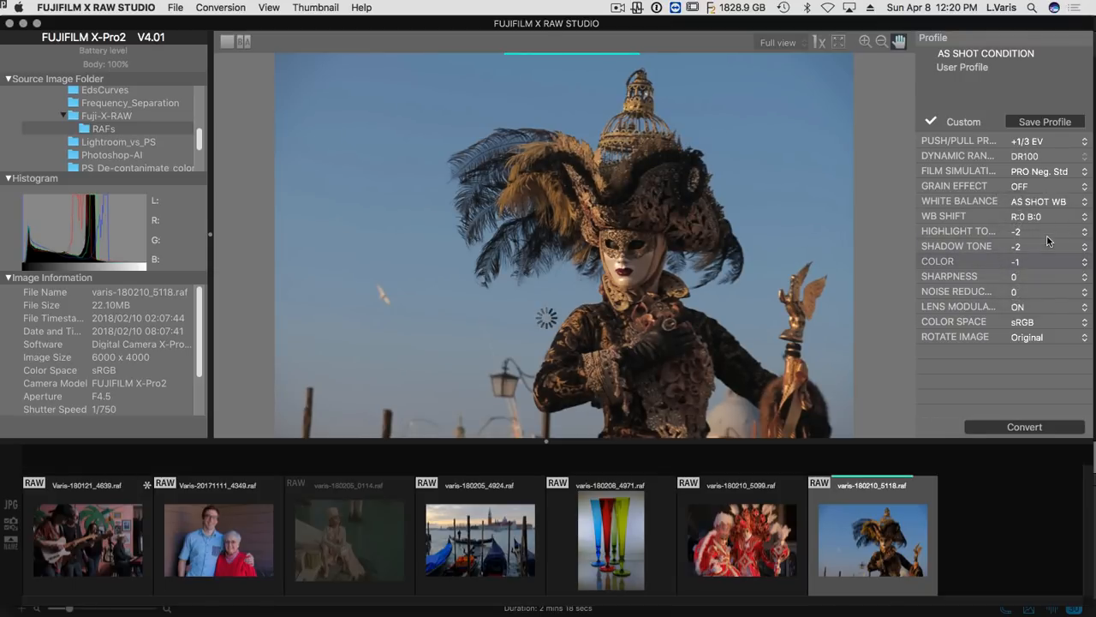
{"action": "left_click", "coordinate": [1086, 259]}
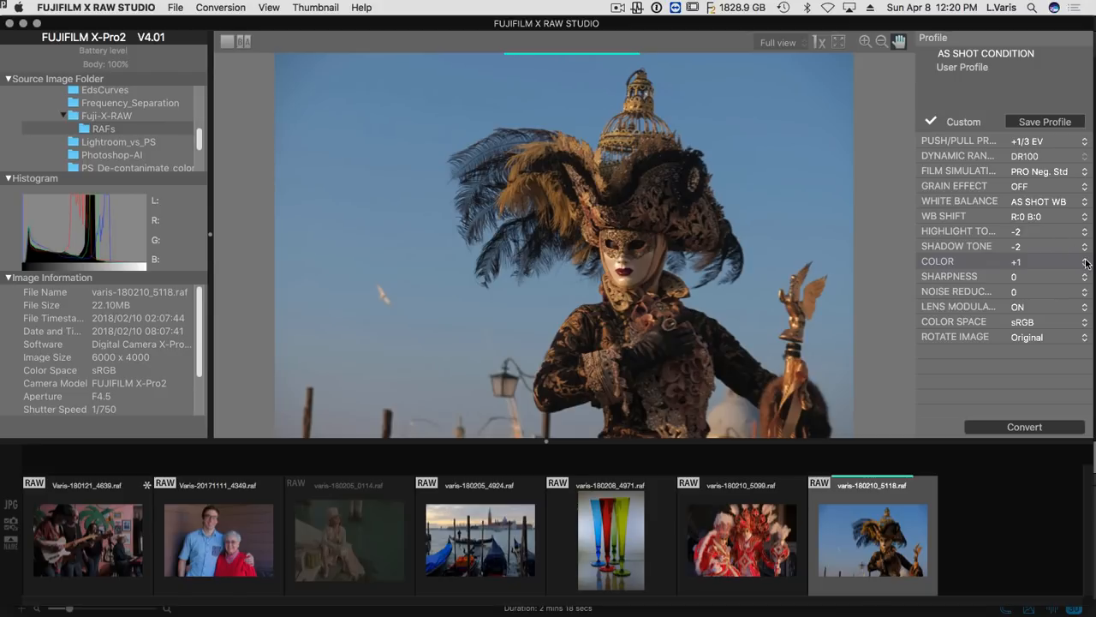
{"action": "left_click", "coordinate": [1084, 257]}
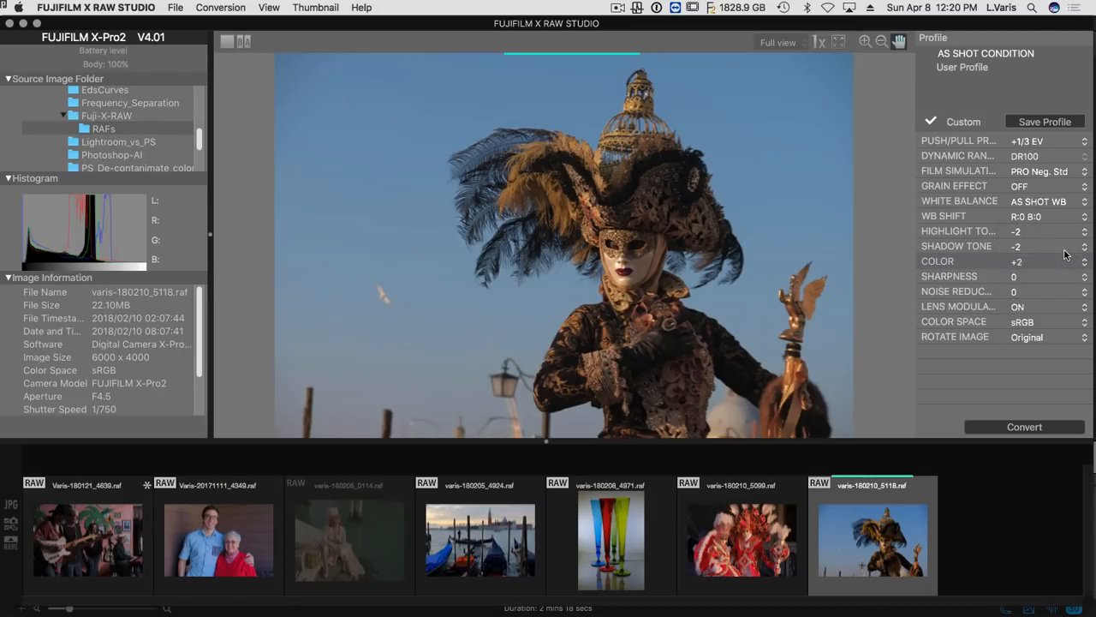
{"action": "left_click", "coordinate": [1083, 261]}
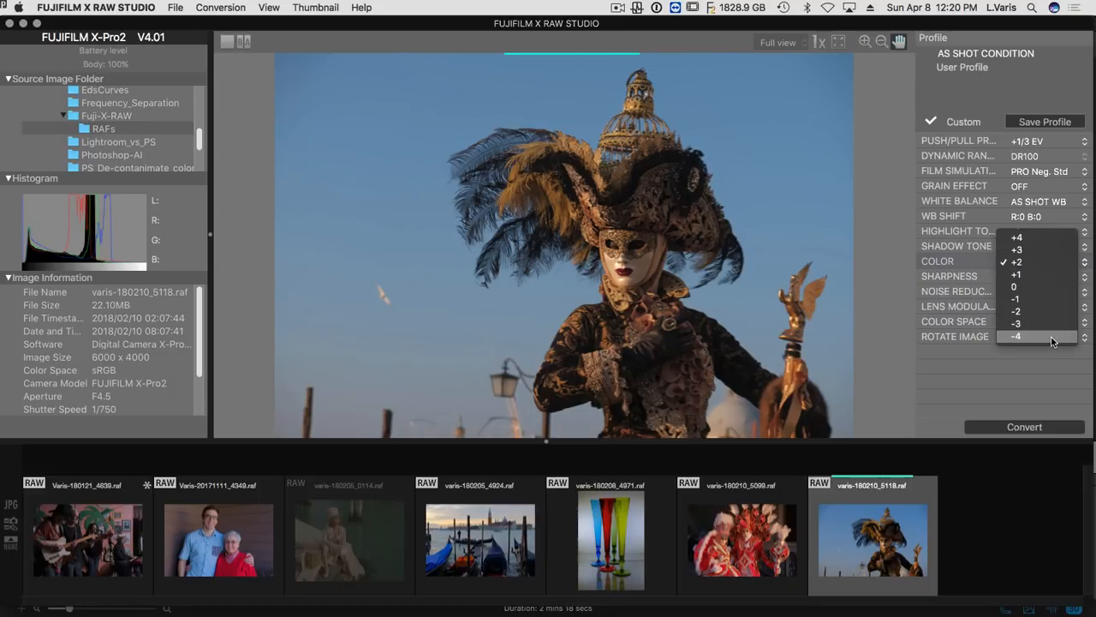
{"action": "left_click", "coordinate": [1028, 336]}
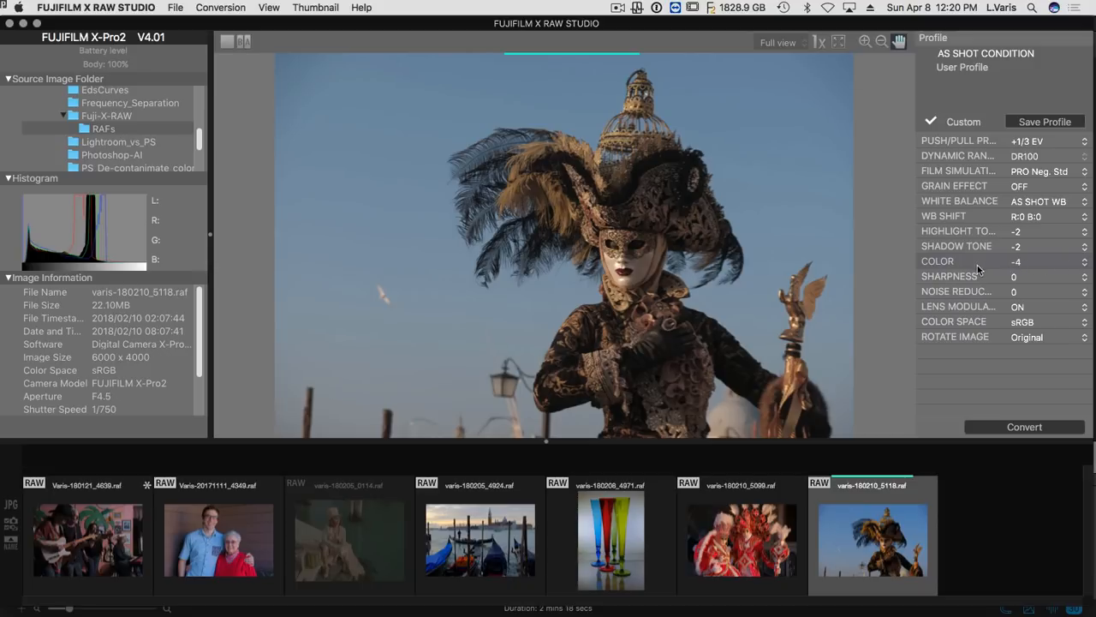
{"action": "mouse_move", "coordinate": [949, 195]}
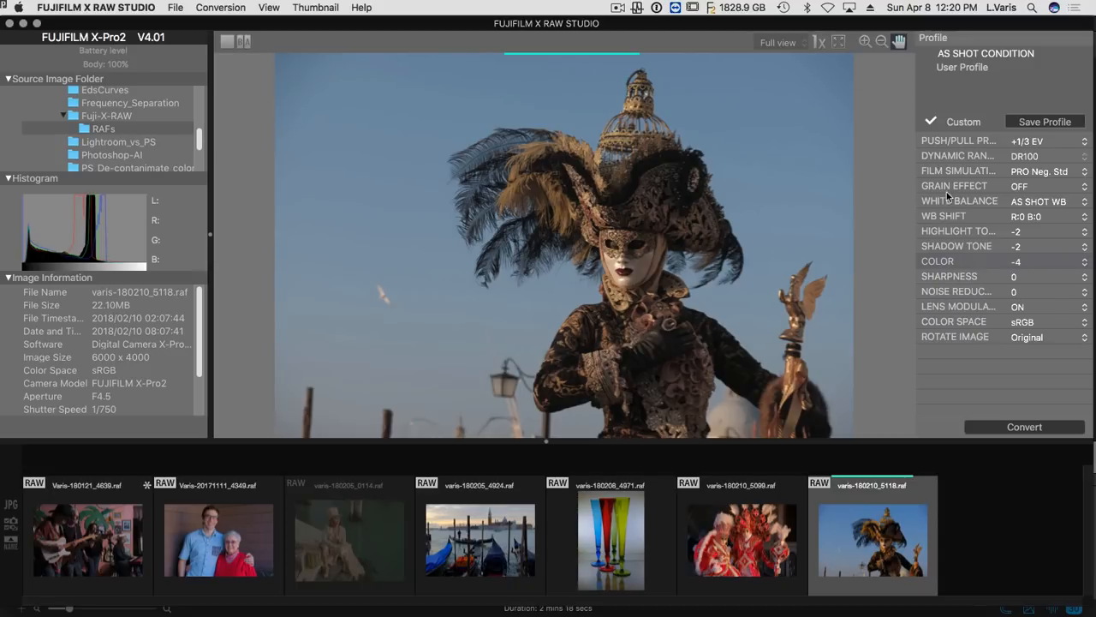
{"action": "mouse_move", "coordinate": [1043, 288]}
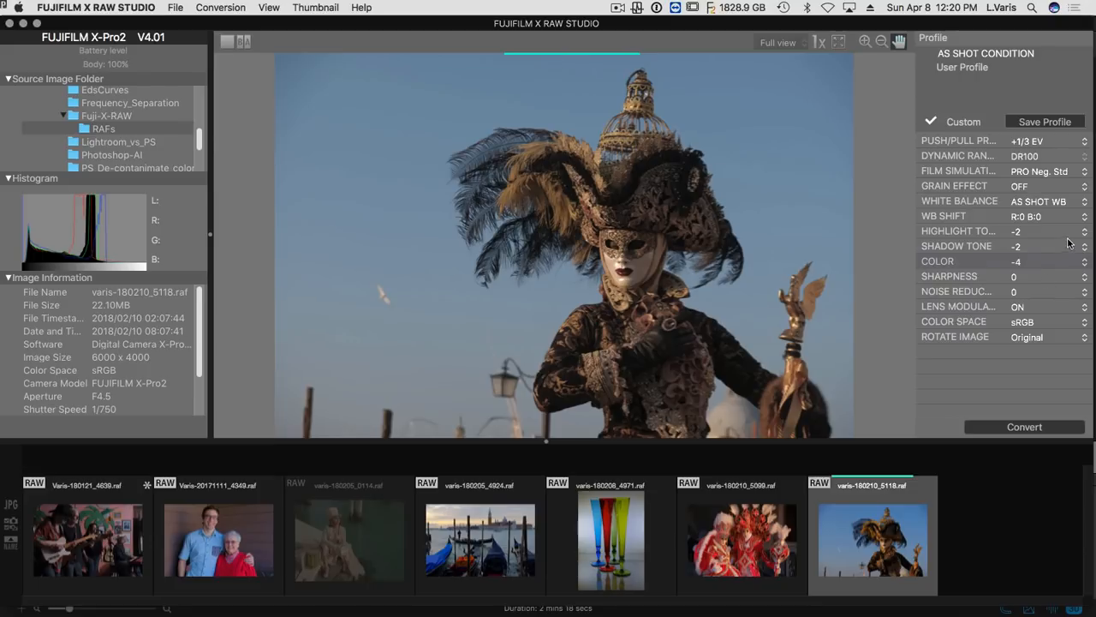
{"action": "mouse_move", "coordinate": [966, 264]}
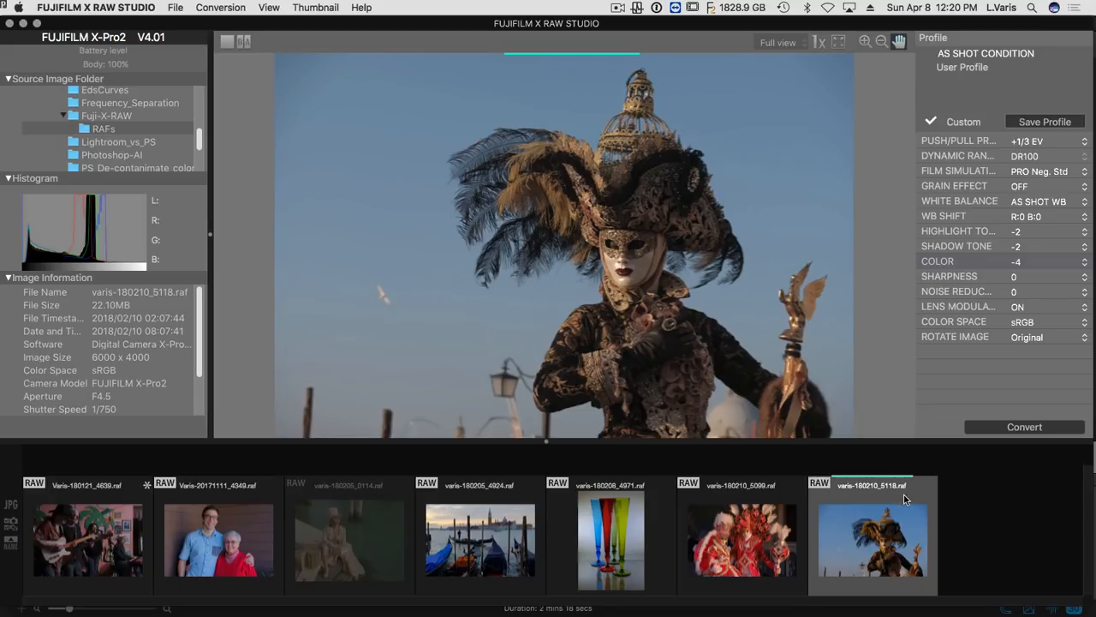
{"action": "mouse_move", "coordinate": [761, 541]}
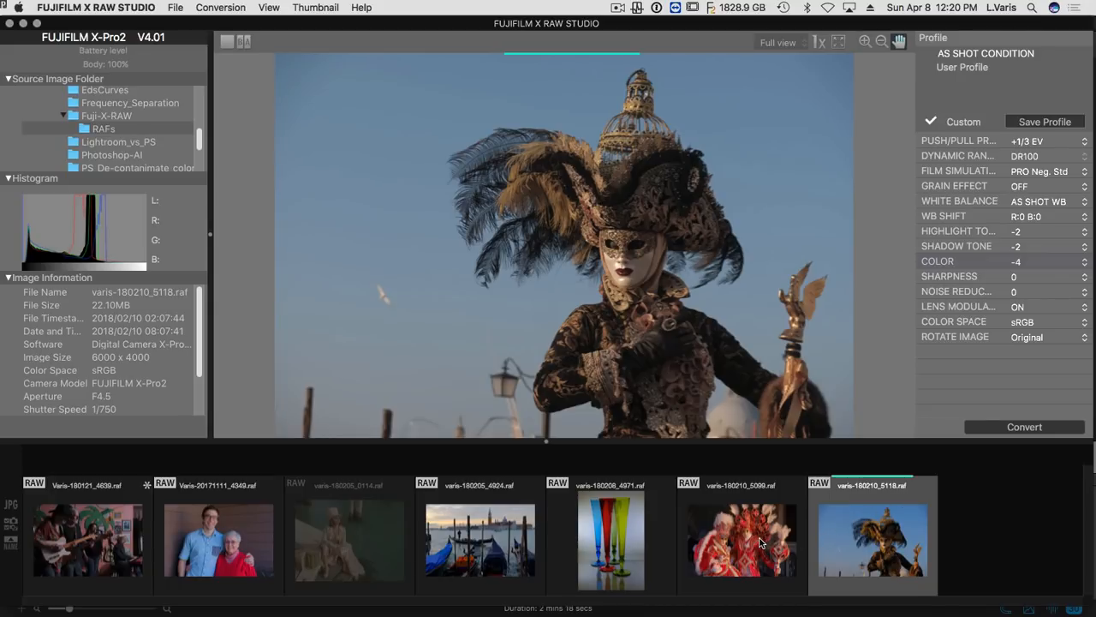
{"action": "mouse_move", "coordinate": [767, 500]}
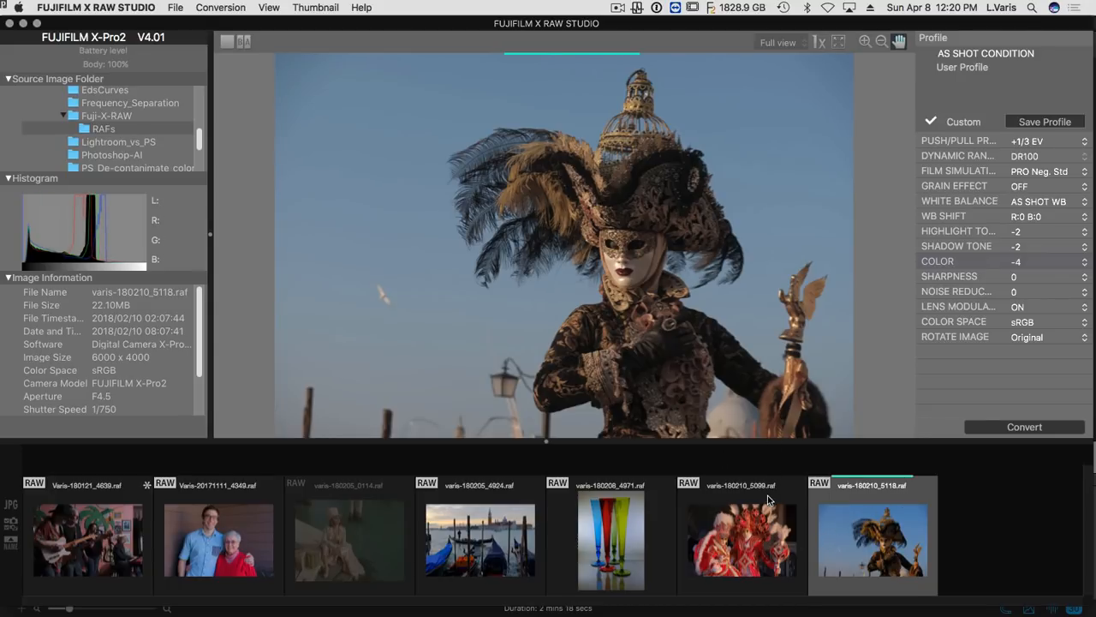
Load the red-costumed couple photo, reset to as-shot settings, pick a film simulation and set Shadow Tone to 0.
{"action": "left_click", "coordinate": [740, 539]}
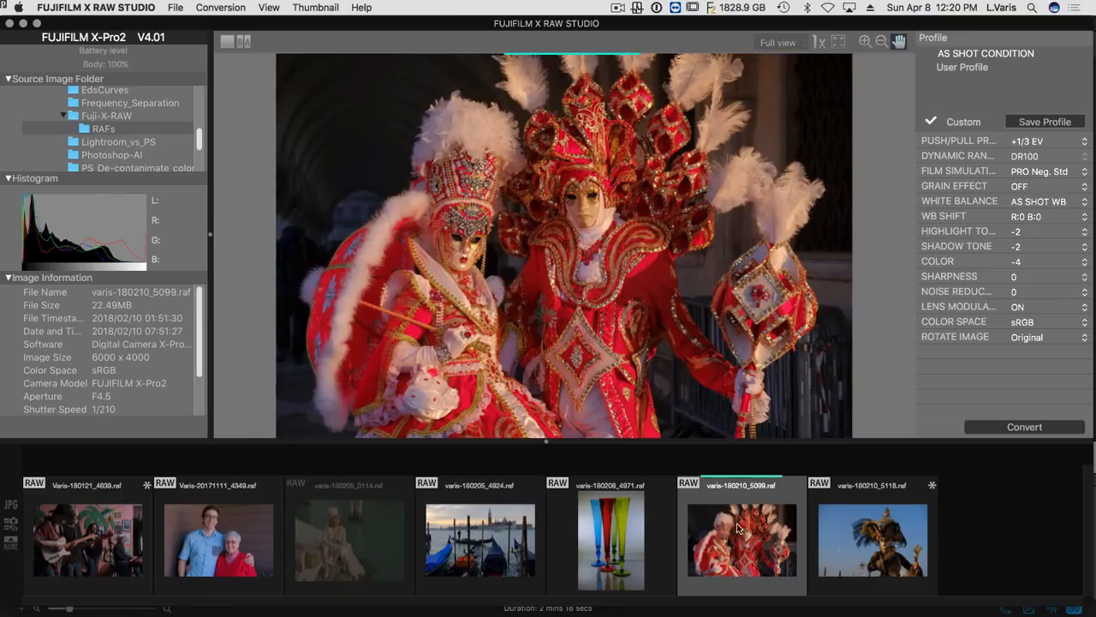
{"action": "left_click", "coordinate": [987, 53]}
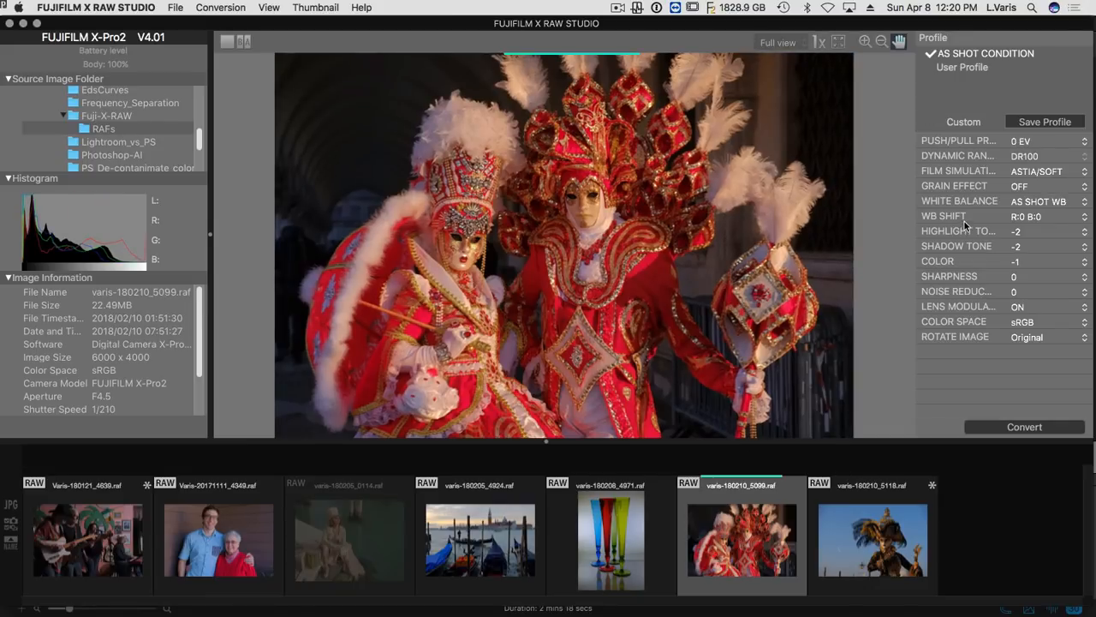
{"action": "mouse_move", "coordinate": [1066, 185]}
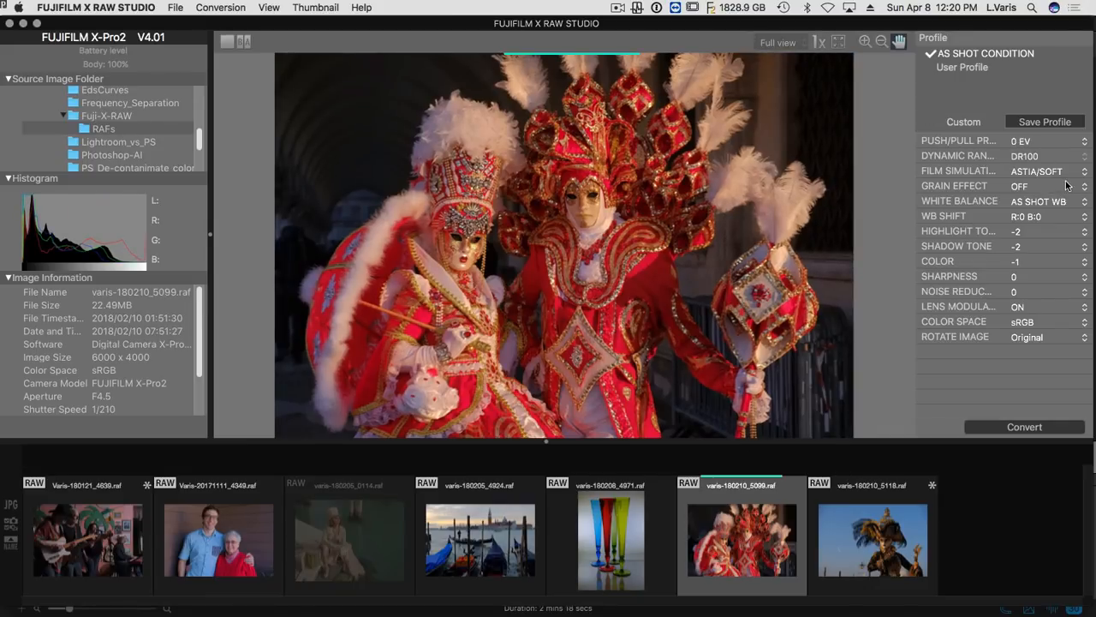
{"action": "left_click", "coordinate": [1038, 171]}
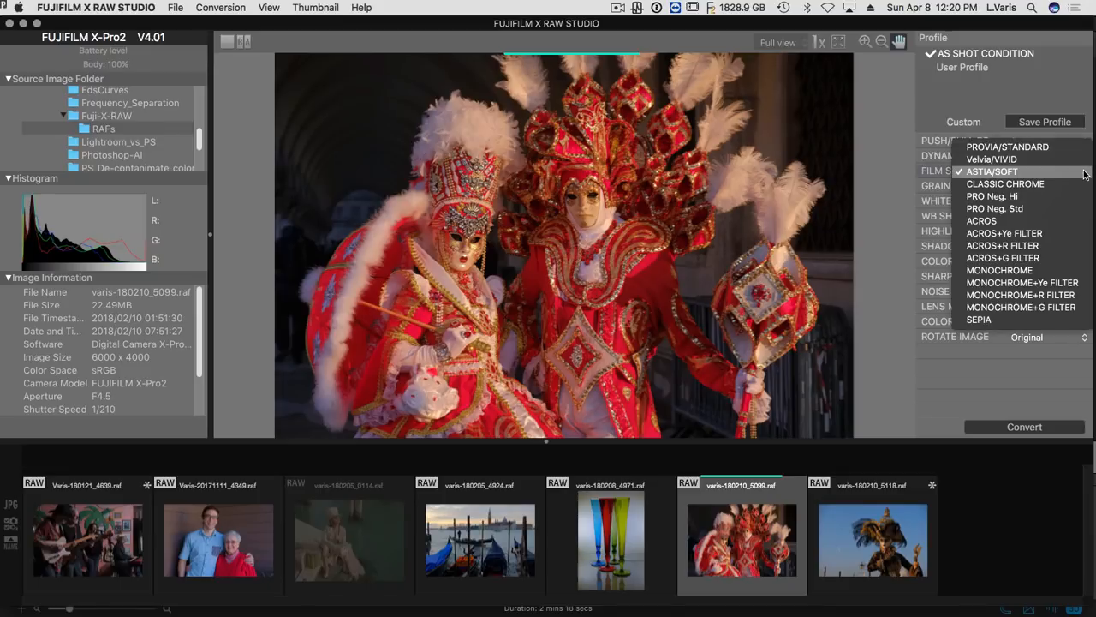
{"action": "mouse_move", "coordinate": [1075, 160]}
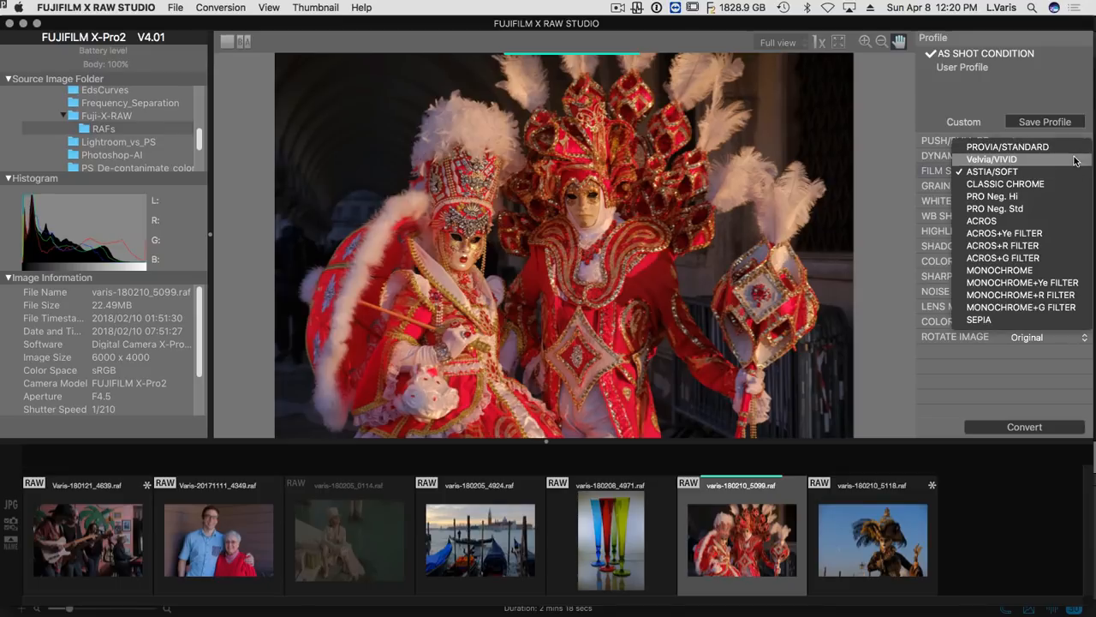
{"action": "left_click", "coordinate": [990, 159]}
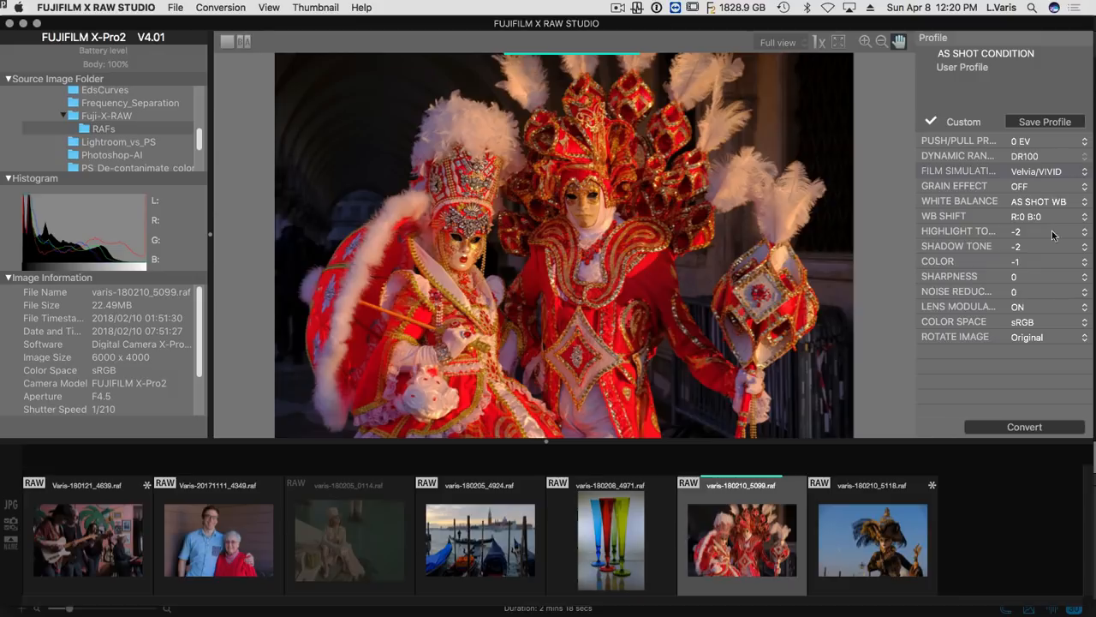
{"action": "mouse_move", "coordinate": [1075, 253]}
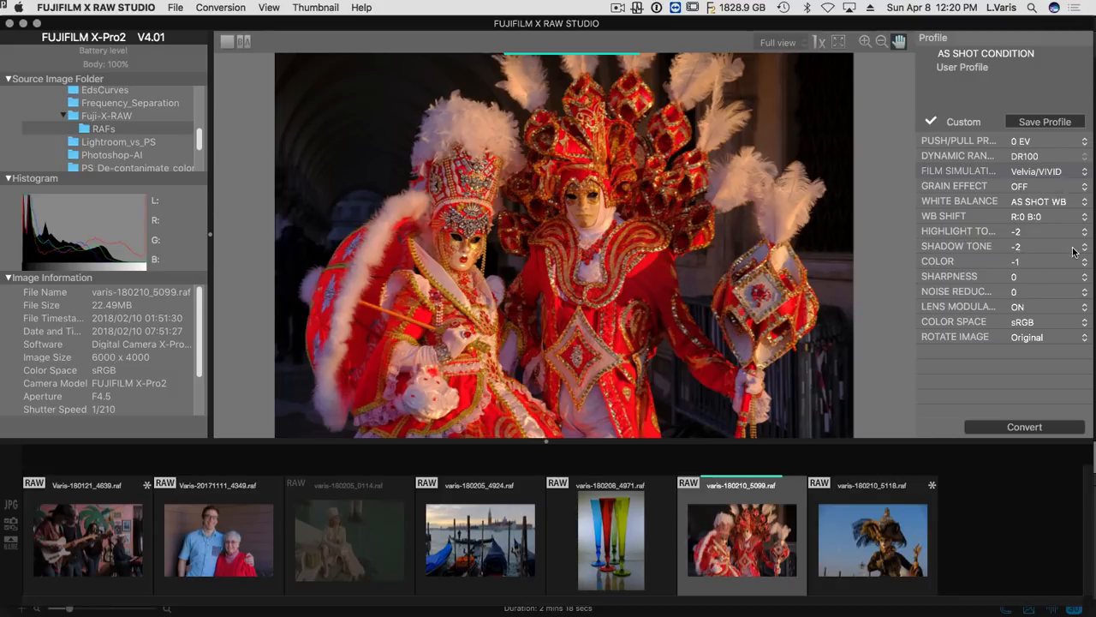
{"action": "mouse_move", "coordinate": [1081, 250]}
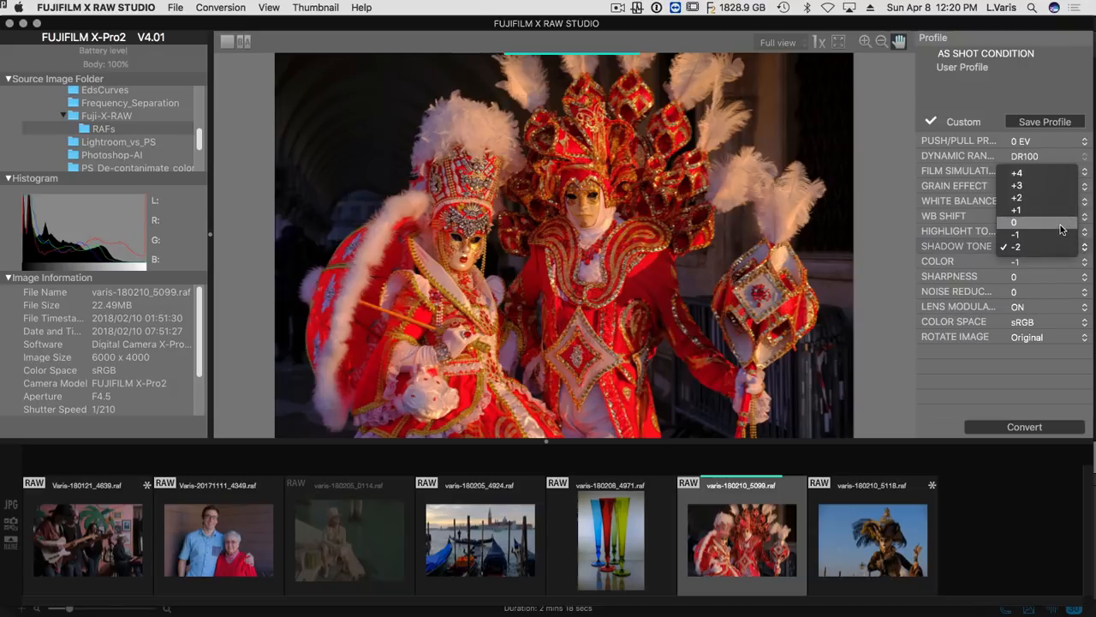
{"action": "left_click", "coordinate": [1016, 232]}
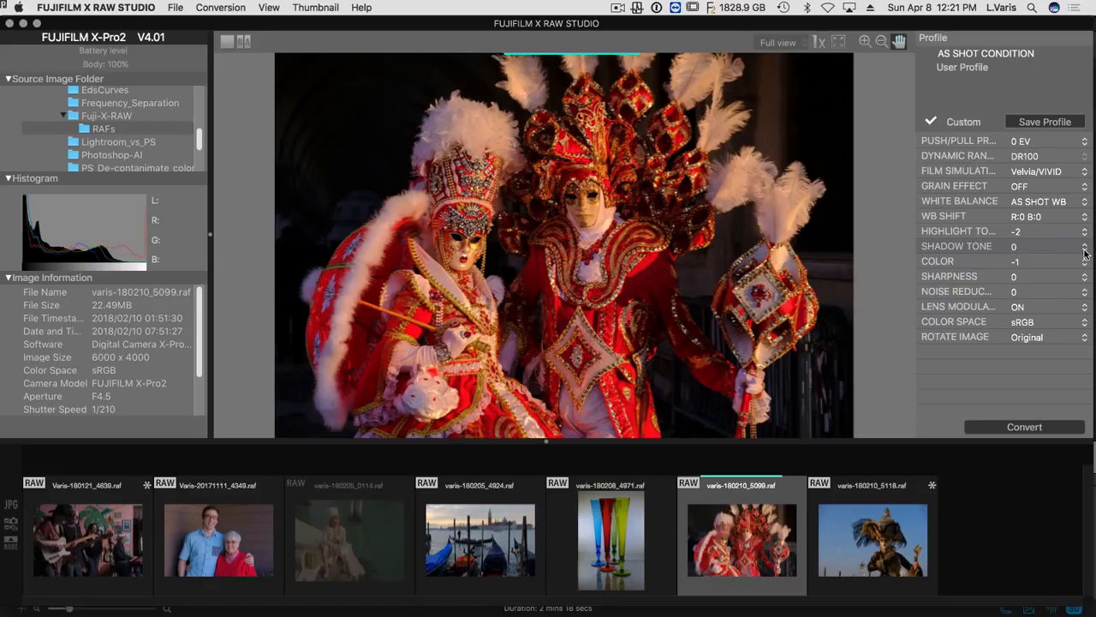
Set Shadow Tone to -1, then load the coloured glasses photo.
{"action": "left_click", "coordinate": [1084, 247]}
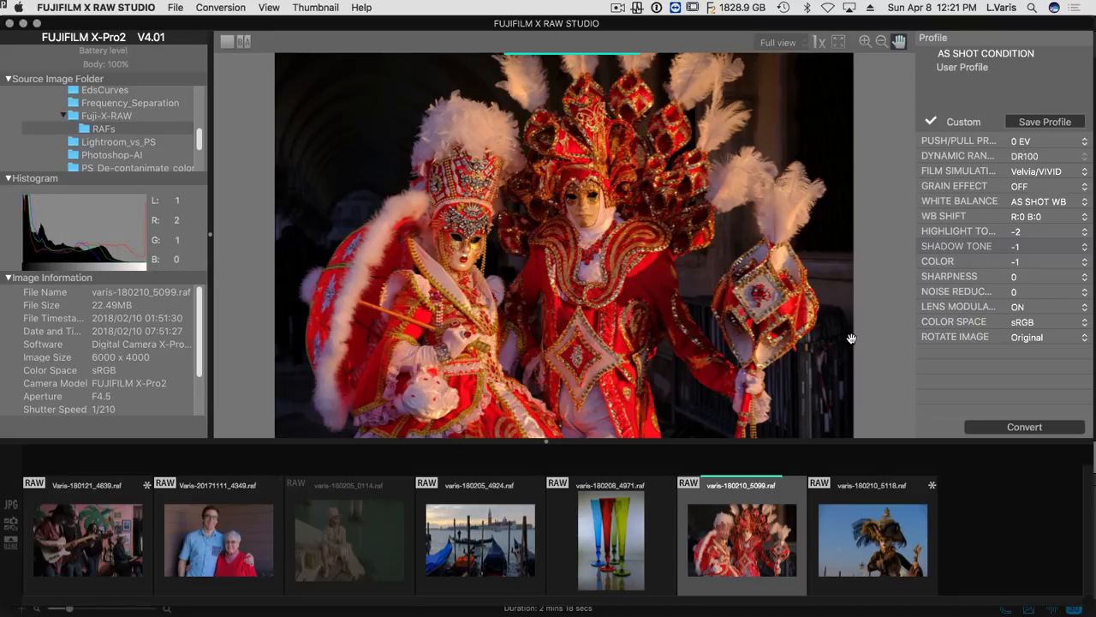
{"action": "mouse_move", "coordinate": [845, 317]}
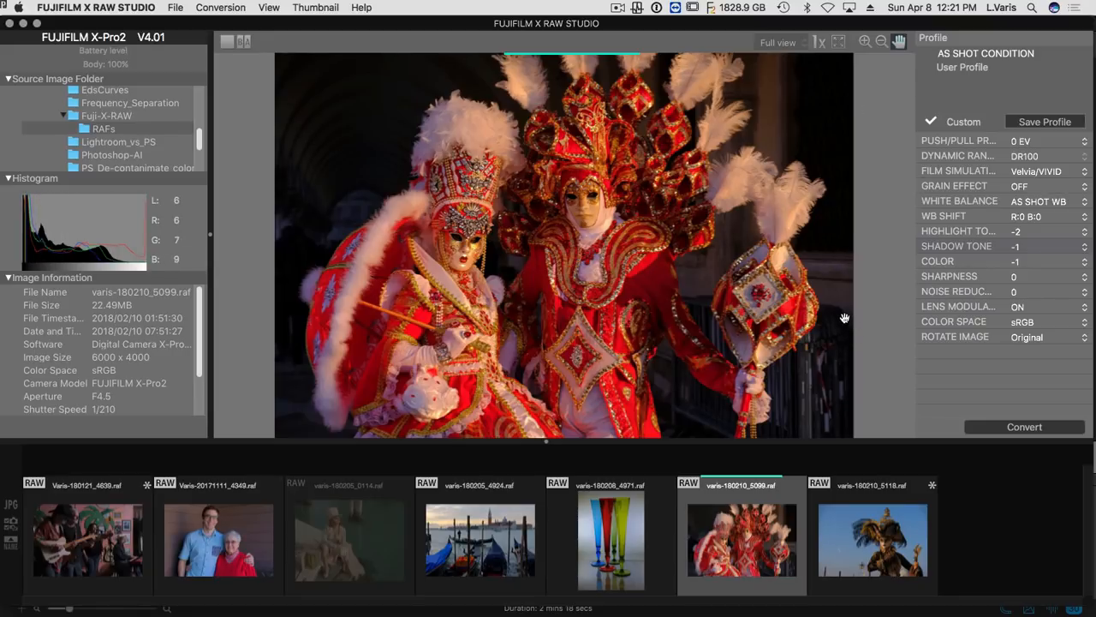
{"action": "mouse_move", "coordinate": [798, 230]}
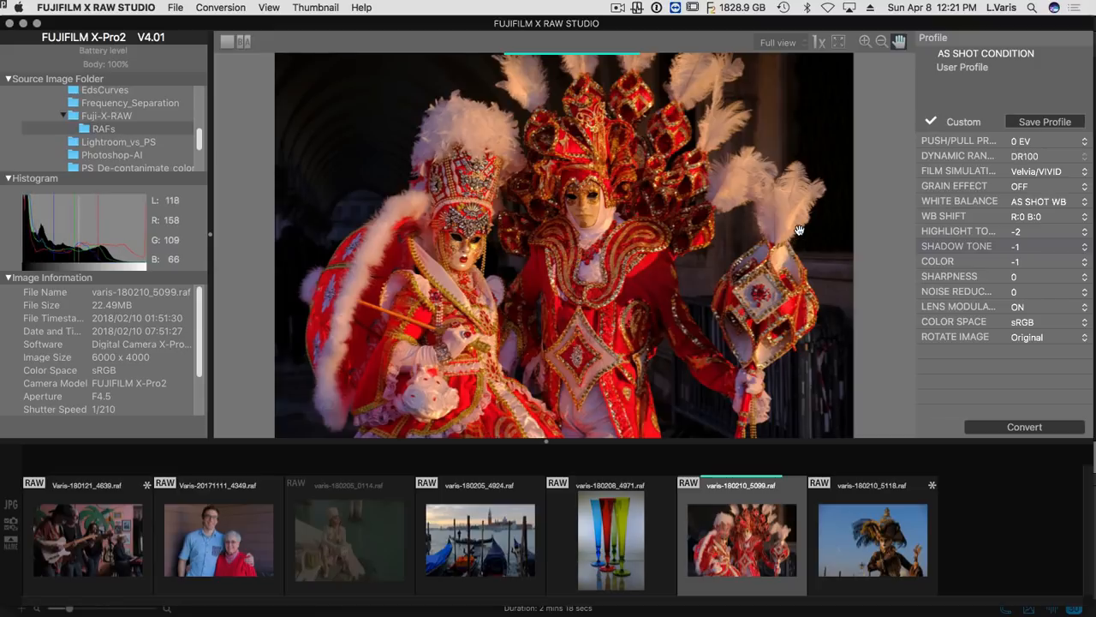
{"action": "mouse_move", "coordinate": [870, 243]}
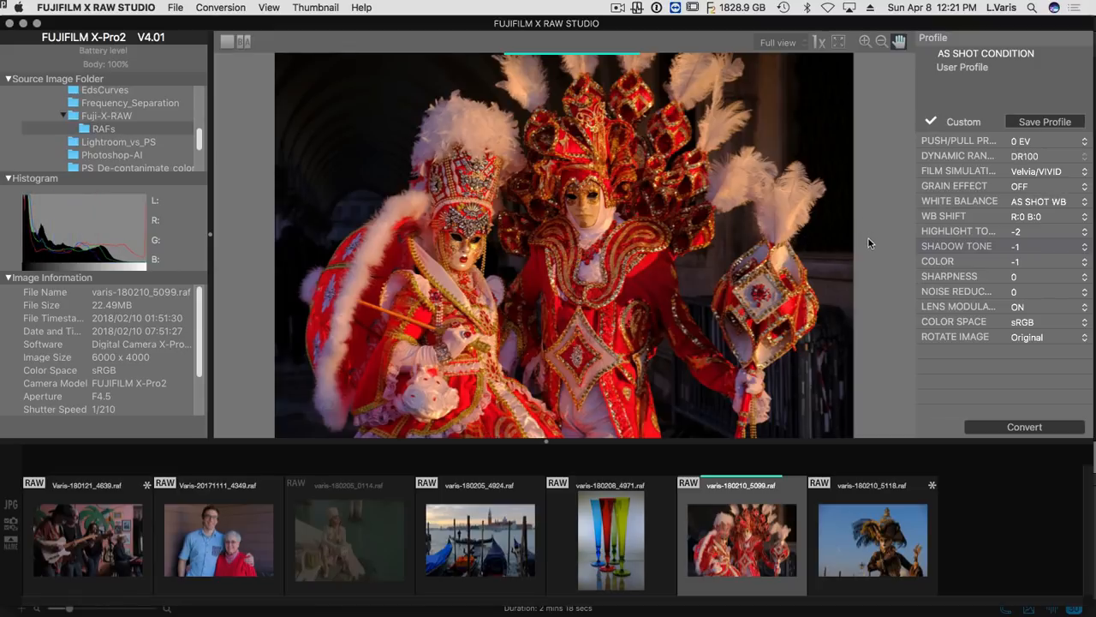
{"action": "mouse_move", "coordinate": [887, 205]}
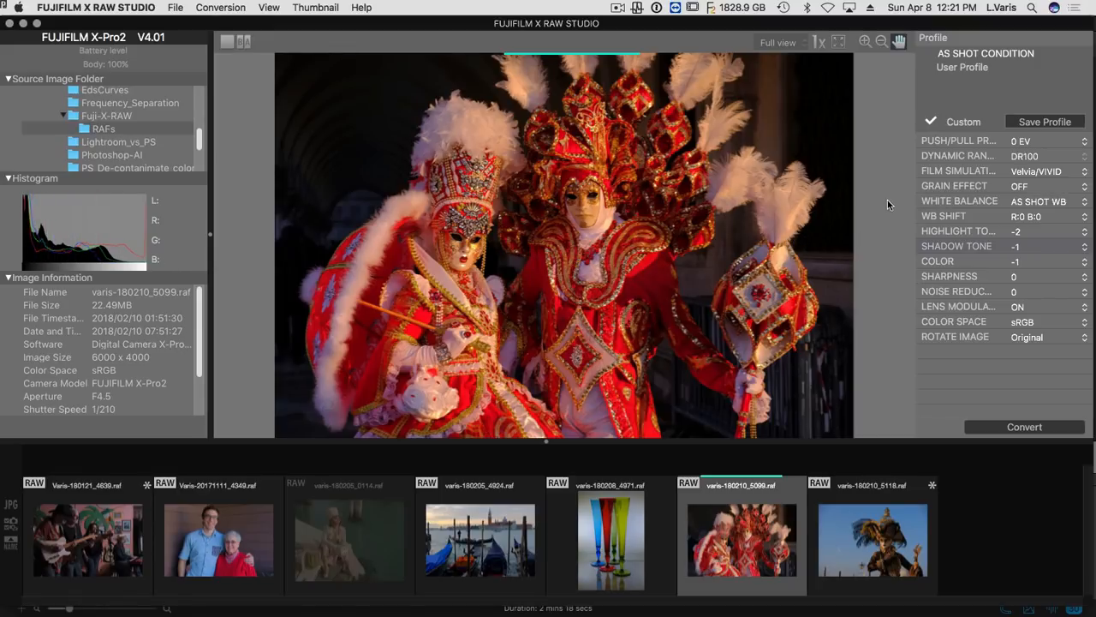
{"action": "mouse_move", "coordinate": [866, 209]}
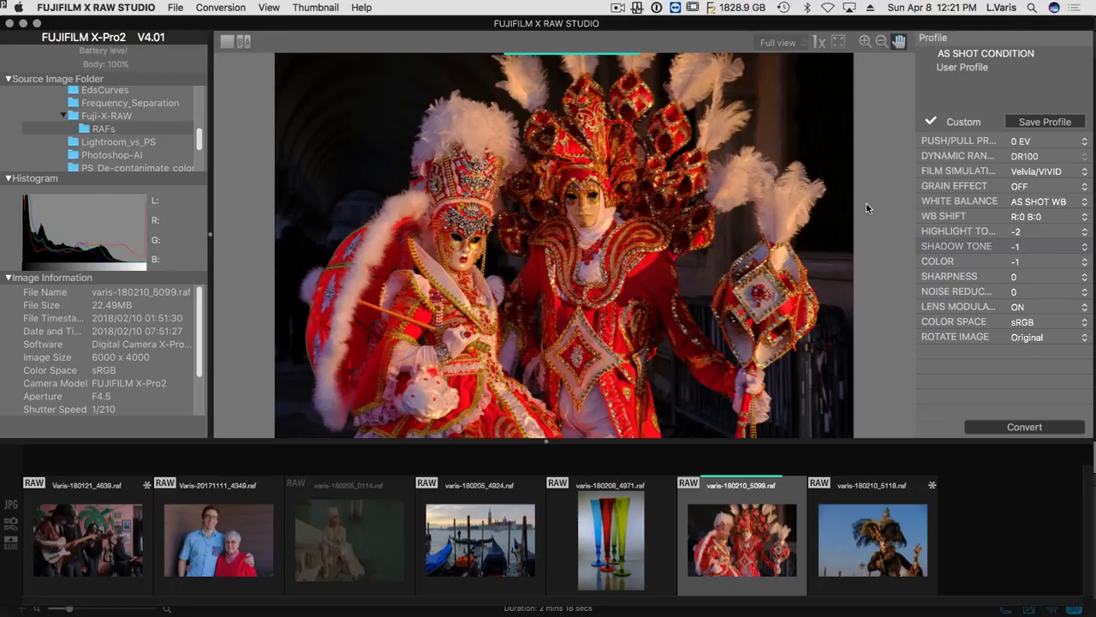
{"action": "mouse_move", "coordinate": [898, 216]}
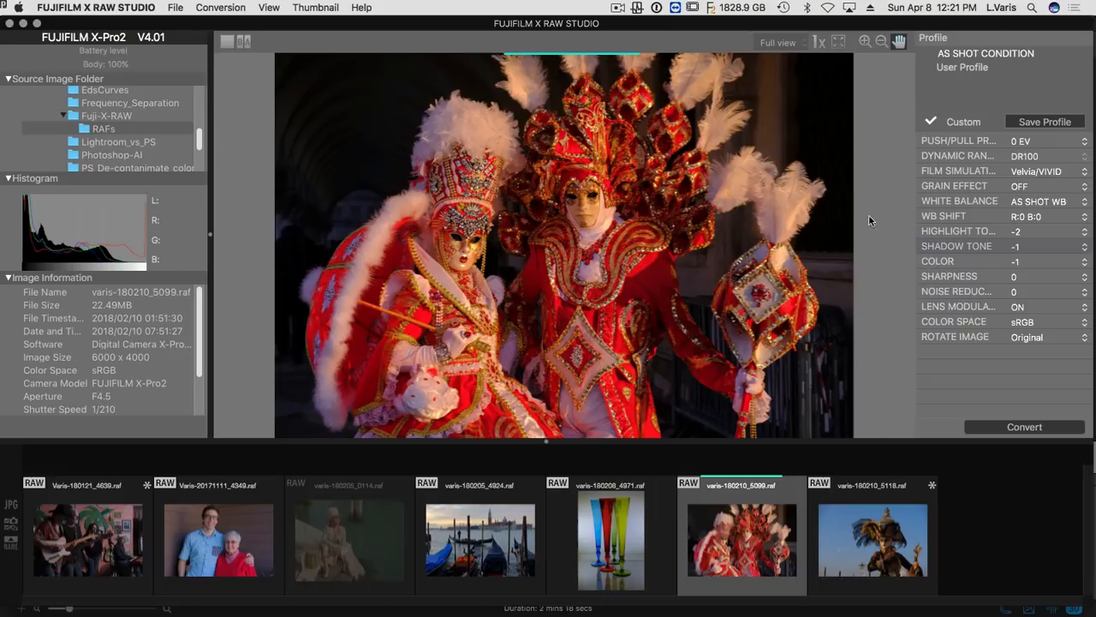
{"action": "left_click", "coordinate": [610, 539]}
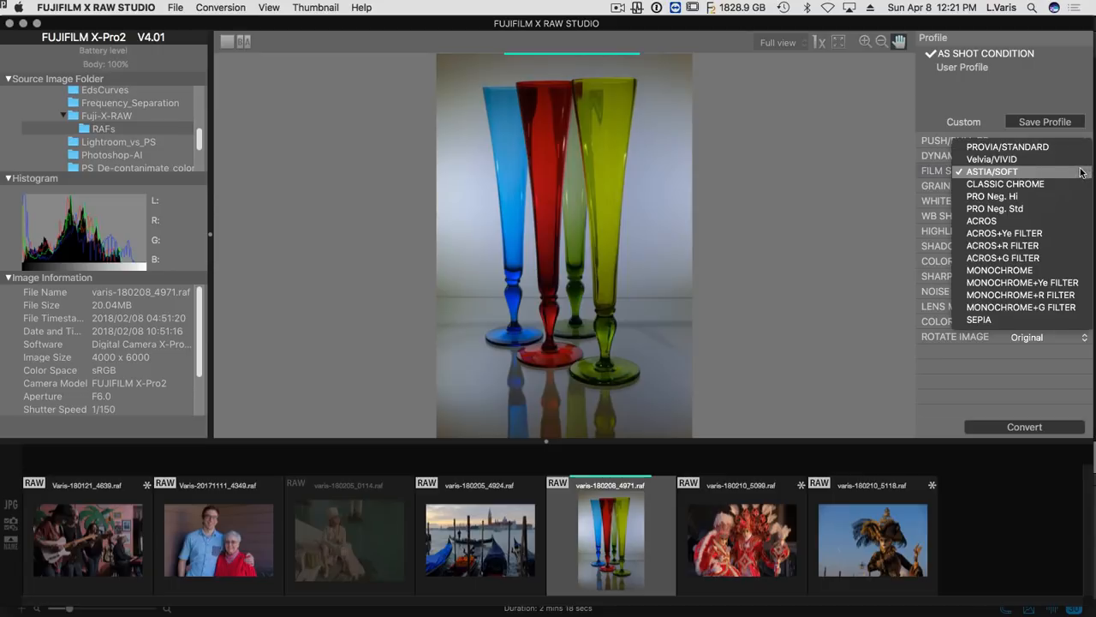
Dismiss the film simulation list and load the photo of the woman with dice.
{"action": "left_click", "coordinate": [993, 172]}
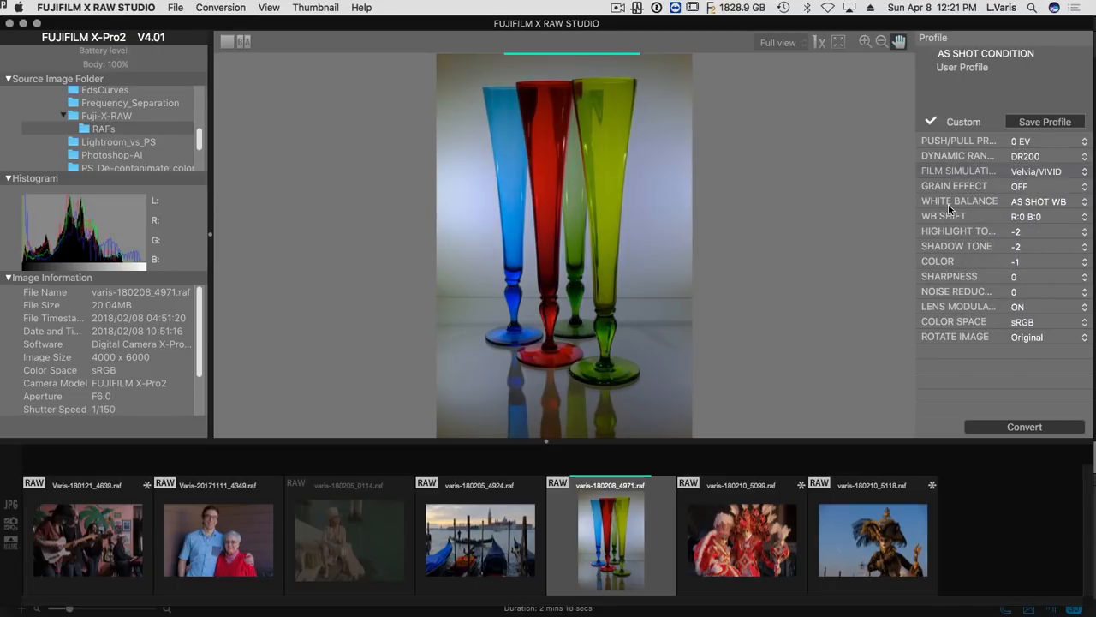
{"action": "mouse_move", "coordinate": [900, 435]}
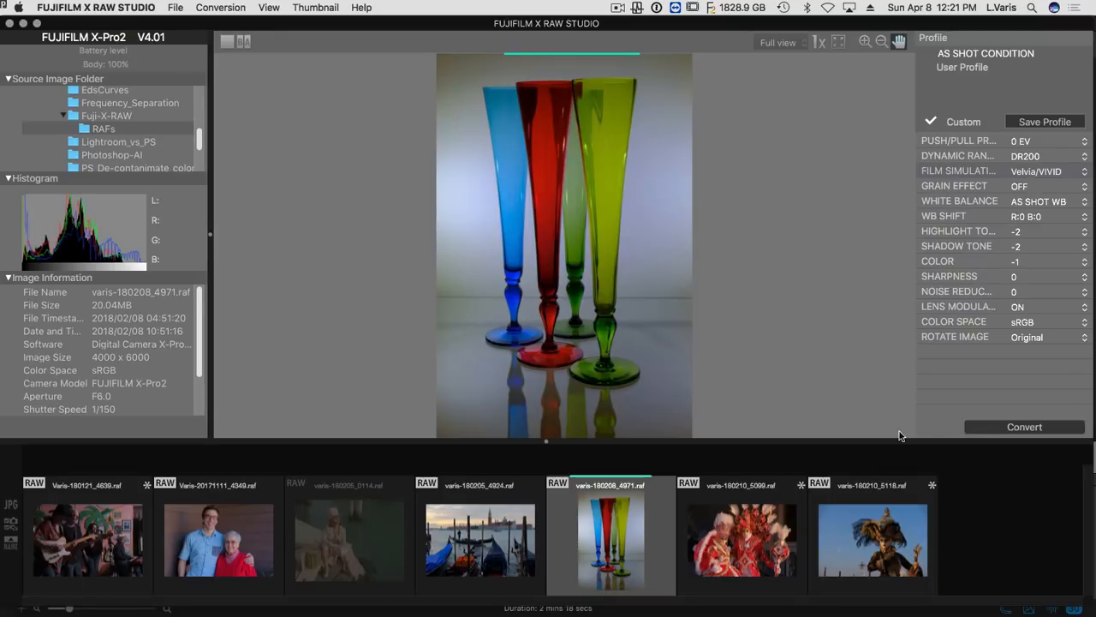
{"action": "mouse_move", "coordinate": [753, 154]}
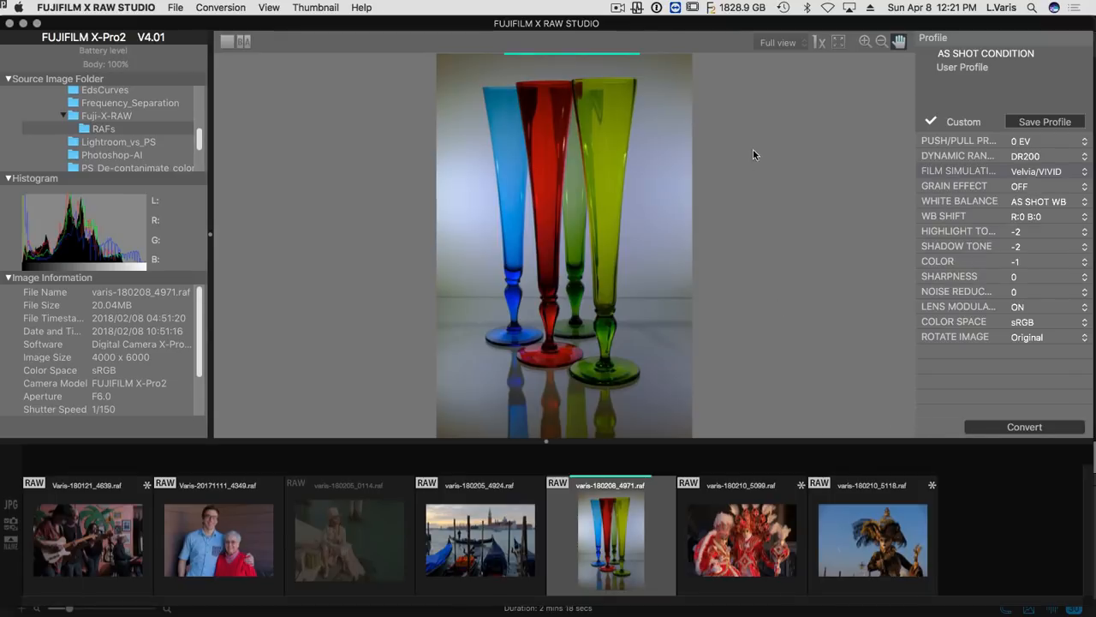
{"action": "mouse_move", "coordinate": [468, 308]}
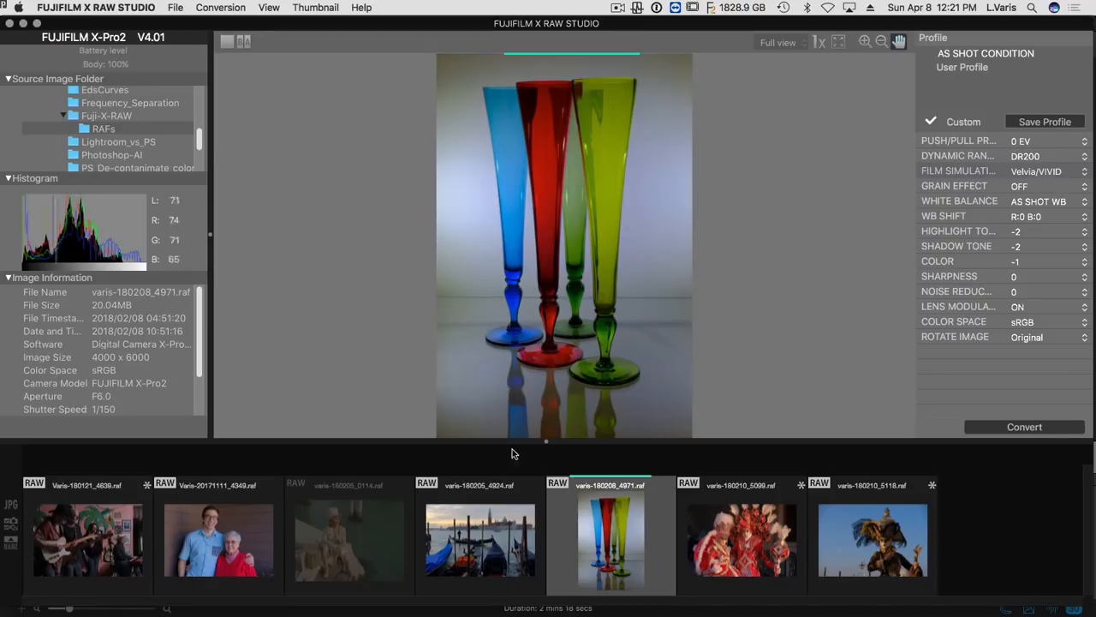
{"action": "left_click", "coordinate": [349, 539]}
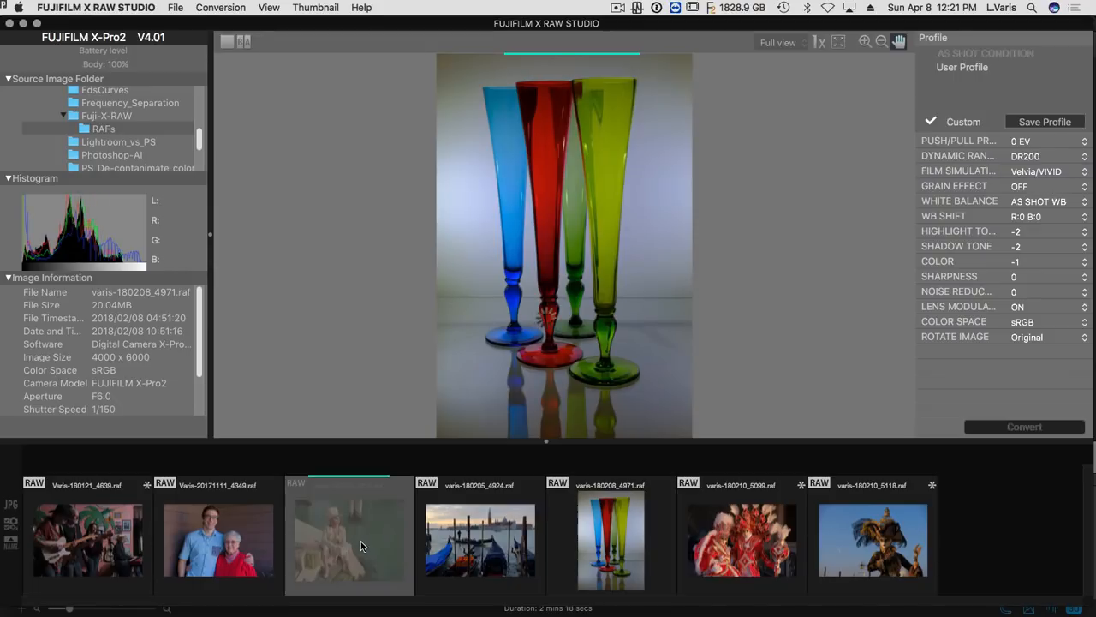
Review the woman-with-dice GFX photo, then load the portrait of the young man and older woman.
{"action": "left_click", "coordinate": [350, 540]}
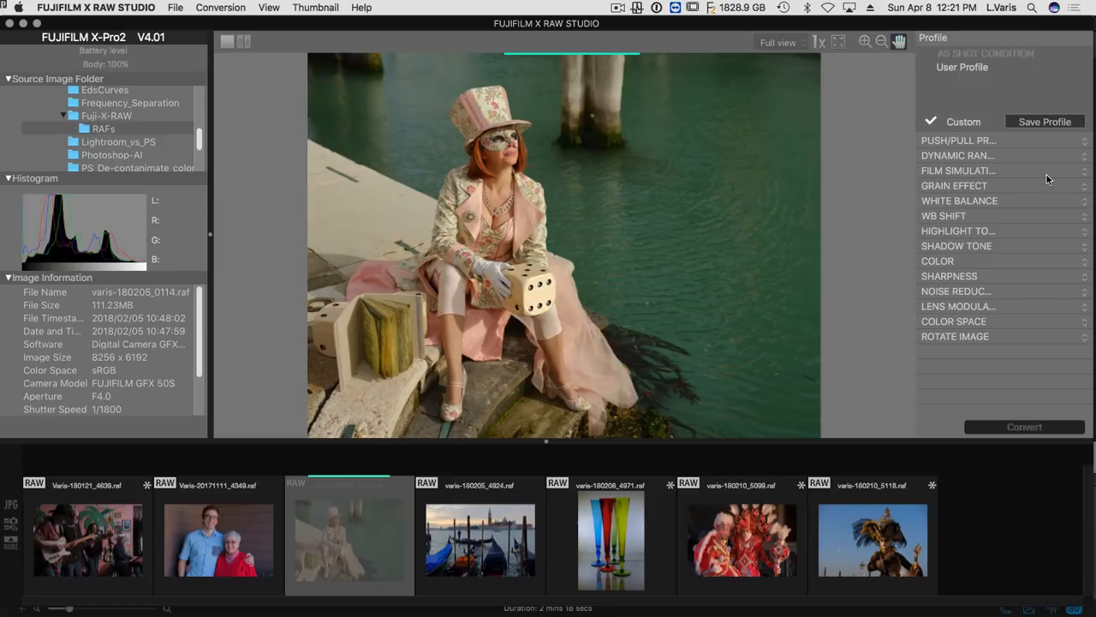
{"action": "mouse_move", "coordinate": [962, 317]}
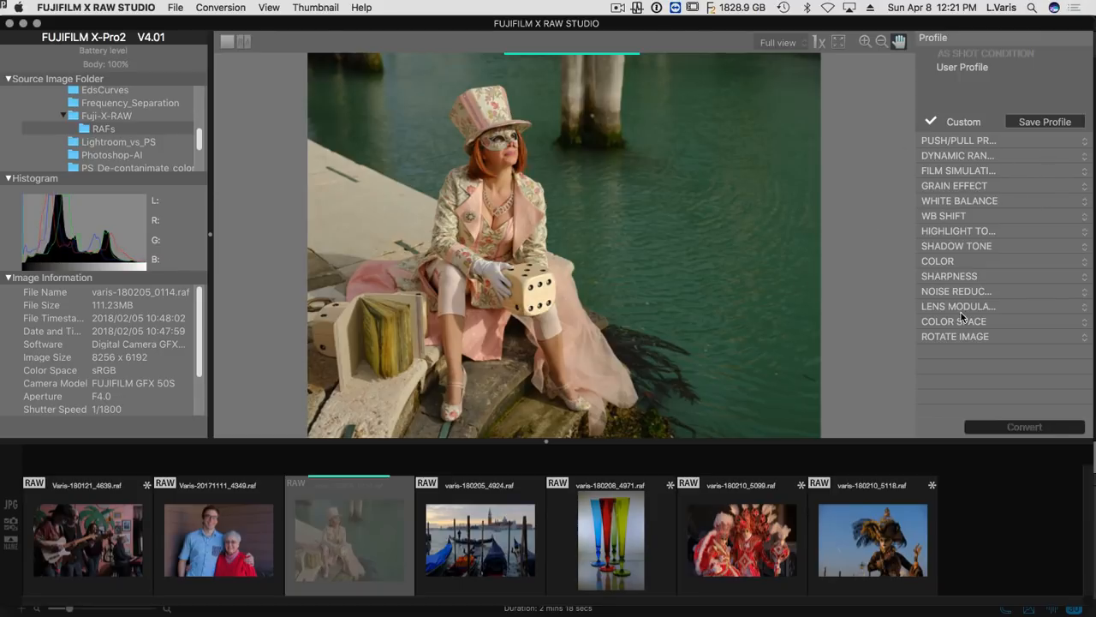
{"action": "mouse_move", "coordinate": [959, 358]}
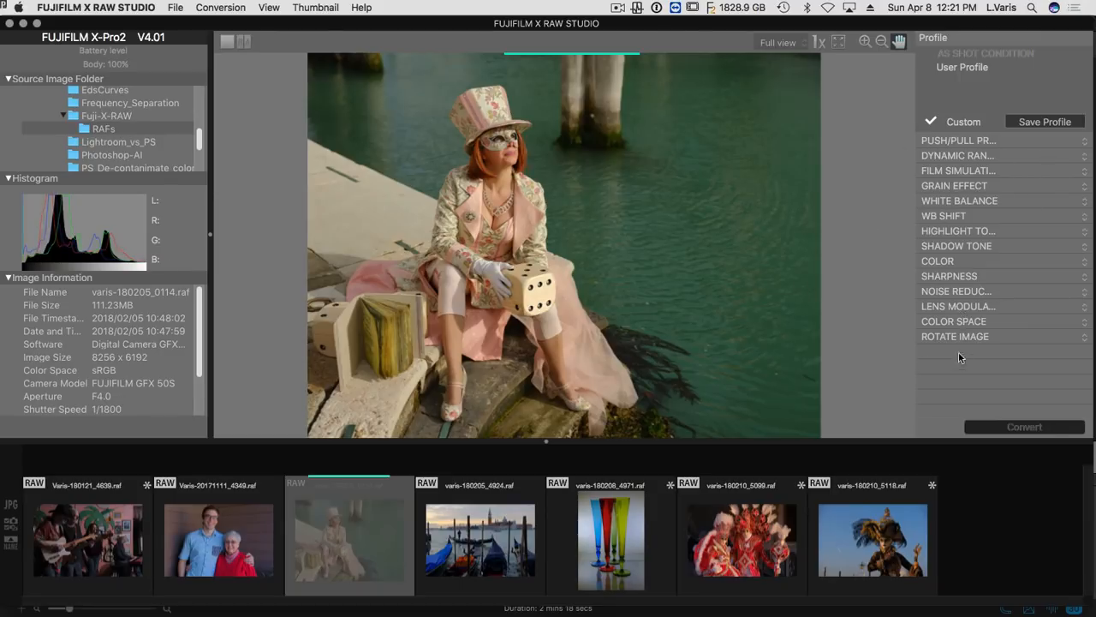
{"action": "mouse_move", "coordinate": [548, 212]}
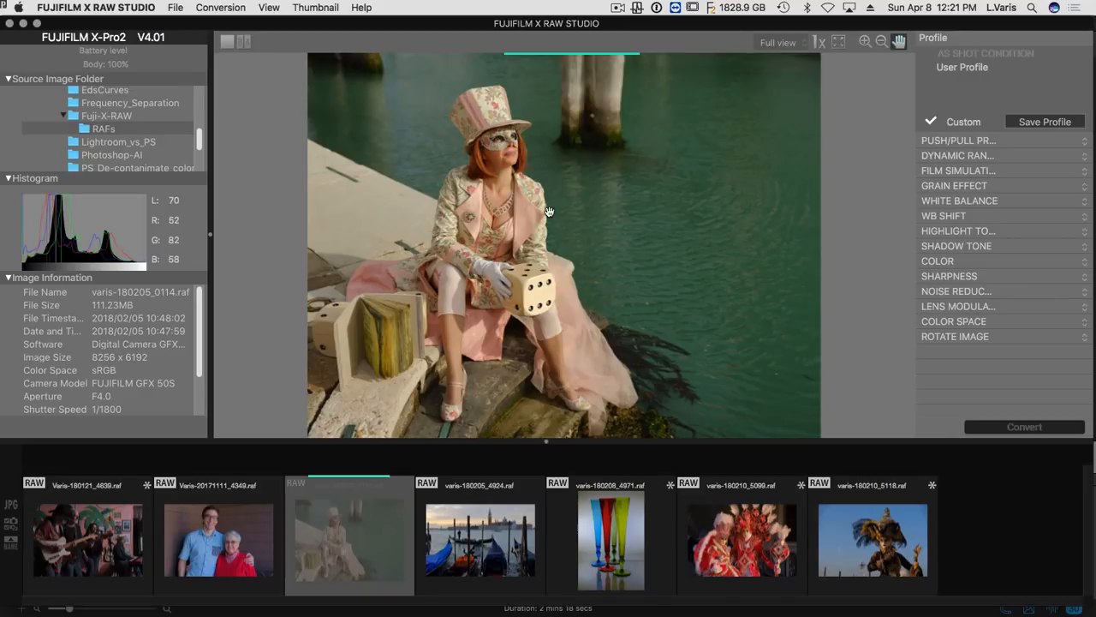
{"action": "mouse_move", "coordinate": [997, 171]}
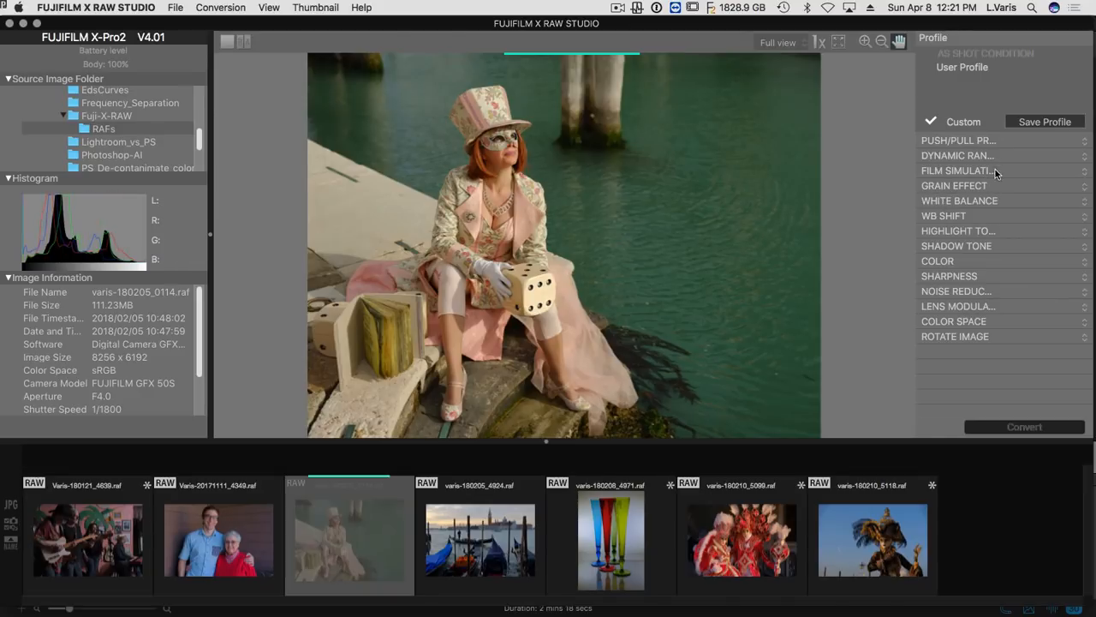
{"action": "mouse_move", "coordinate": [599, 200]}
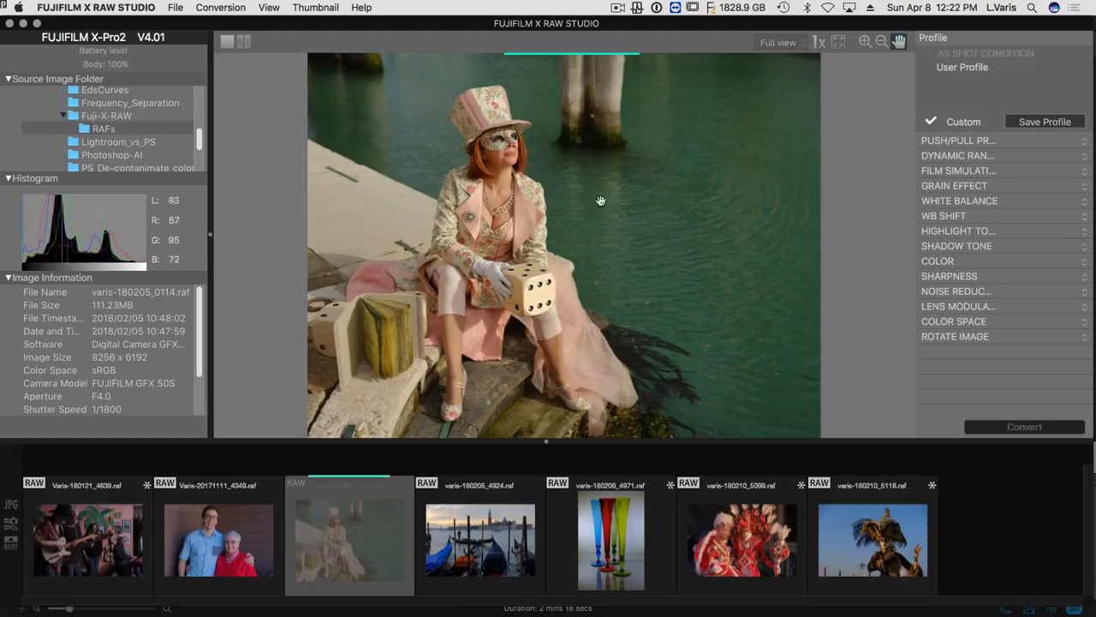
{"action": "mouse_move", "coordinate": [641, 247]}
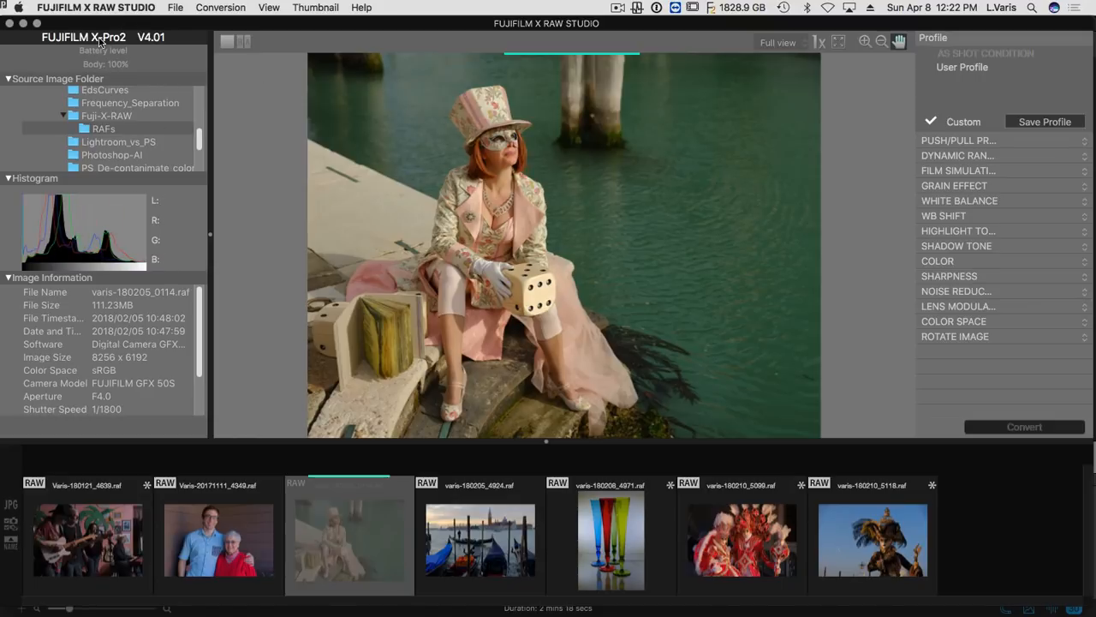
{"action": "mouse_move", "coordinate": [504, 312]}
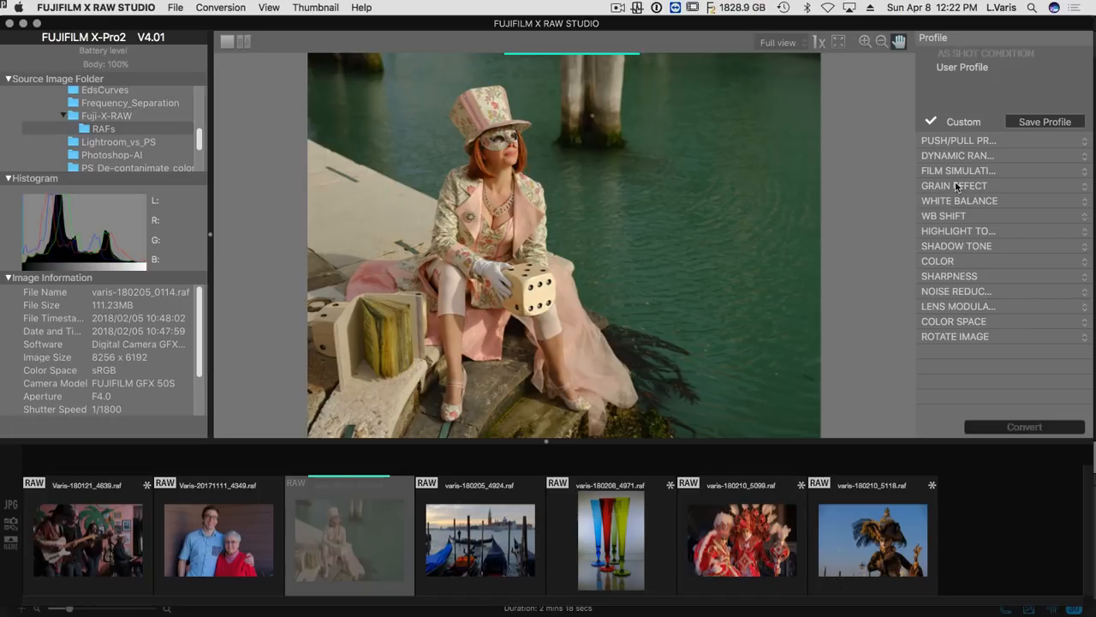
{"action": "mouse_move", "coordinate": [915, 314]}
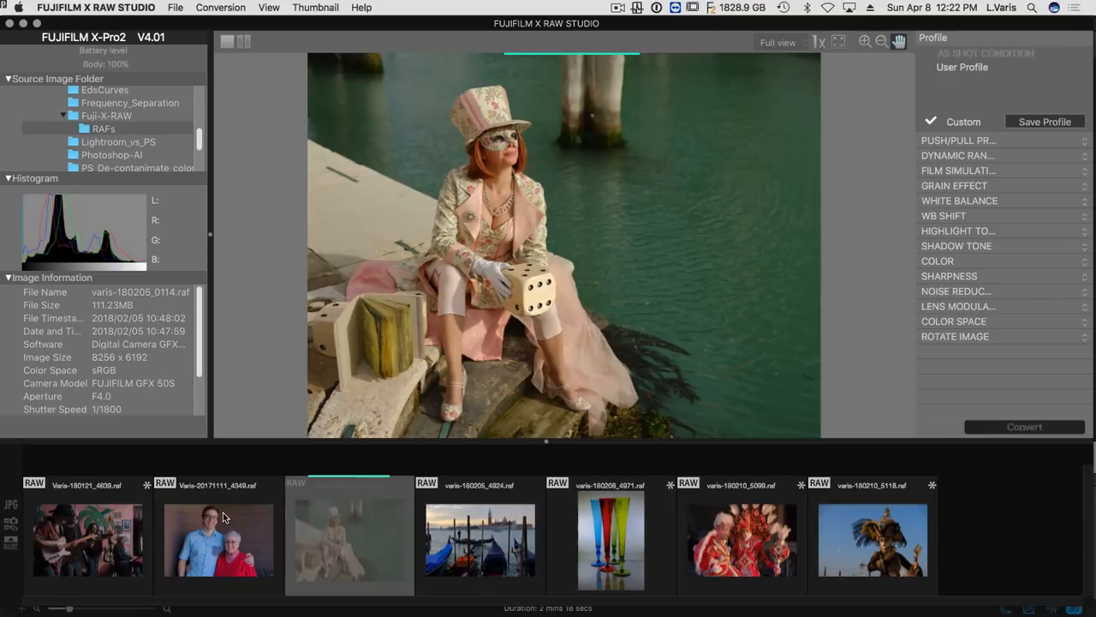
{"action": "left_click", "coordinate": [220, 539]}
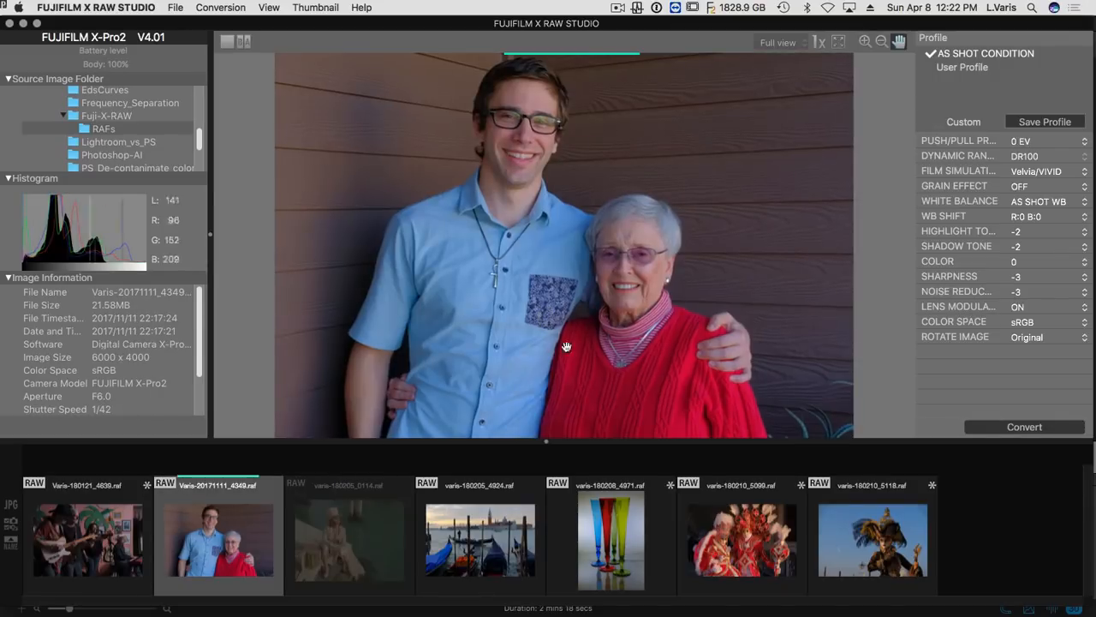
{"action": "mouse_move", "coordinate": [967, 169]}
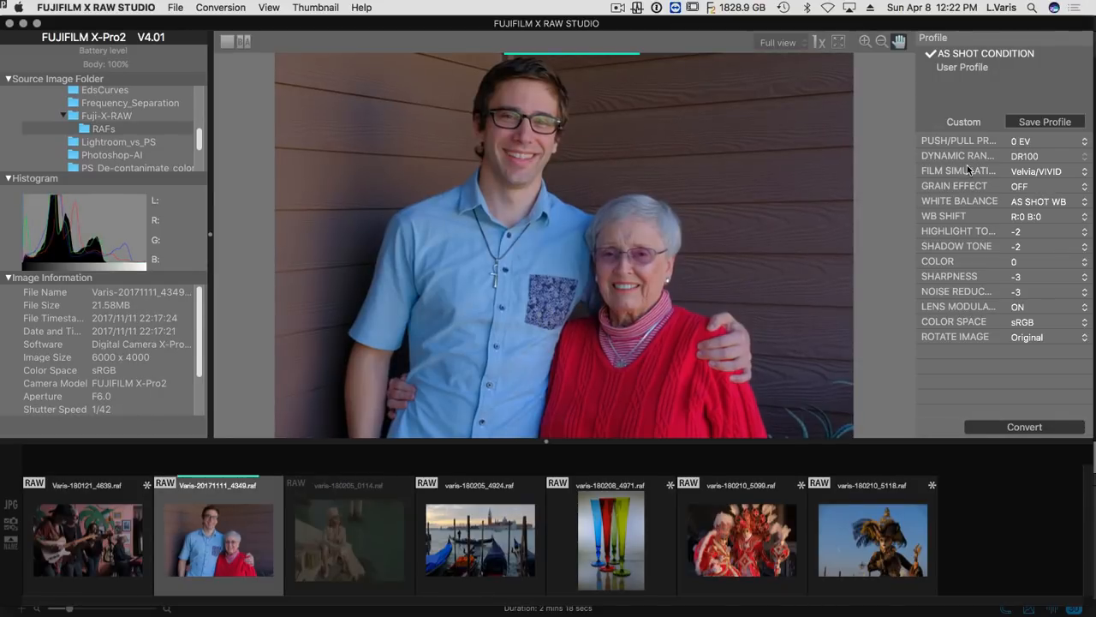
Set the portrait's film simulation to ASTIA/SOFT and go to the Conversion menu.
{"action": "left_click", "coordinate": [1049, 171]}
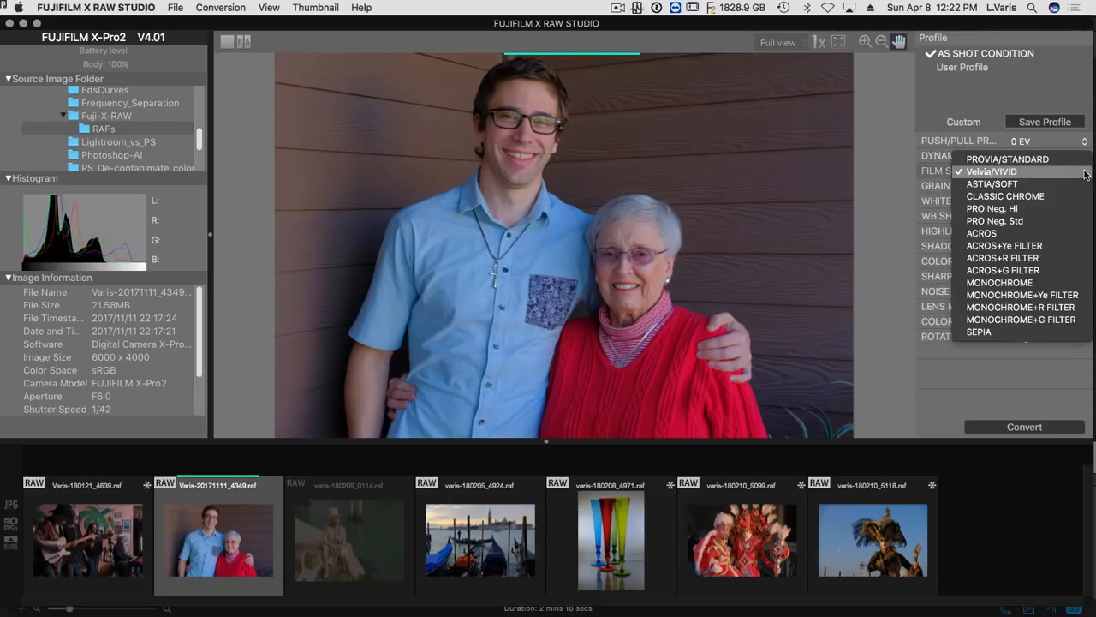
{"action": "left_click", "coordinate": [992, 171]}
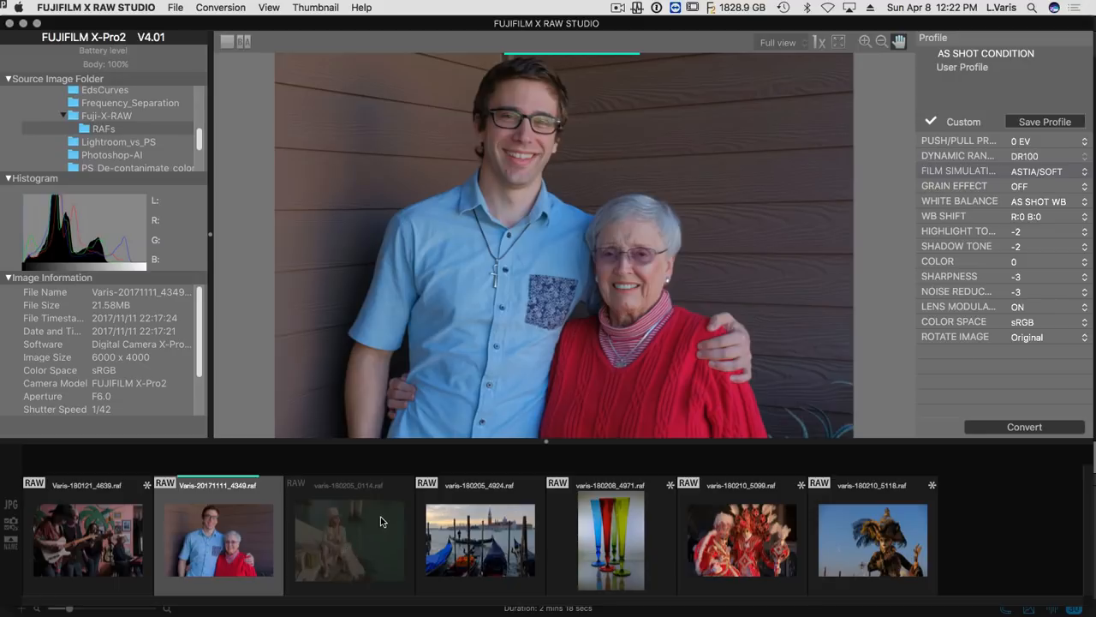
{"action": "mouse_move", "coordinate": [1018, 161]}
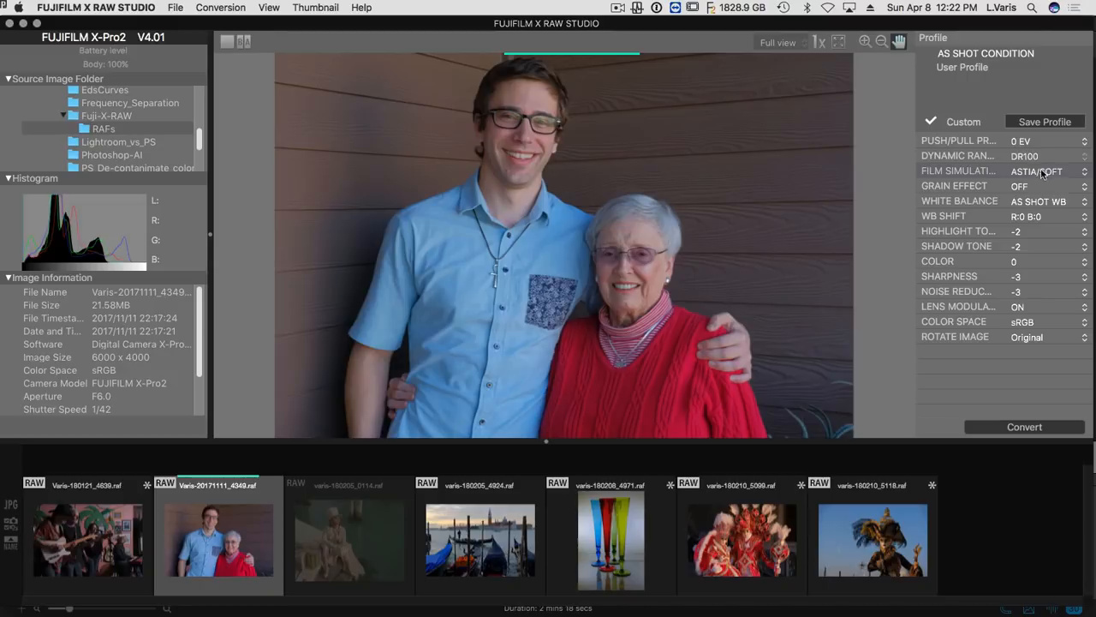
{"action": "mouse_move", "coordinate": [802, 132]}
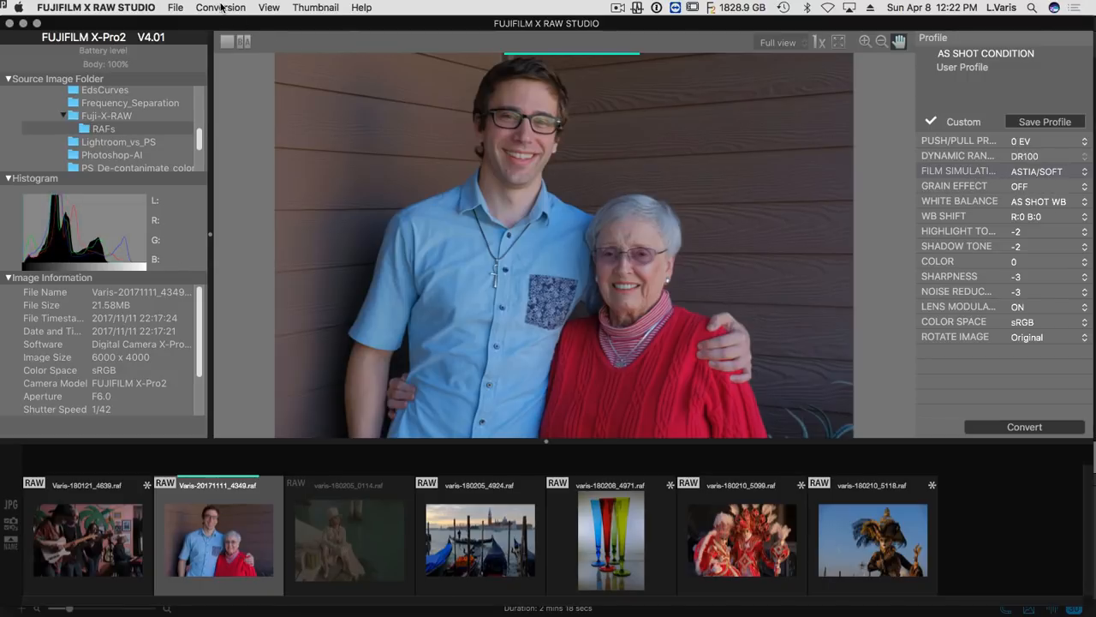
{"action": "left_click", "coordinate": [220, 7]}
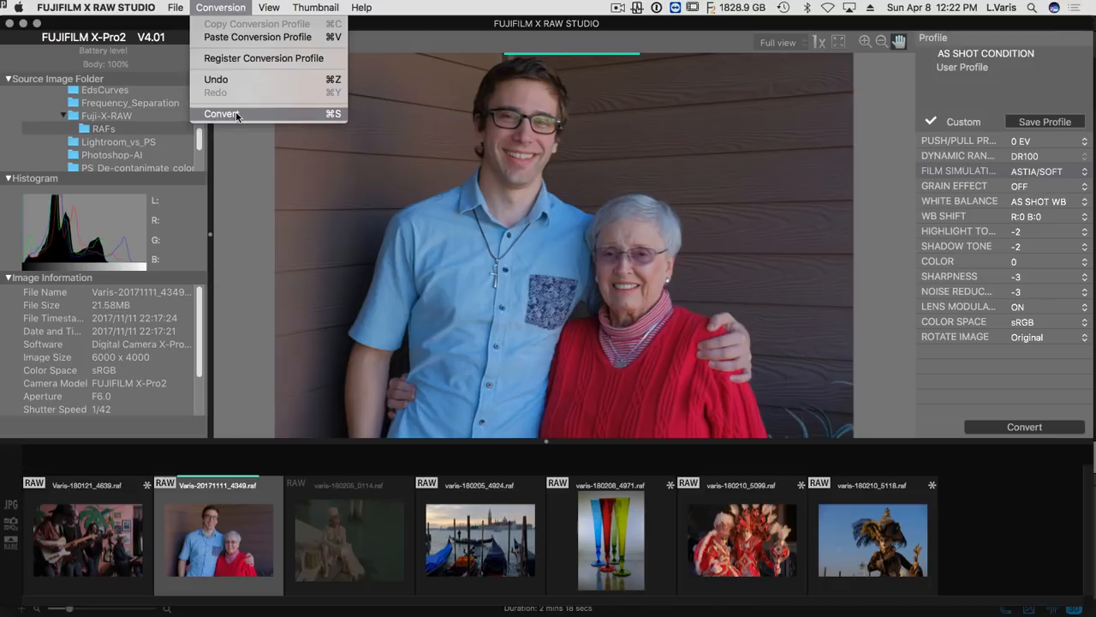
Convert the Astia/Soft portrait RAW into a JPEG shown in the filmstrip.
{"action": "left_click", "coordinate": [222, 114]}
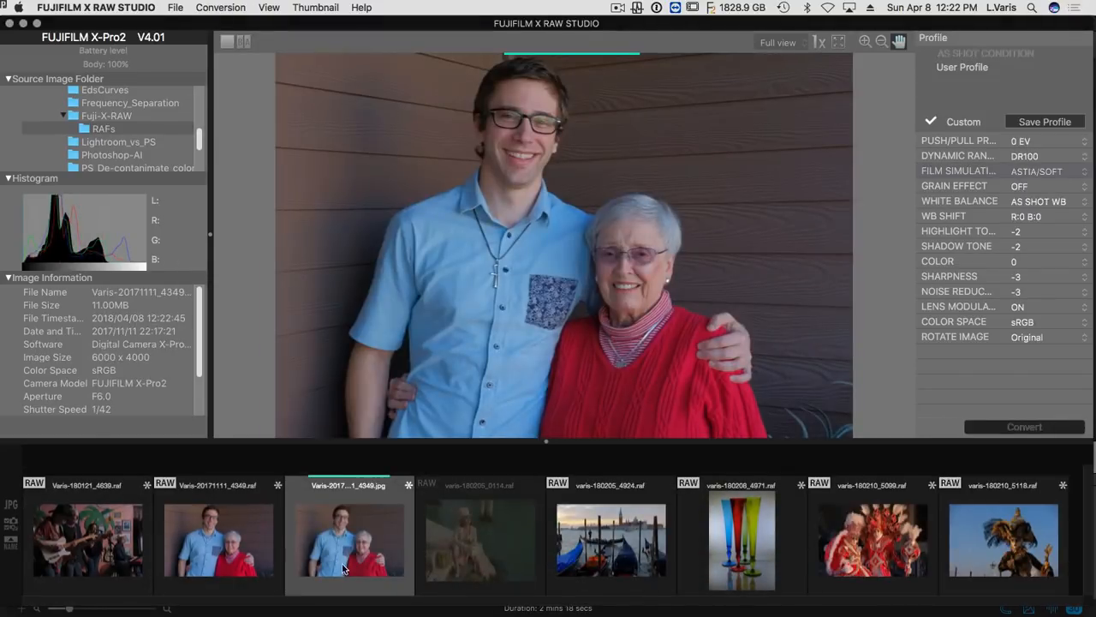
{"action": "mouse_move", "coordinate": [375, 556]}
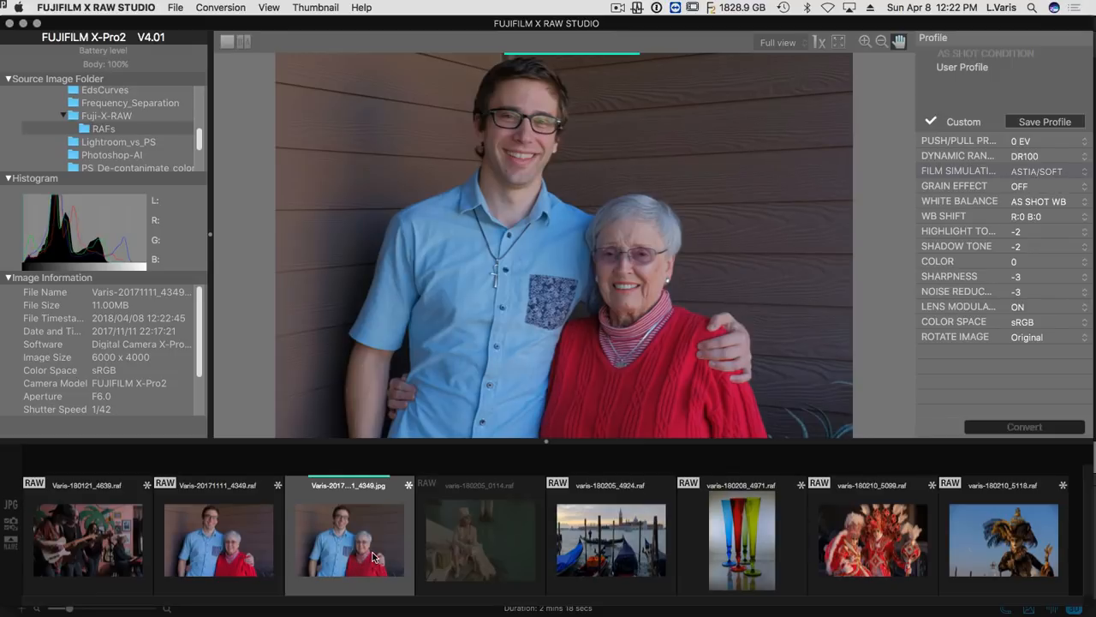
{"action": "mouse_move", "coordinate": [212, 562]}
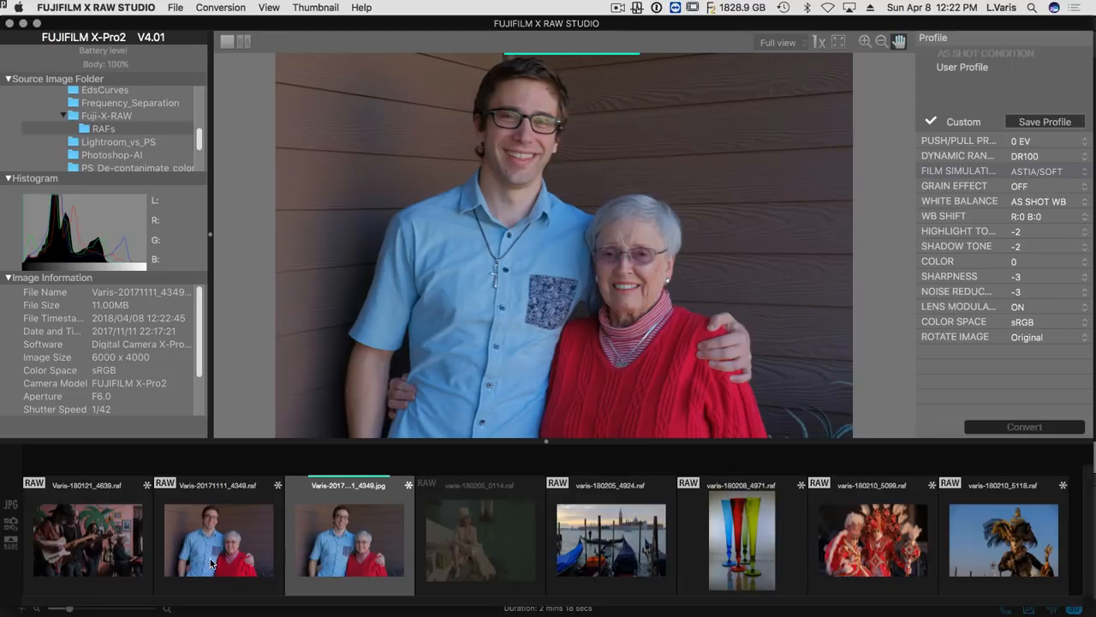
{"action": "mouse_move", "coordinate": [186, 528]}
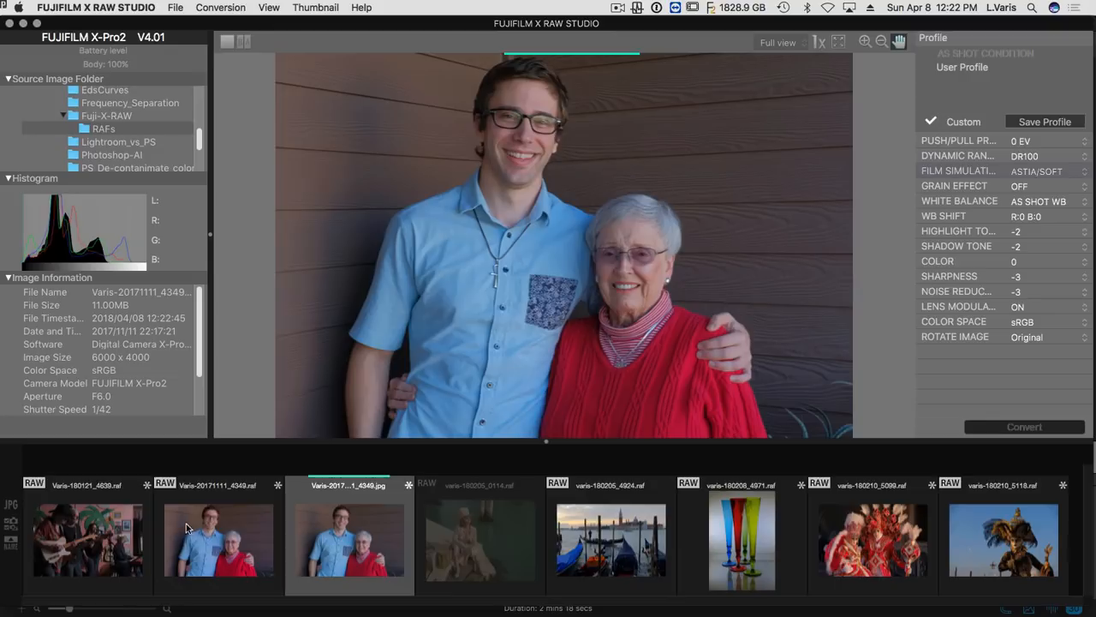
{"action": "mouse_move", "coordinate": [209, 507]}
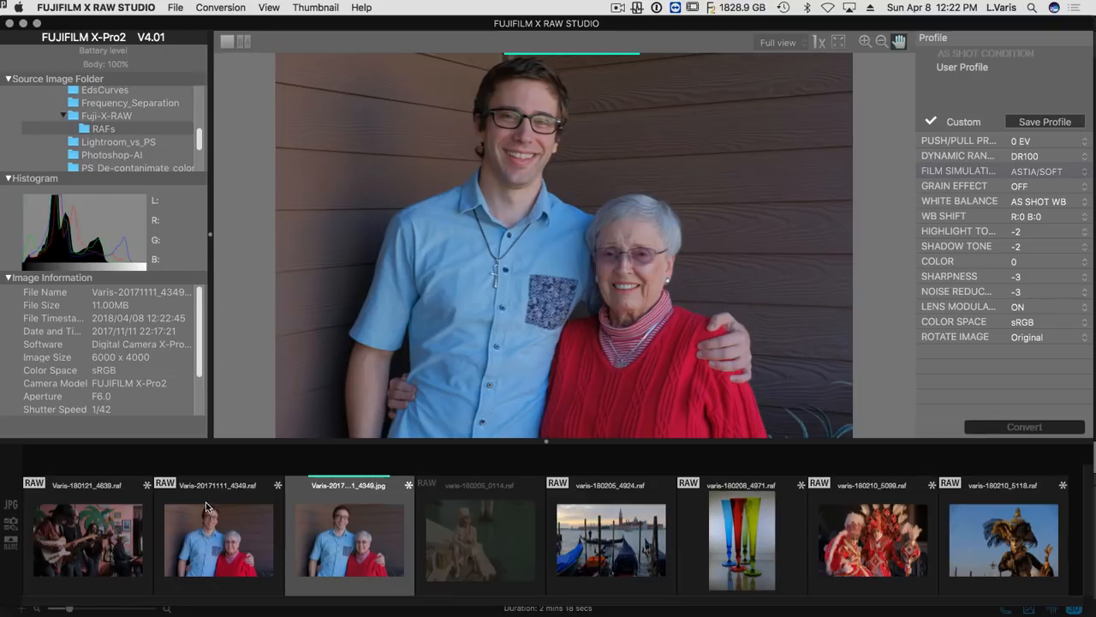
{"action": "mouse_move", "coordinate": [96, 538]}
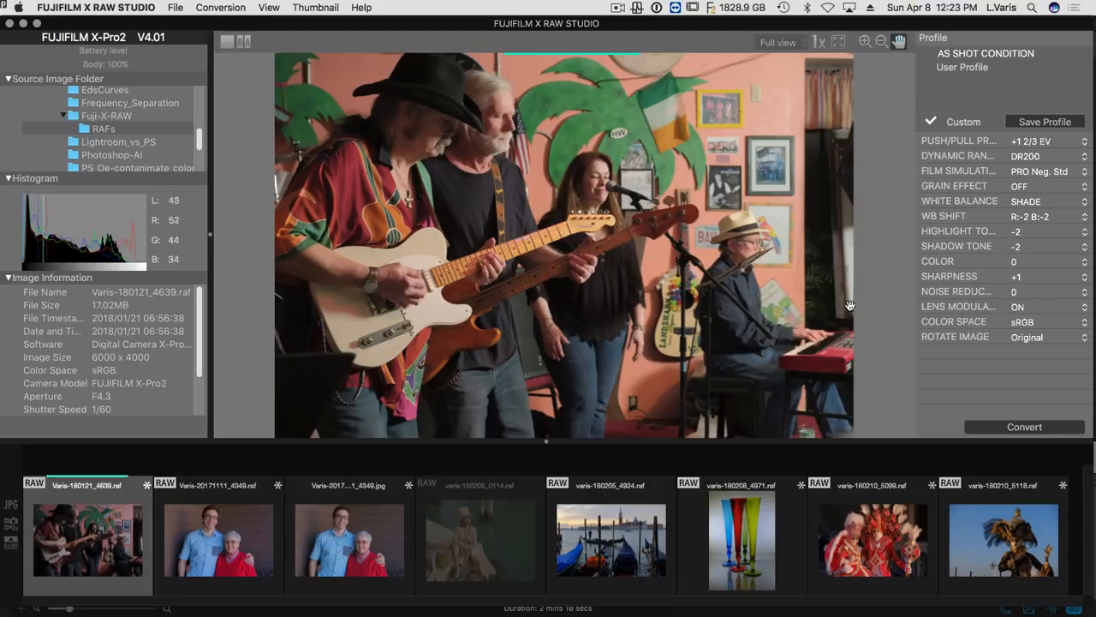
{"action": "mouse_move", "coordinate": [767, 310]}
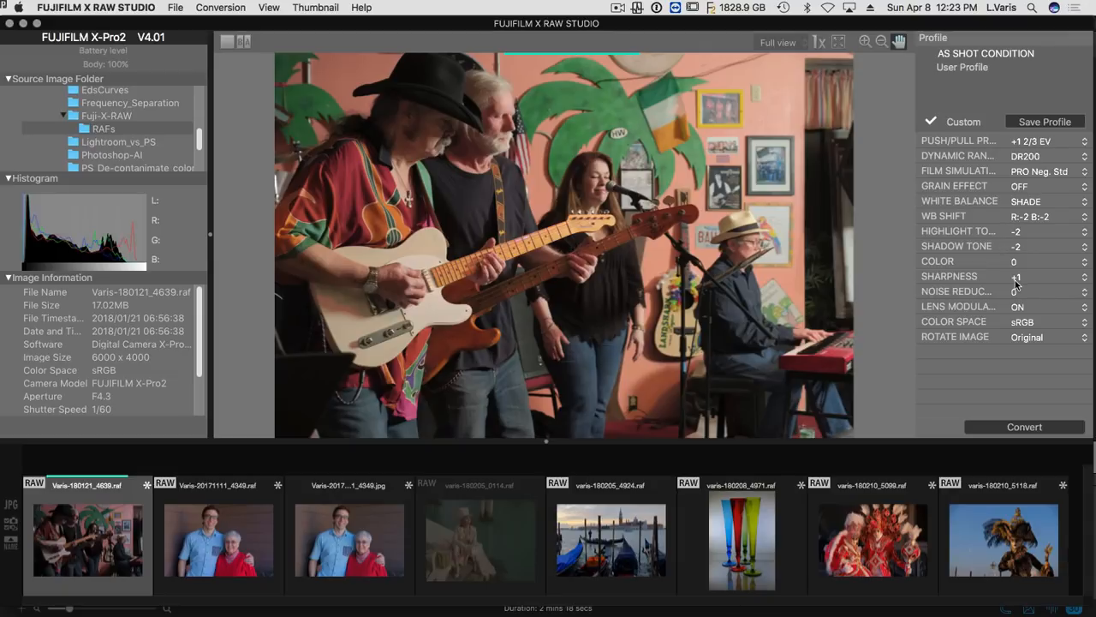
{"action": "mouse_move", "coordinate": [992, 294]}
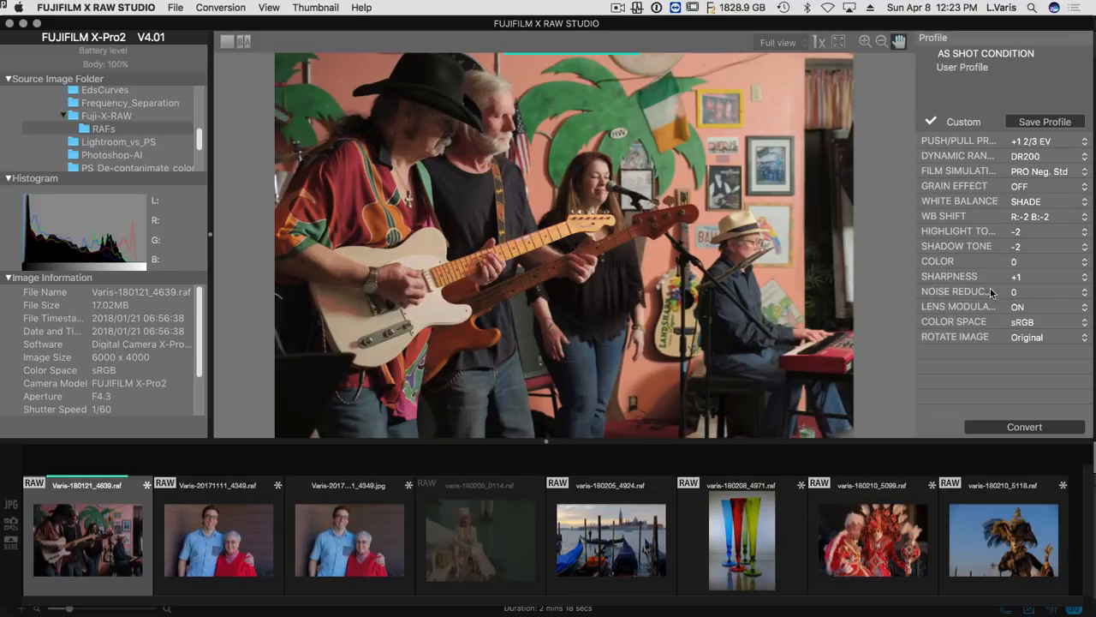
{"action": "mouse_move", "coordinate": [829, 277]}
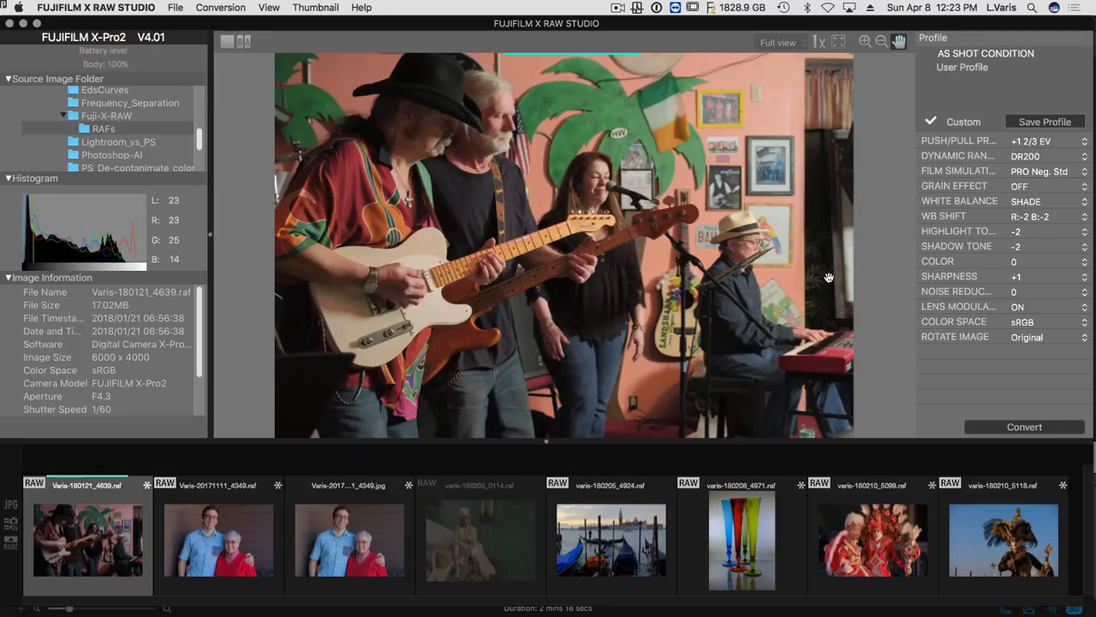
{"action": "mouse_move", "coordinate": [550, 204]}
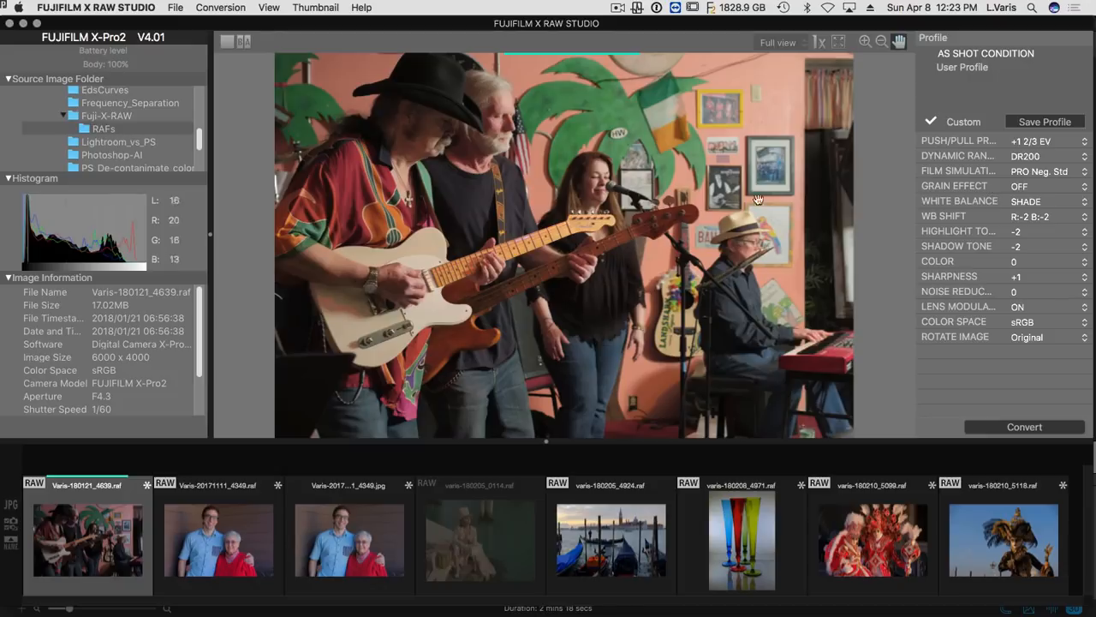
{"action": "mouse_move", "coordinate": [807, 192]}
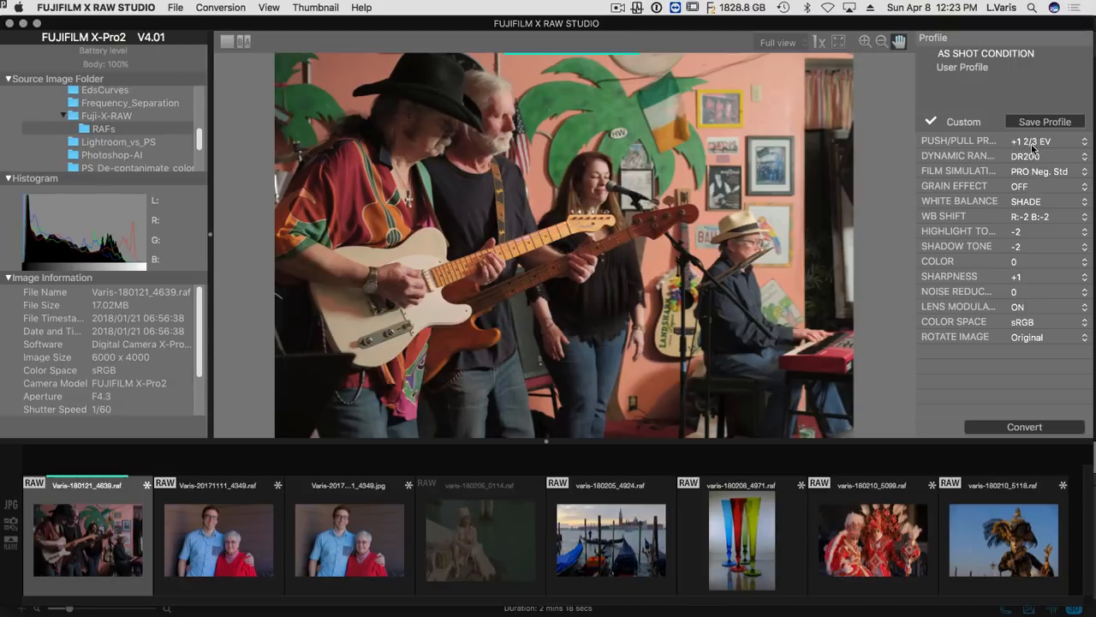
{"action": "mouse_move", "coordinate": [1055, 148]}
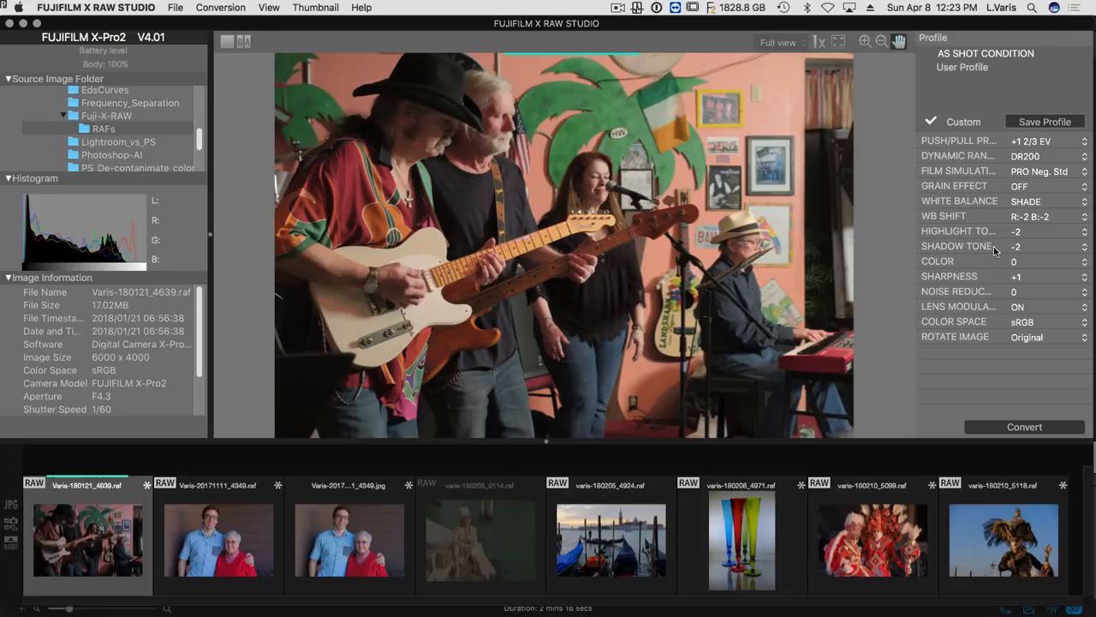
{"action": "mouse_move", "coordinate": [963, 224]}
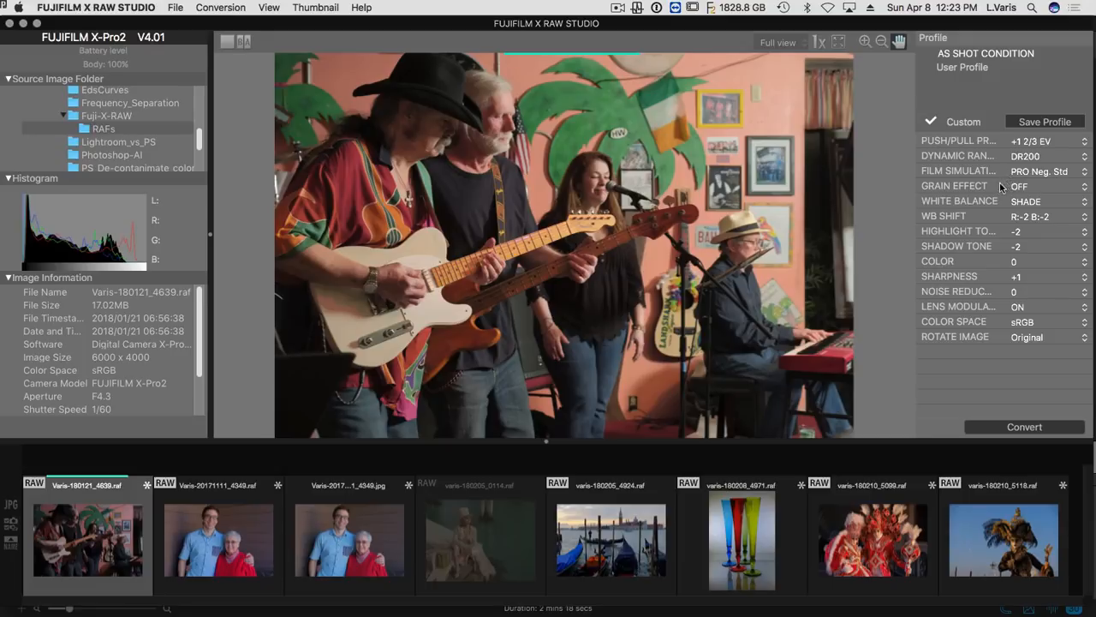
{"action": "mouse_move", "coordinate": [994, 195]}
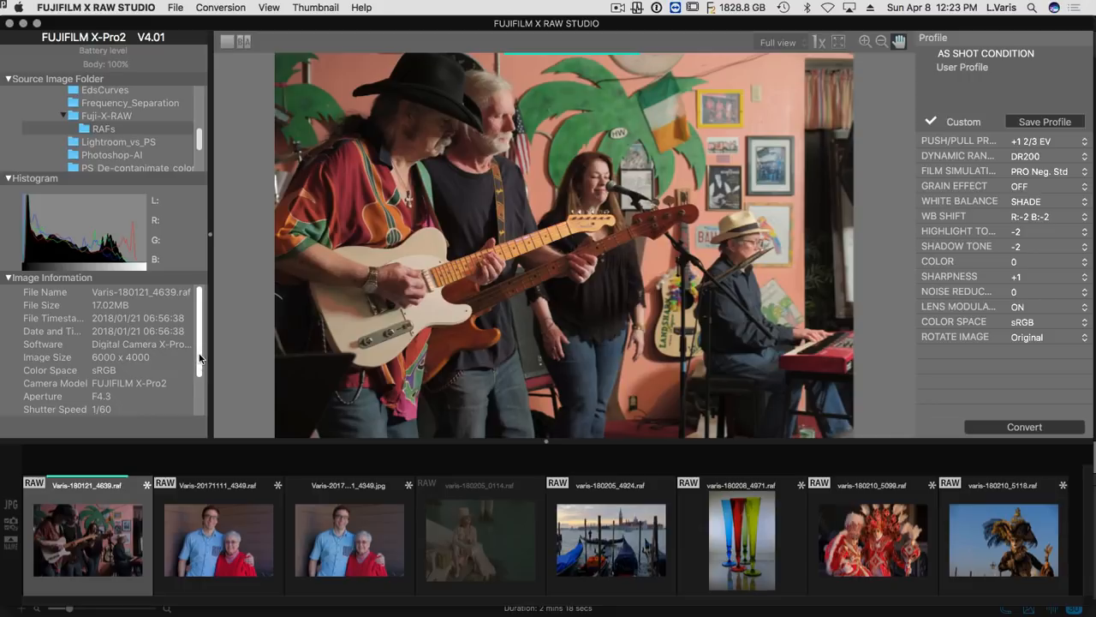
{"action": "scroll", "scroll_direction": "down", "scroll_amount": 3}
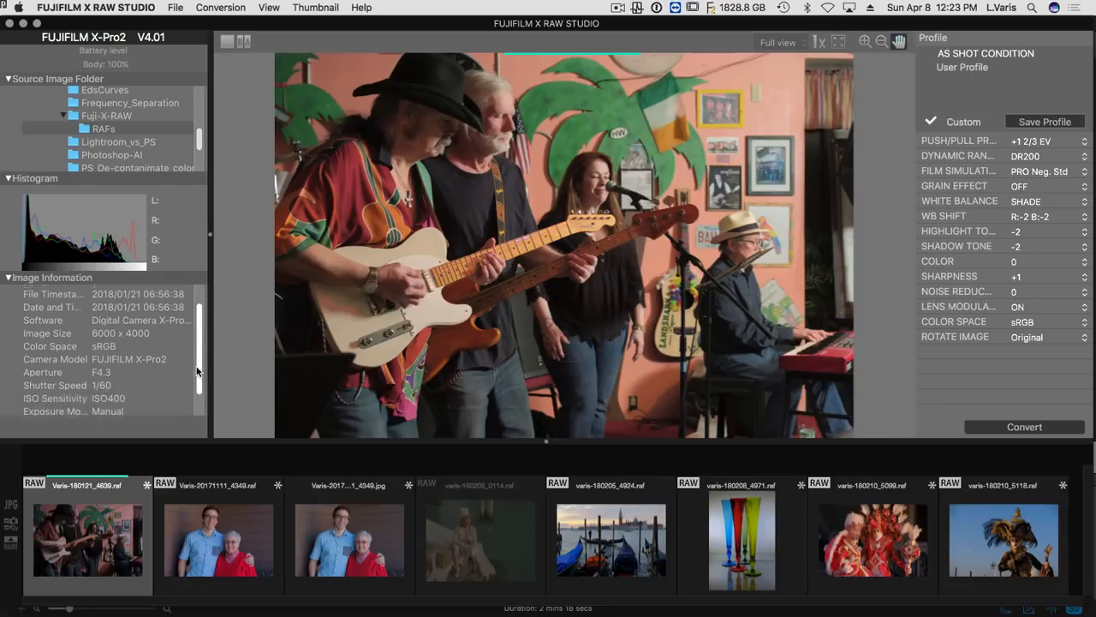
{"action": "scroll", "scroll_direction": "down", "scroll_amount": 3}
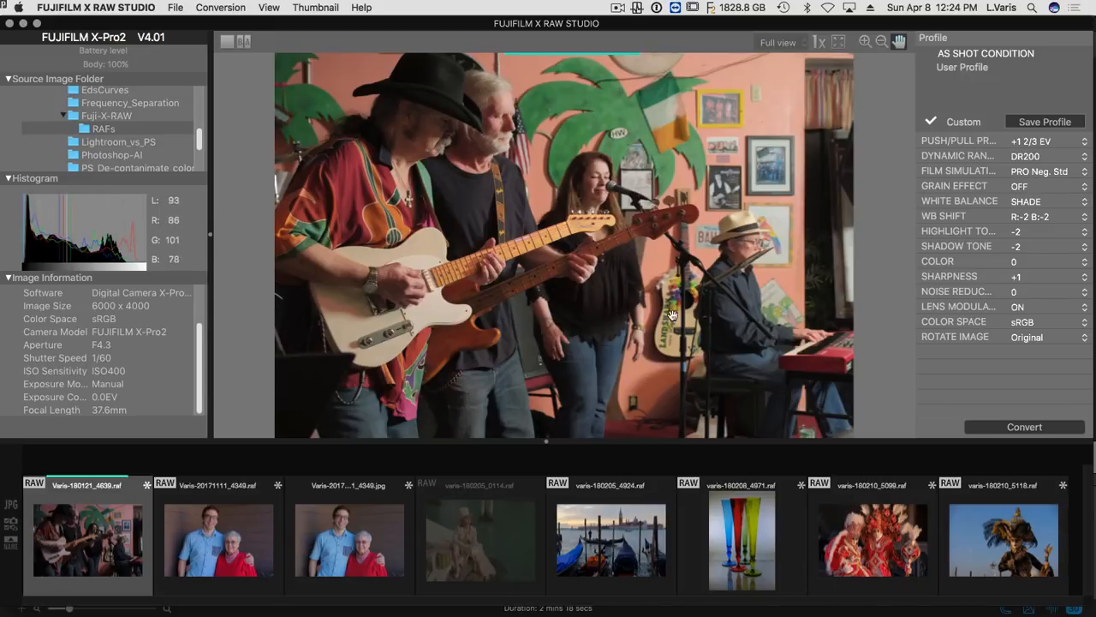
{"action": "mouse_move", "coordinate": [717, 267]}
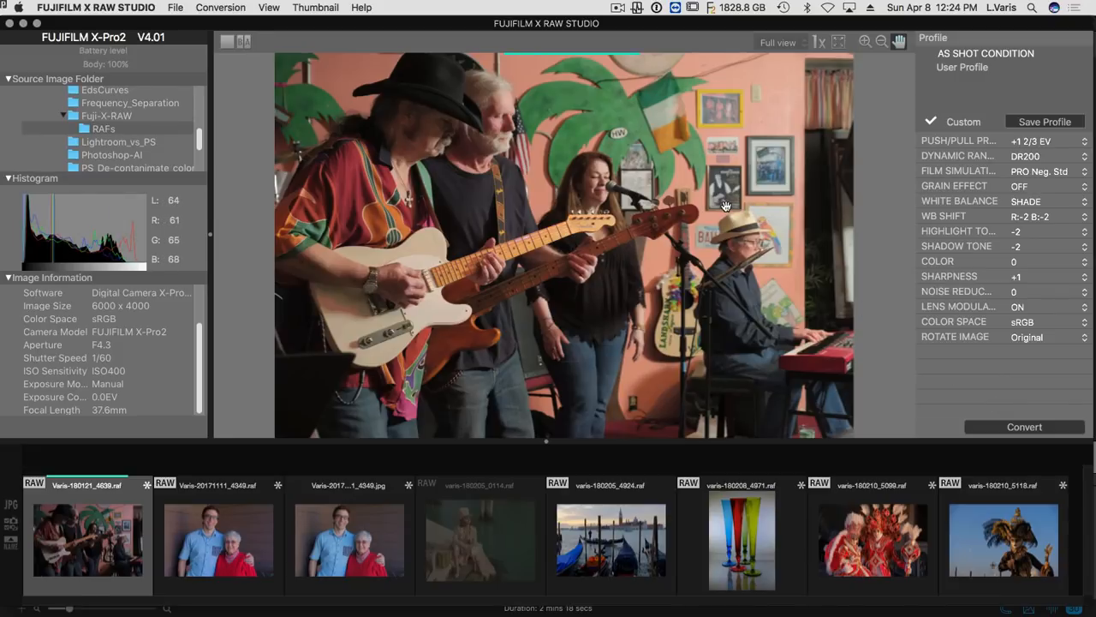
{"action": "mouse_move", "coordinate": [487, 273]}
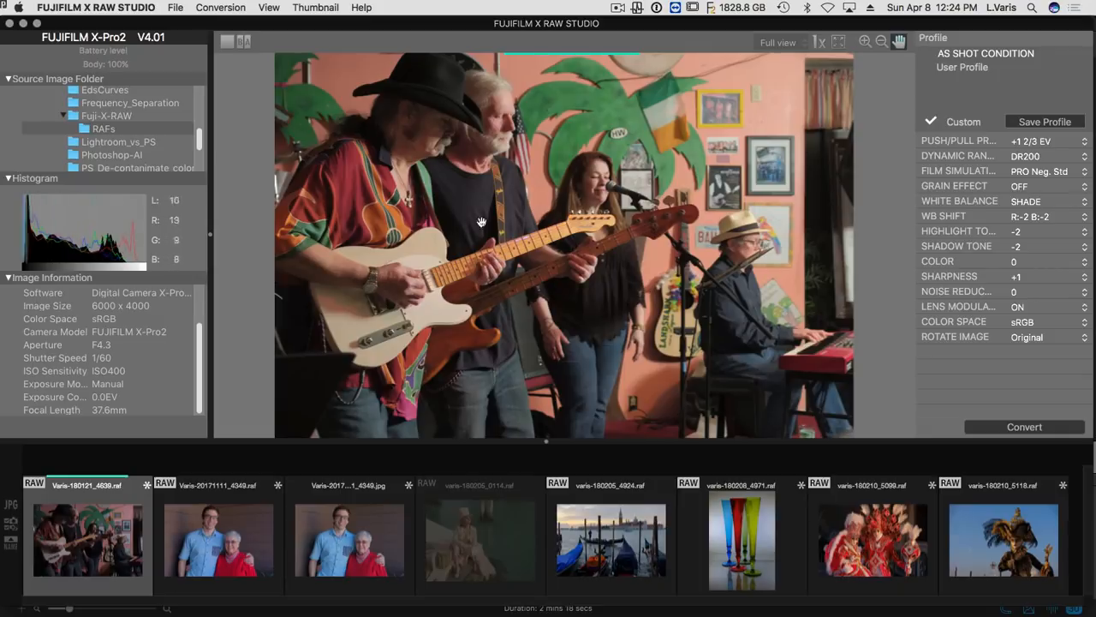
{"action": "mouse_move", "coordinate": [467, 274]}
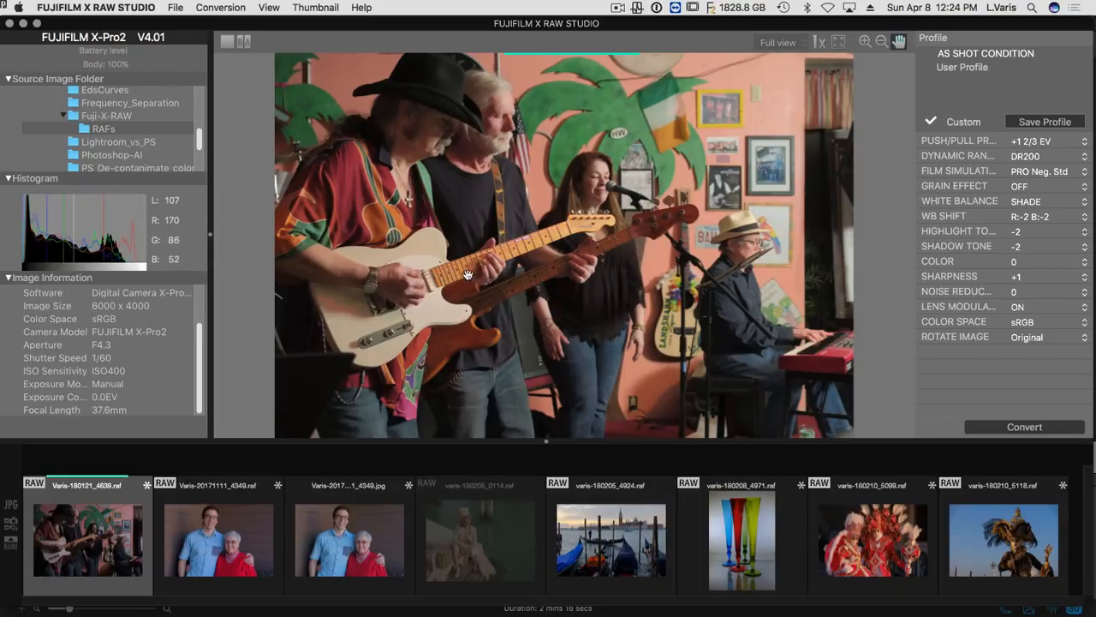
{"action": "mouse_move", "coordinate": [1052, 29]}
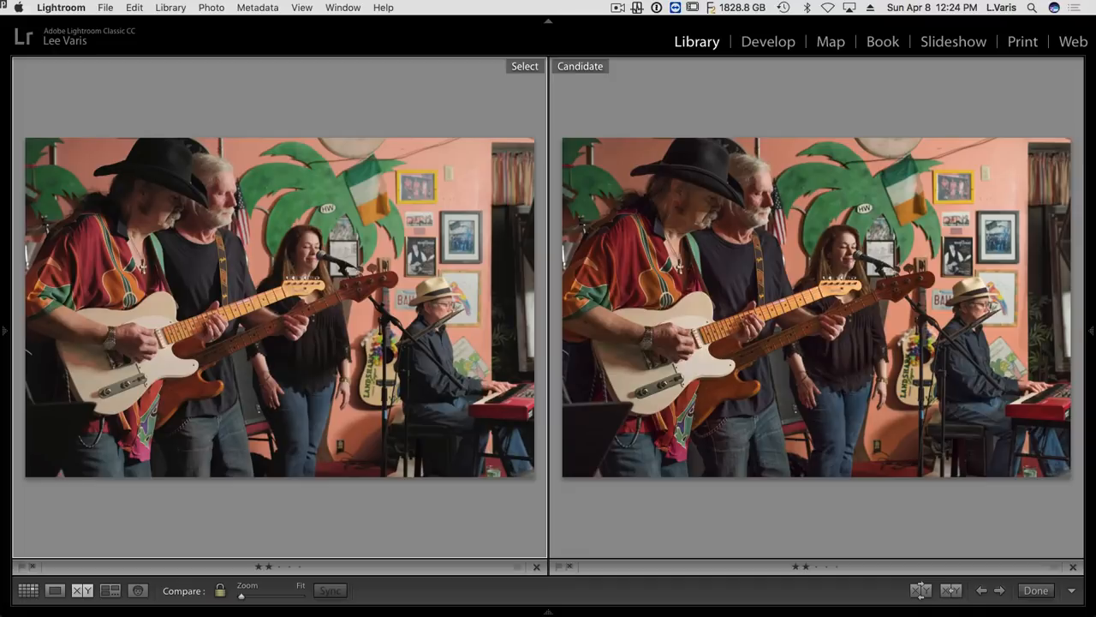
{"action": "mouse_move", "coordinate": [953, 520]}
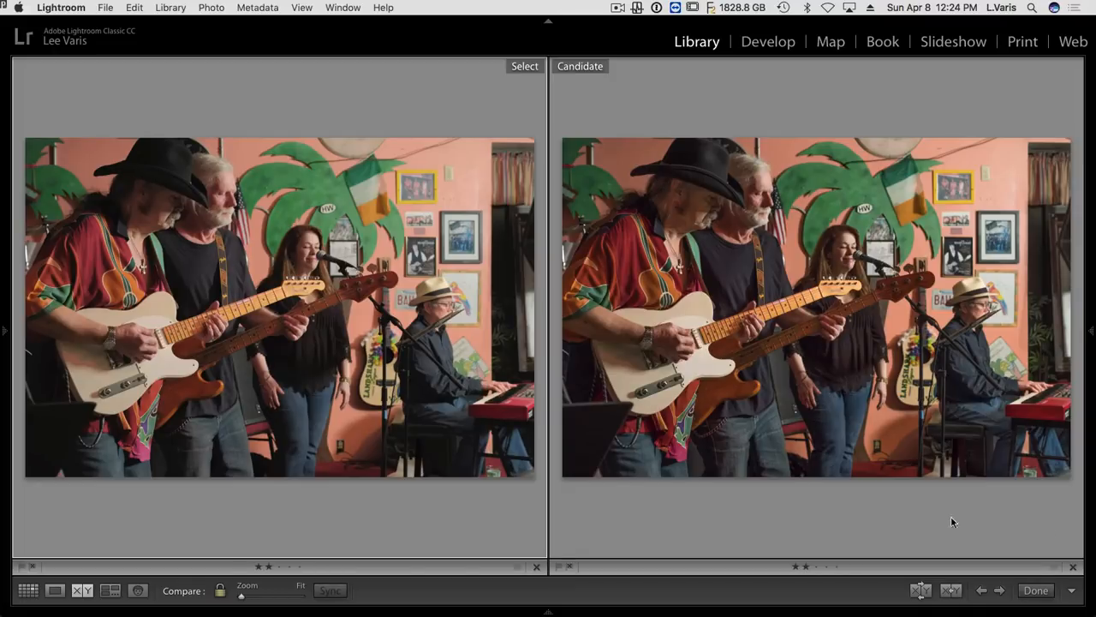
{"action": "mouse_move", "coordinate": [394, 301]}
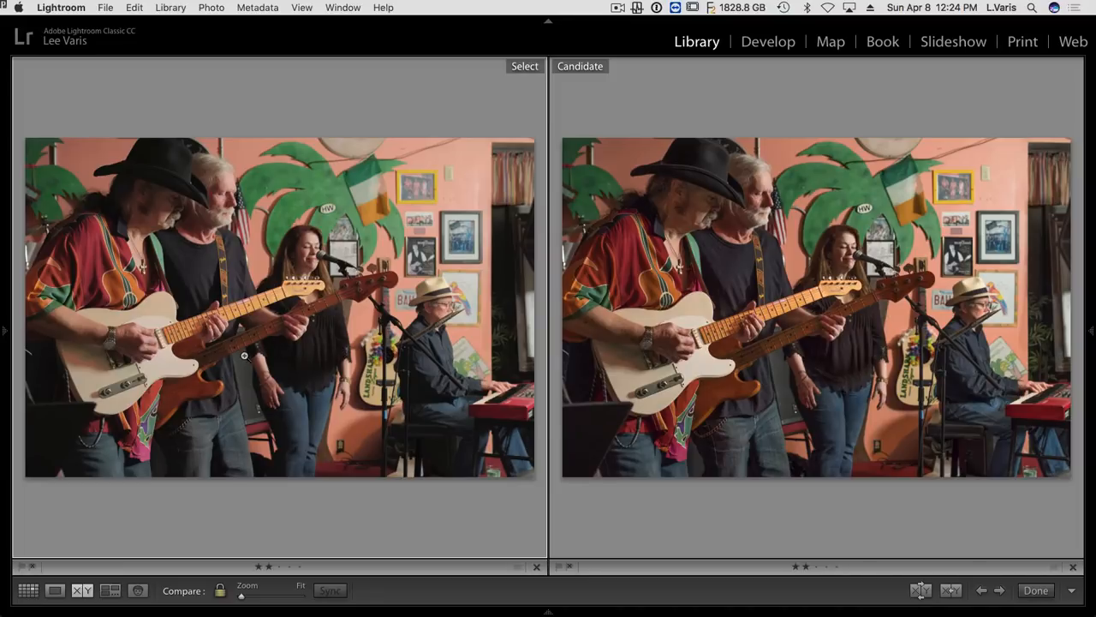
{"action": "mouse_move", "coordinate": [864, 308]}
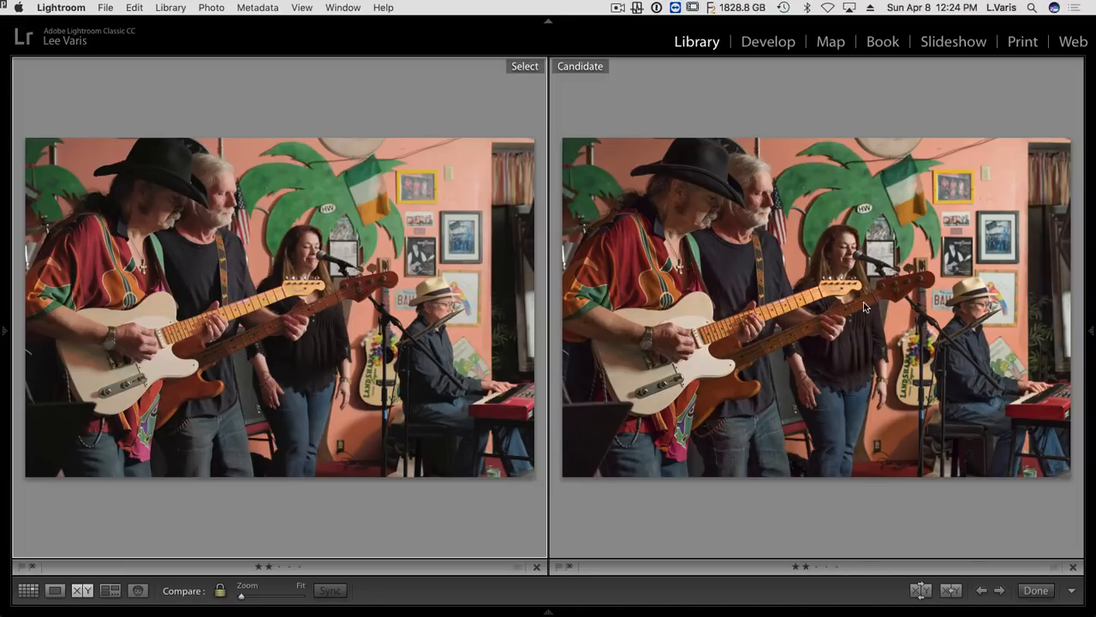
{"action": "mouse_move", "coordinate": [853, 315]}
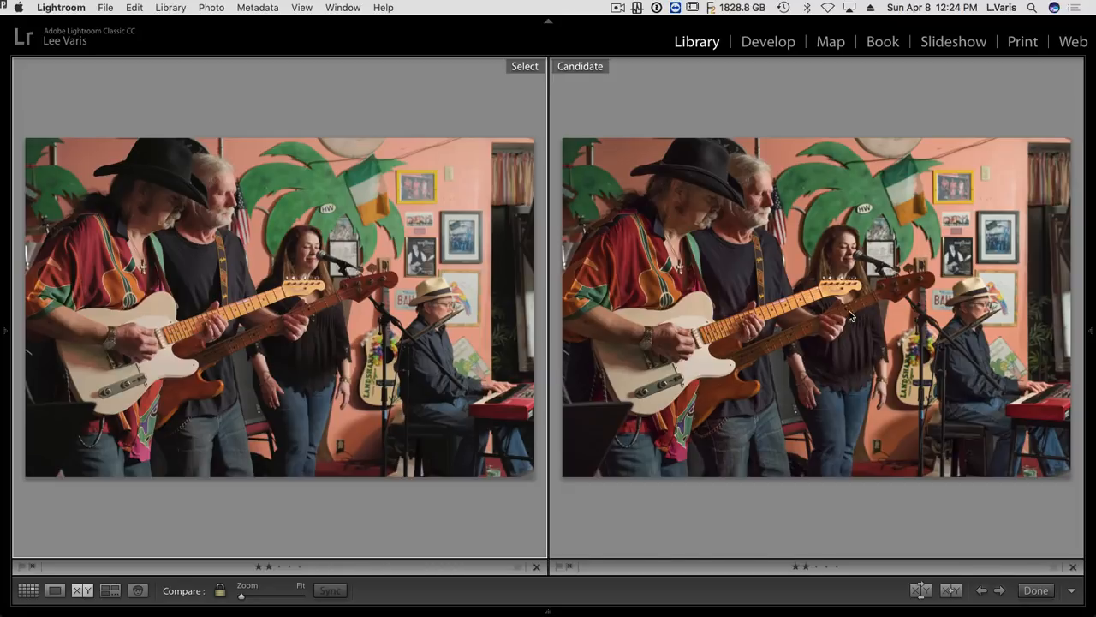
{"action": "mouse_move", "coordinate": [853, 369]}
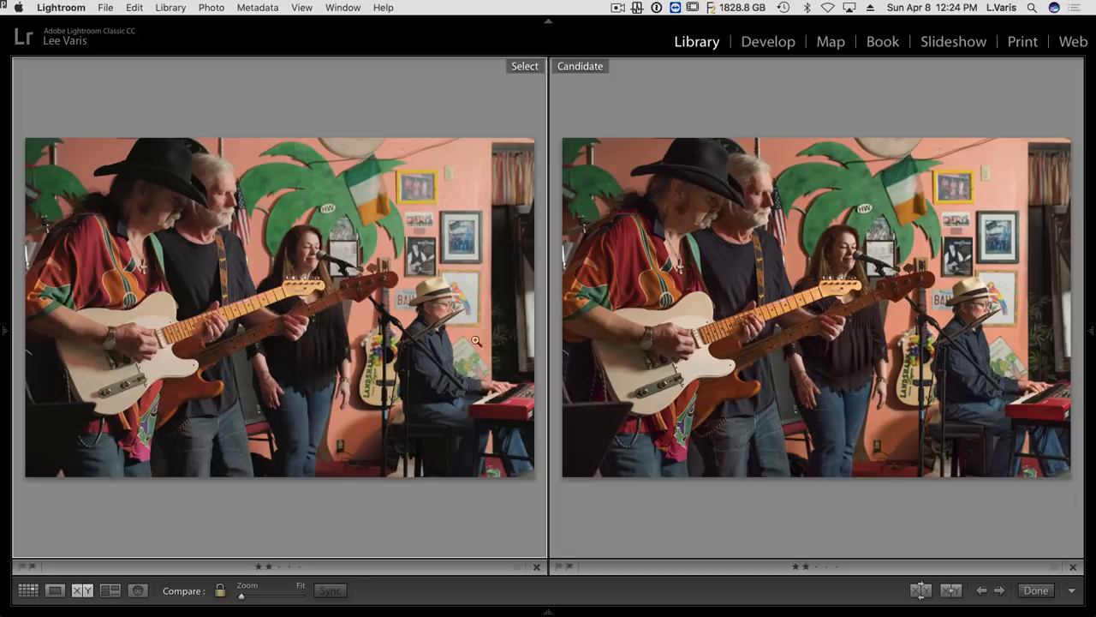
{"action": "mouse_move", "coordinate": [702, 345]}
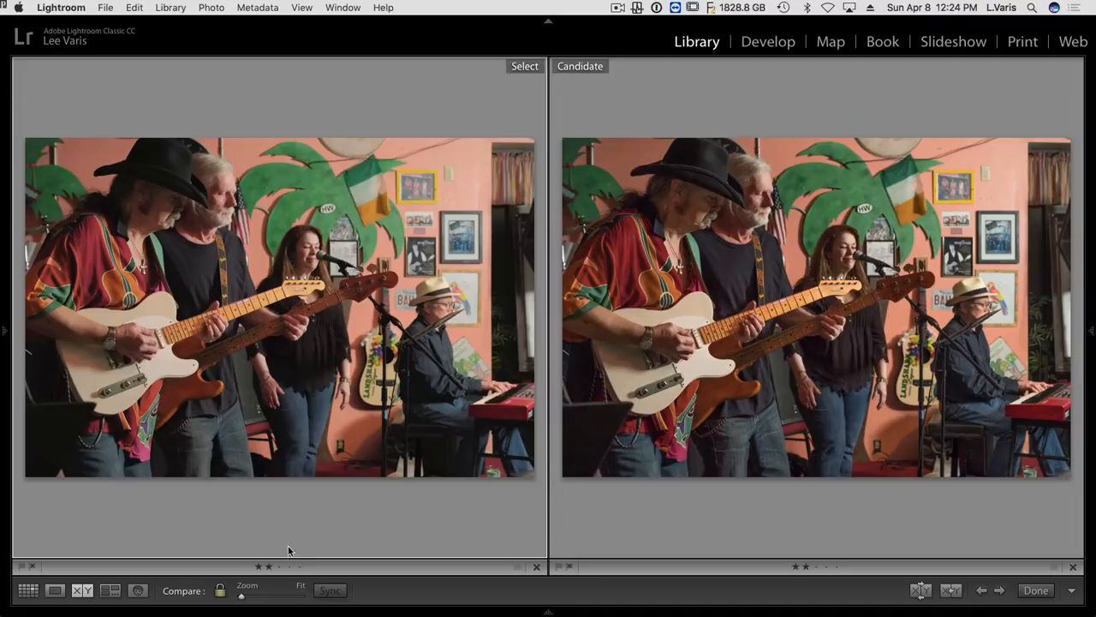
{"action": "mouse_move", "coordinate": [229, 315]}
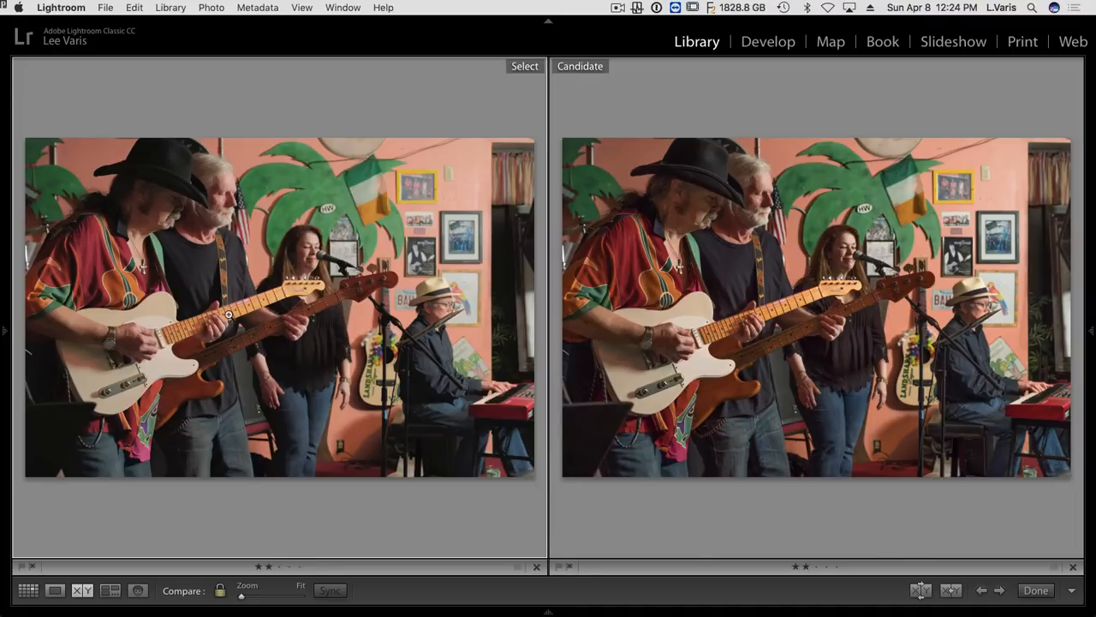
Pan both synced 1:1 panes across the fretboard and below the fretting hand.
{"action": "left_click", "coordinate": [230, 313]}
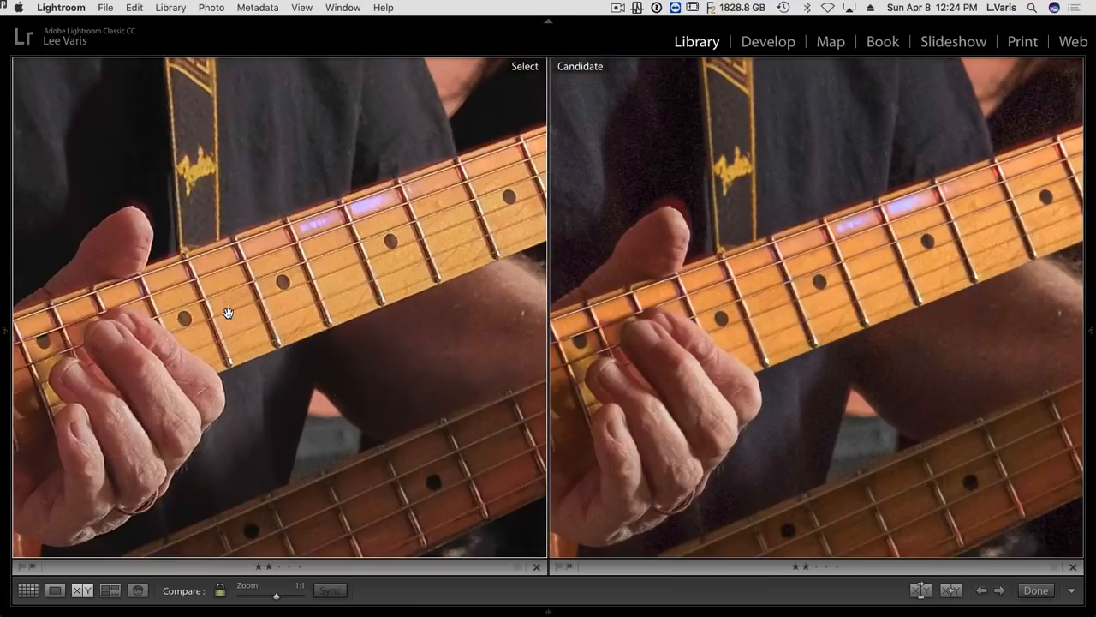
{"action": "mouse_move", "coordinate": [822, 276]}
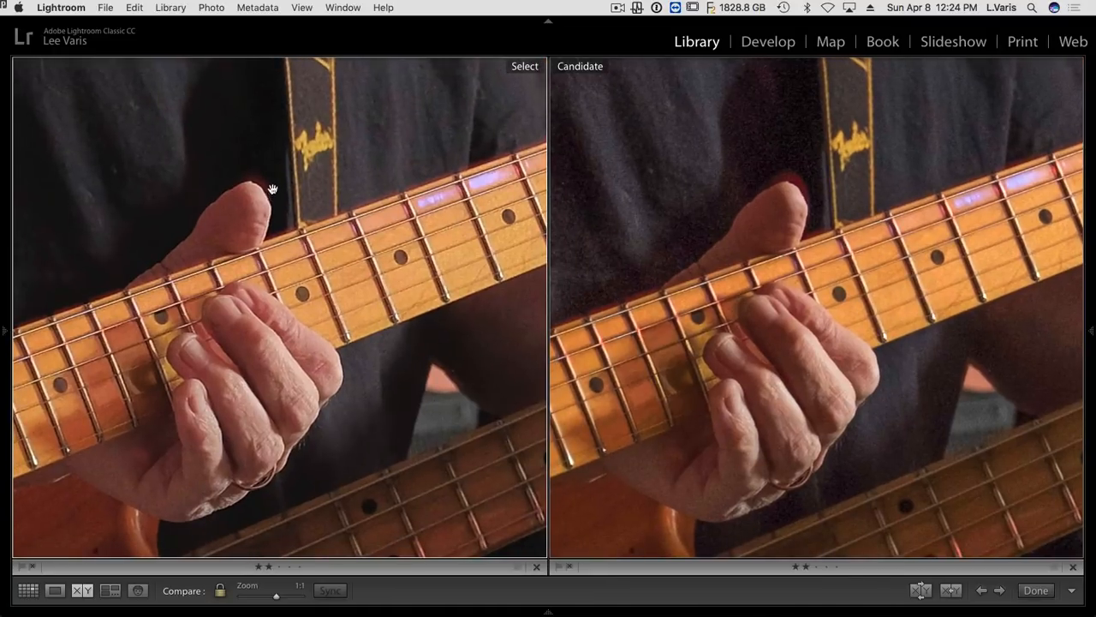
{"action": "mouse_move", "coordinate": [254, 196]}
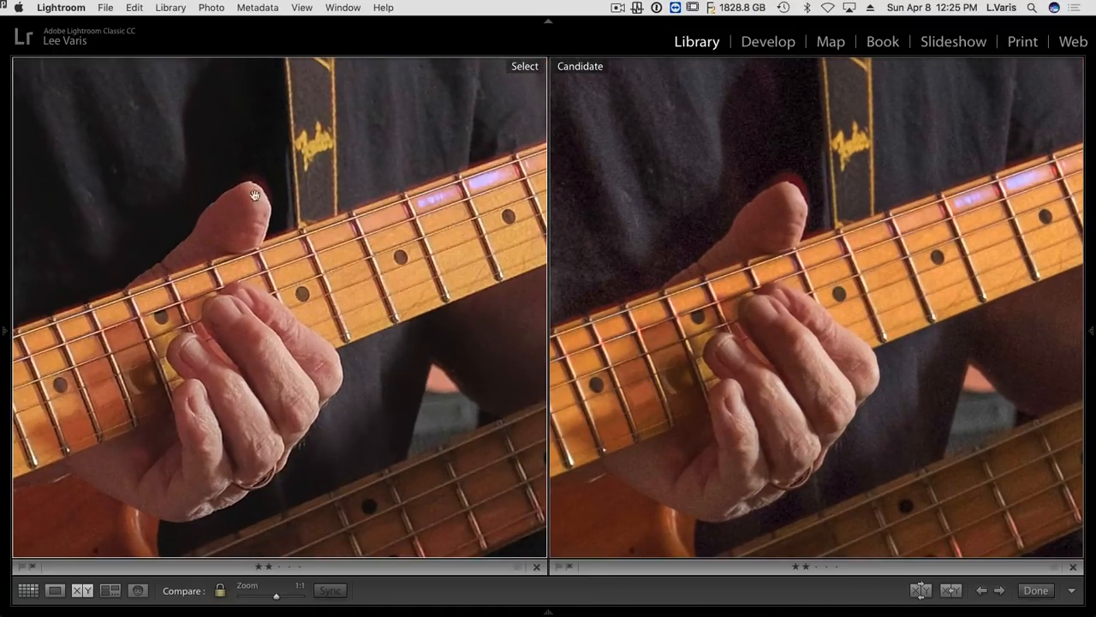
{"action": "mouse_move", "coordinate": [805, 199]}
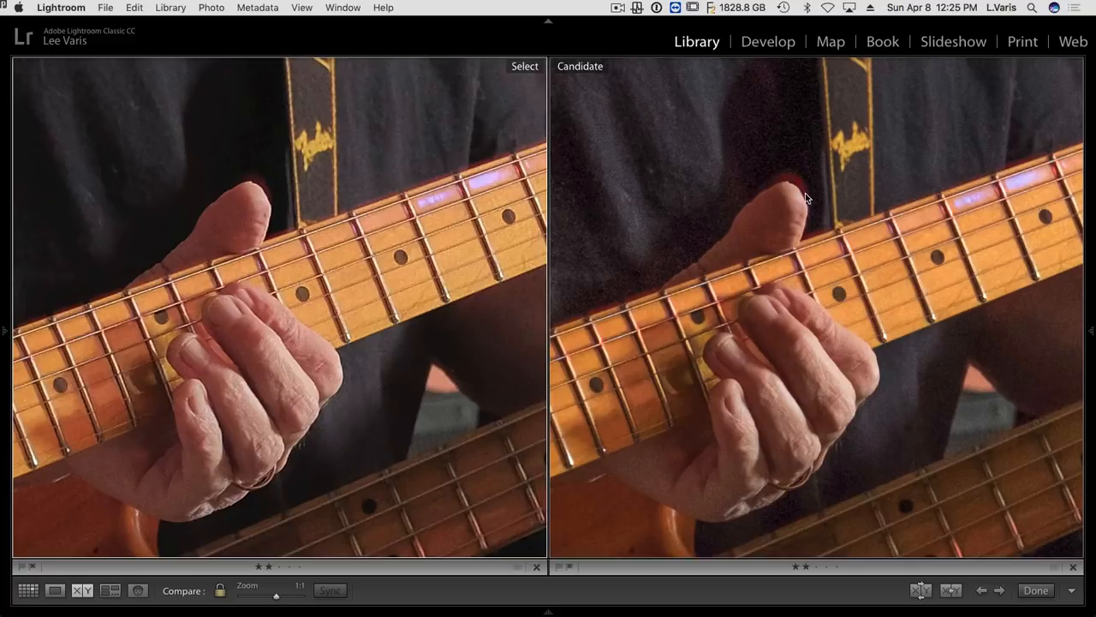
{"action": "mouse_move", "coordinate": [429, 326]}
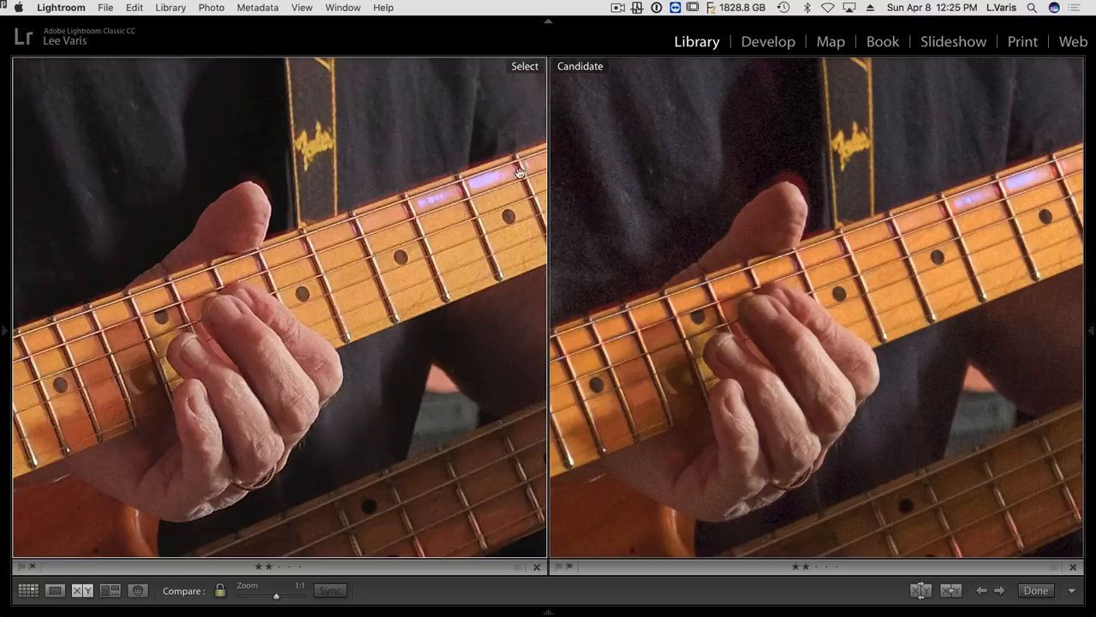
{"action": "mouse_move", "coordinate": [790, 161]}
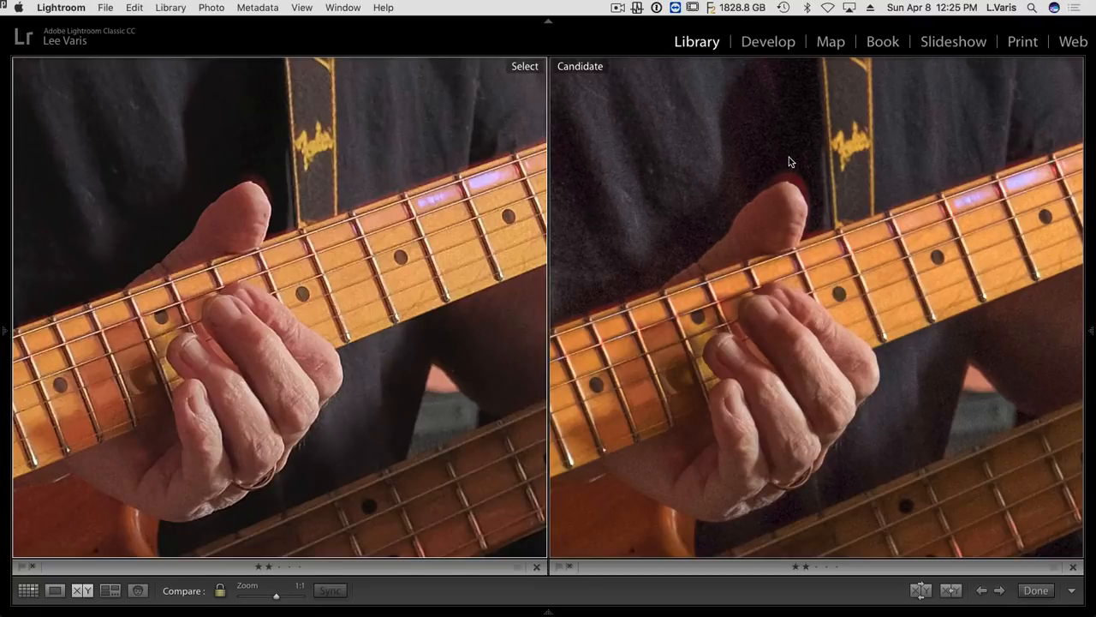
{"action": "mouse_move", "coordinate": [803, 209]}
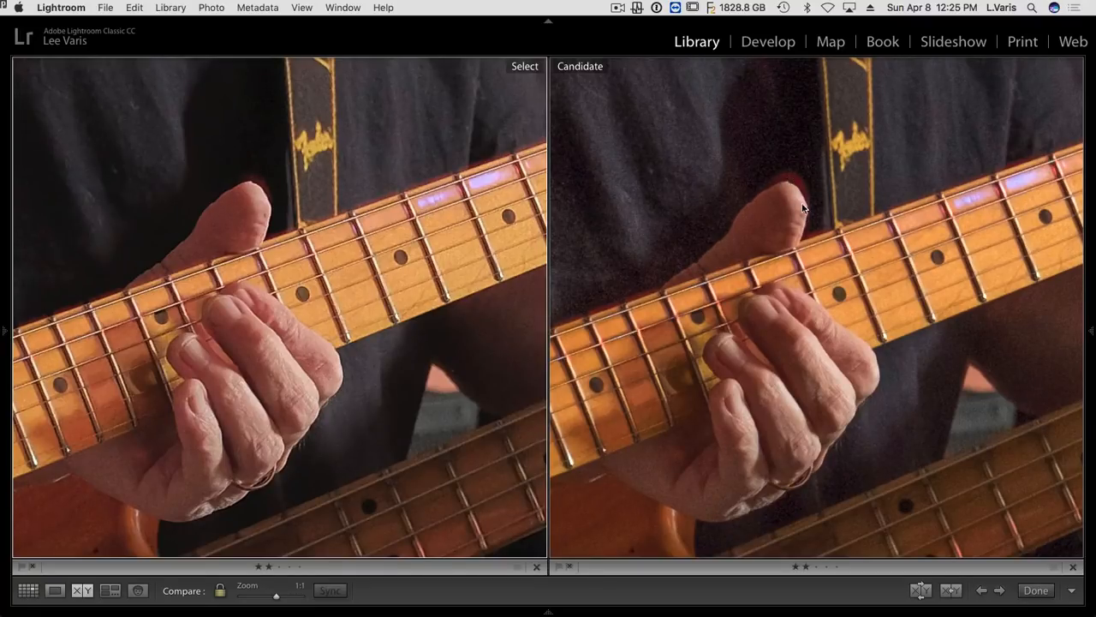
{"action": "mouse_move", "coordinate": [792, 206]}
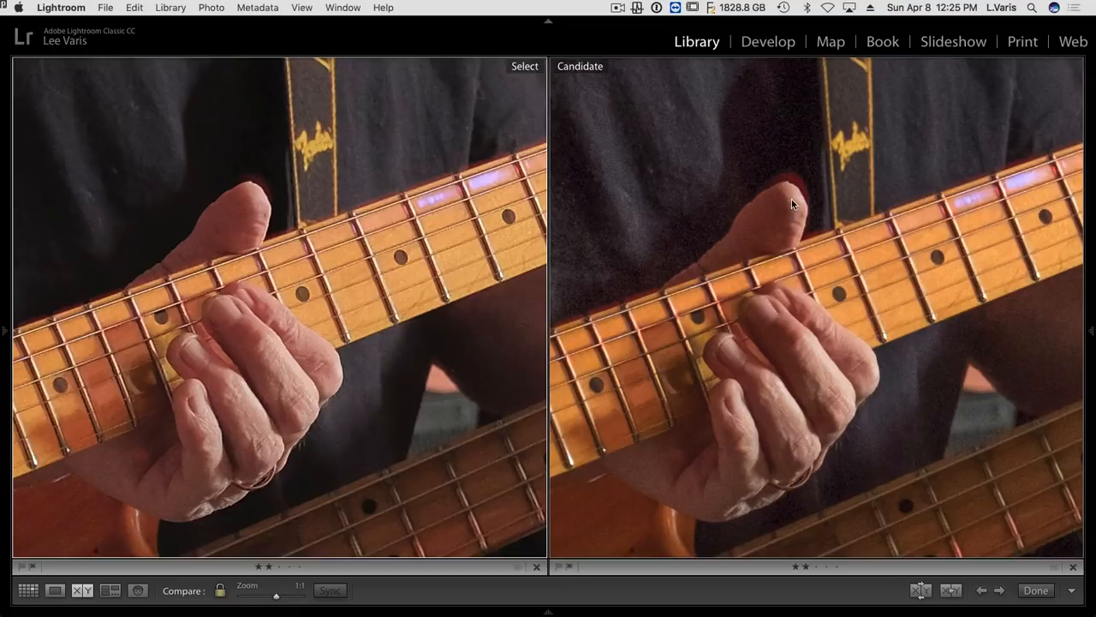
{"action": "mouse_move", "coordinate": [769, 229]}
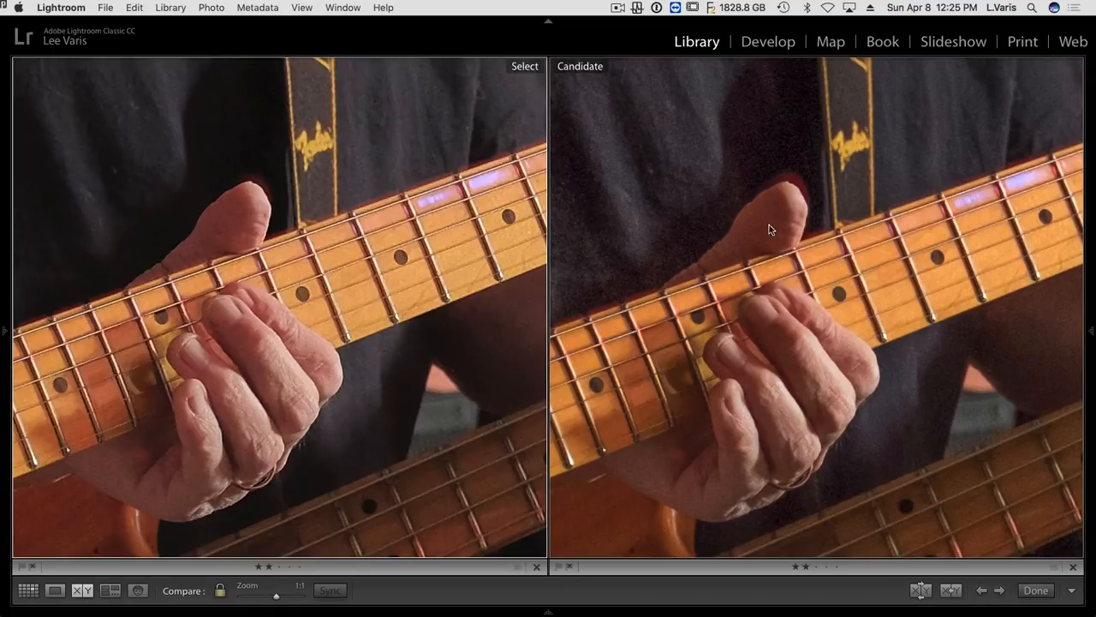
{"action": "mouse_move", "coordinate": [781, 214]}
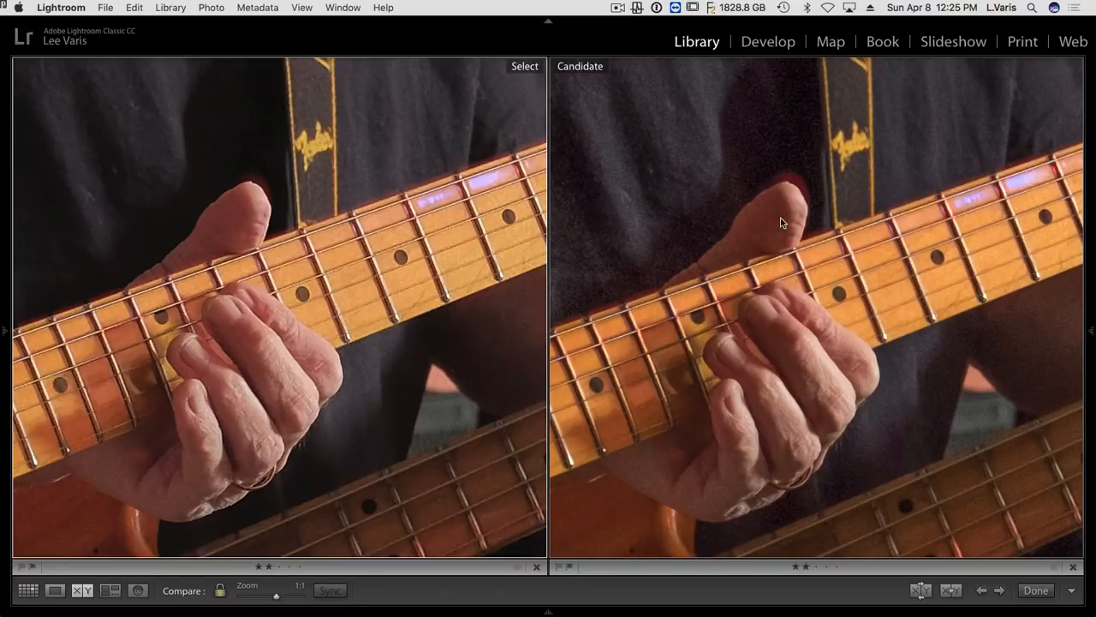
{"action": "mouse_move", "coordinate": [308, 257]}
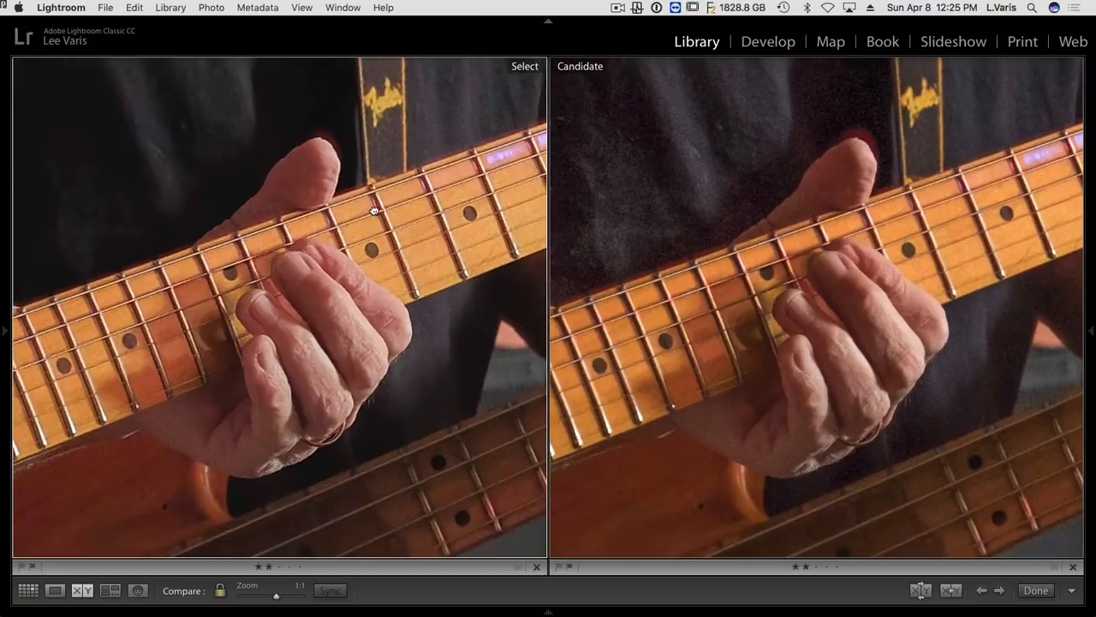
{"action": "left_click_drag", "start_coordinate": [373, 209], "coordinate": [286, 416]}
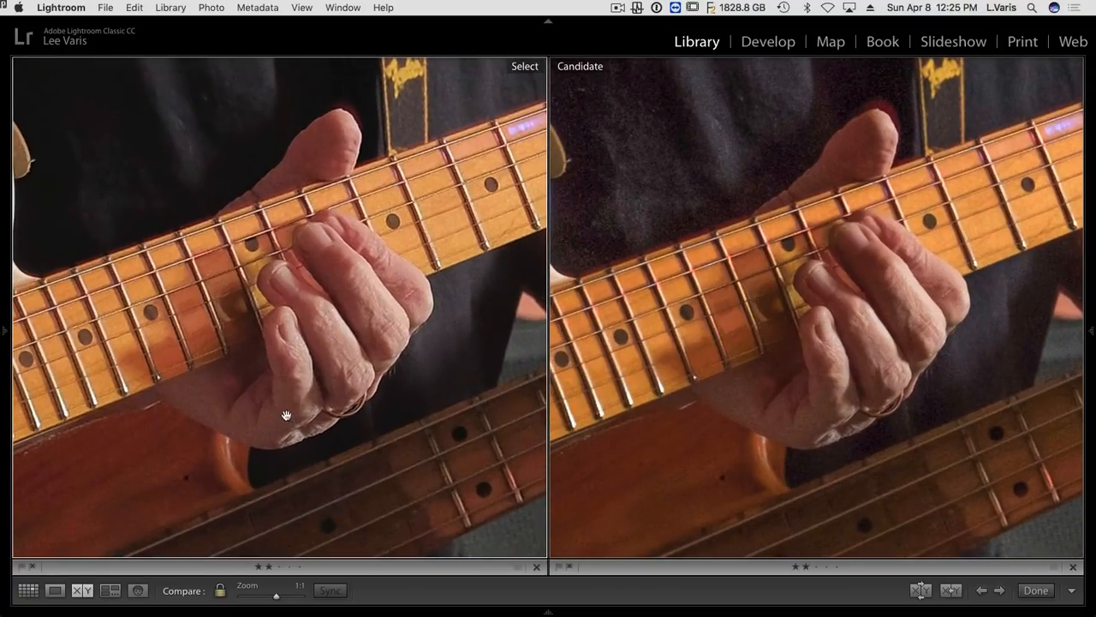
{"action": "mouse_move", "coordinate": [257, 369]}
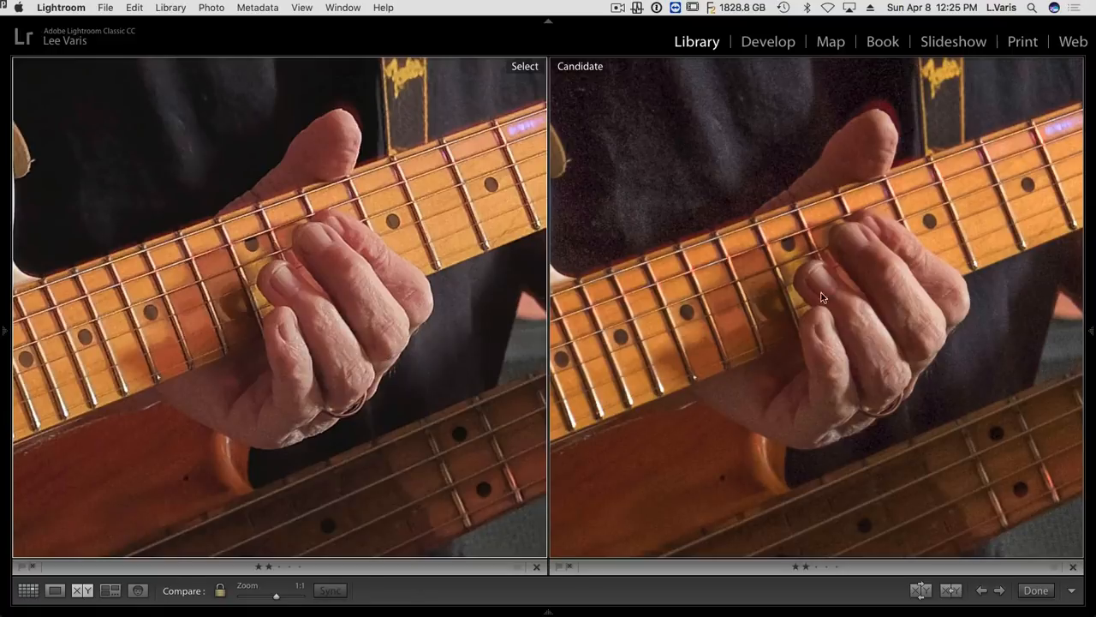
{"action": "mouse_move", "coordinate": [777, 274]}
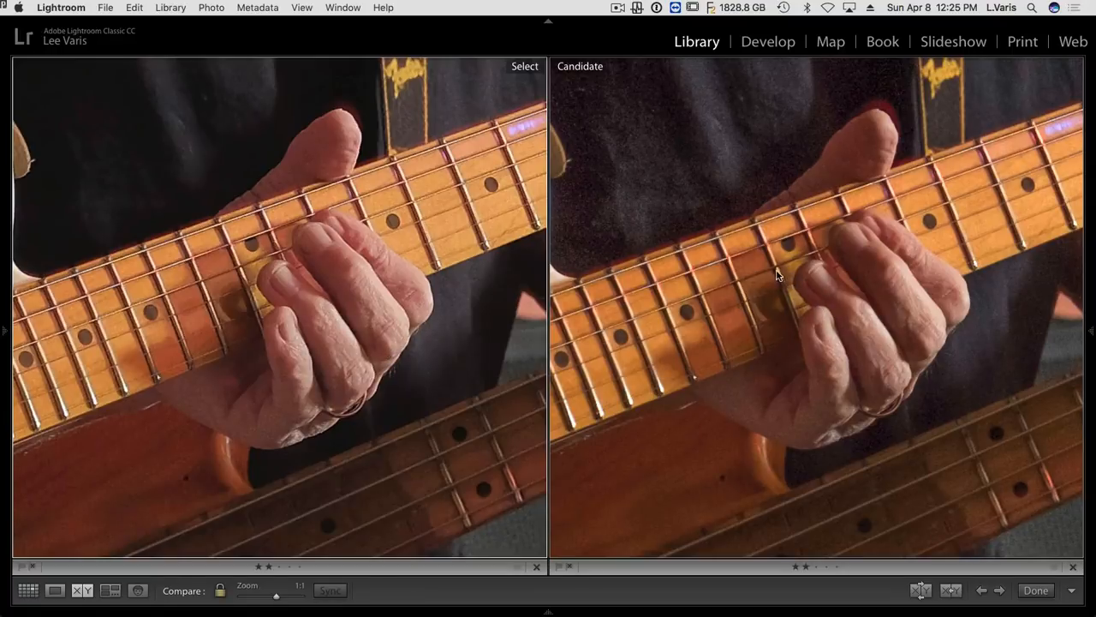
{"action": "mouse_move", "coordinate": [307, 209]}
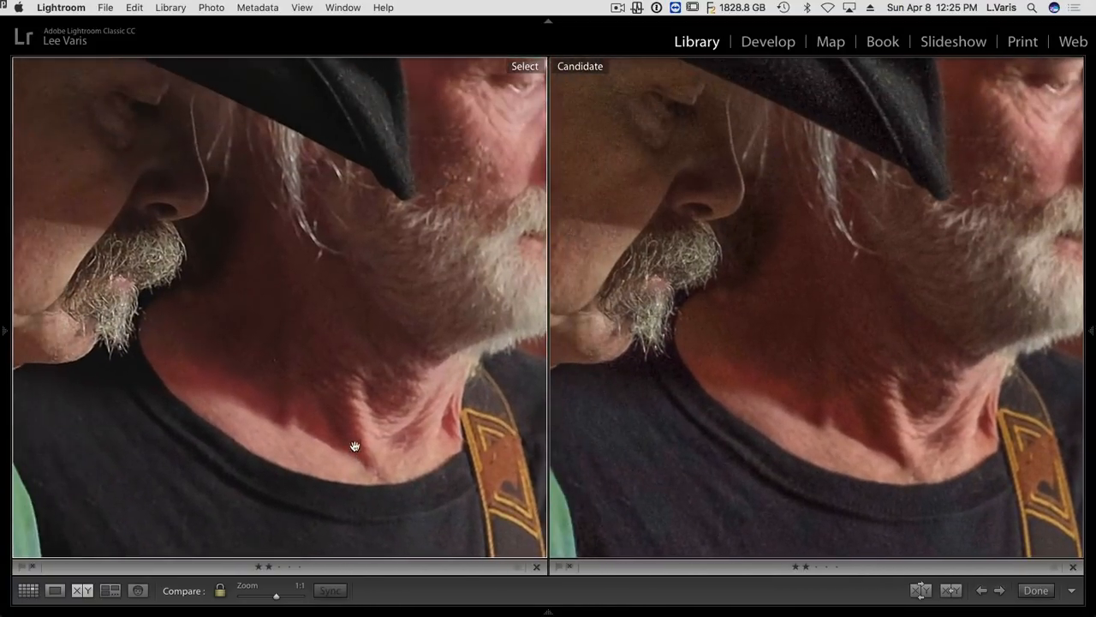
Pan both 1:1 panes to the hatted guitarist's beard, chin and neck.
{"action": "left_click_drag", "start_coordinate": [354, 445], "coordinate": [312, 335]}
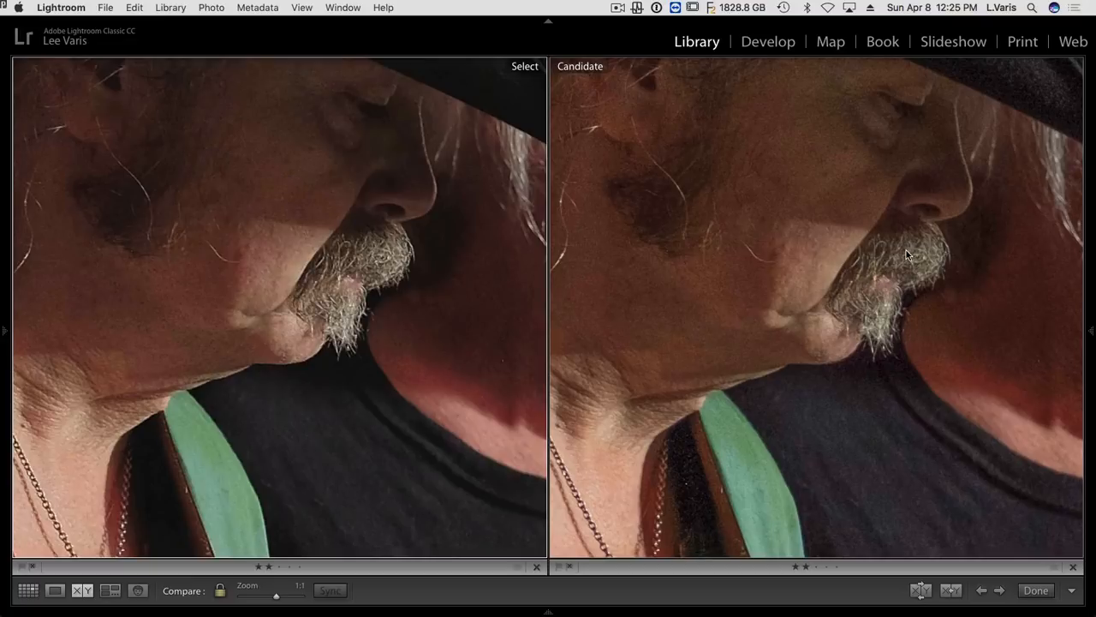
{"action": "mouse_move", "coordinate": [827, 386]}
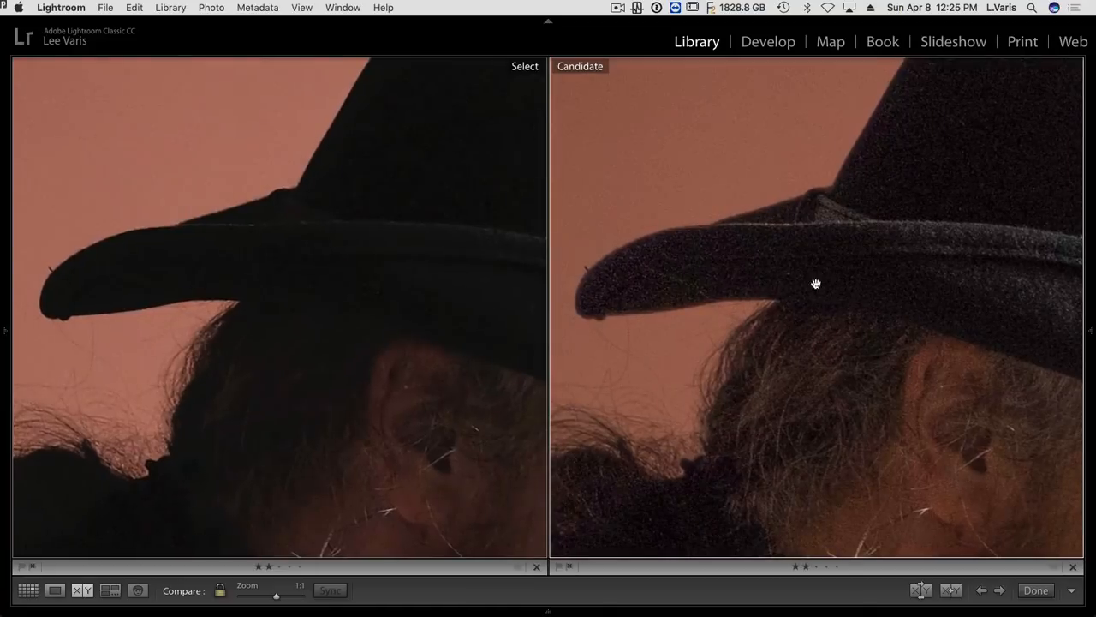
{"action": "mouse_move", "coordinate": [318, 274]}
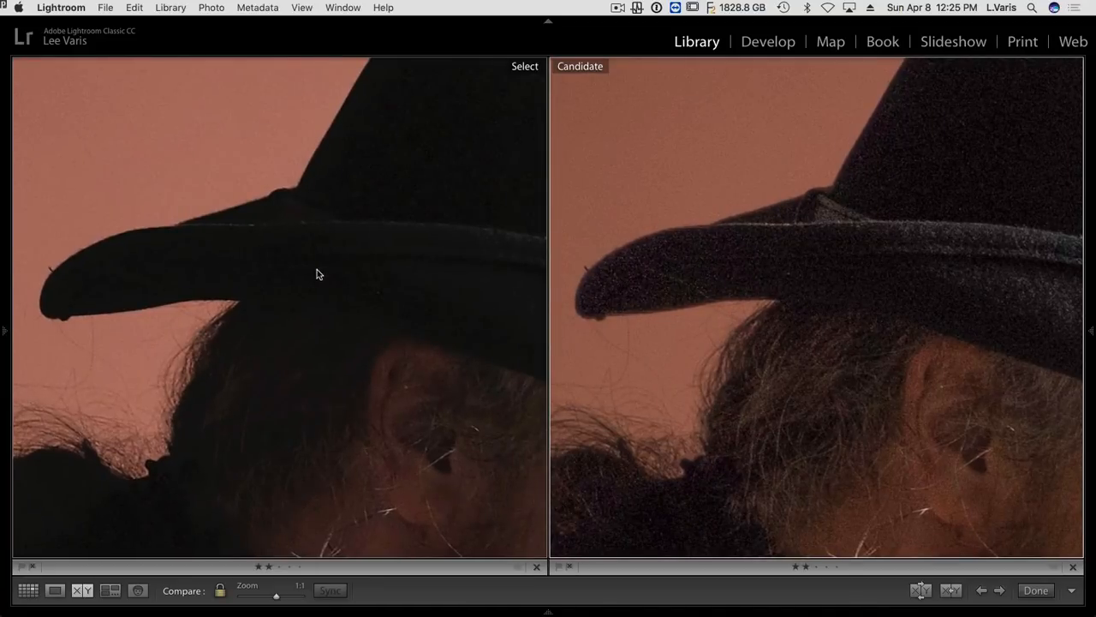
{"action": "mouse_move", "coordinate": [258, 276]}
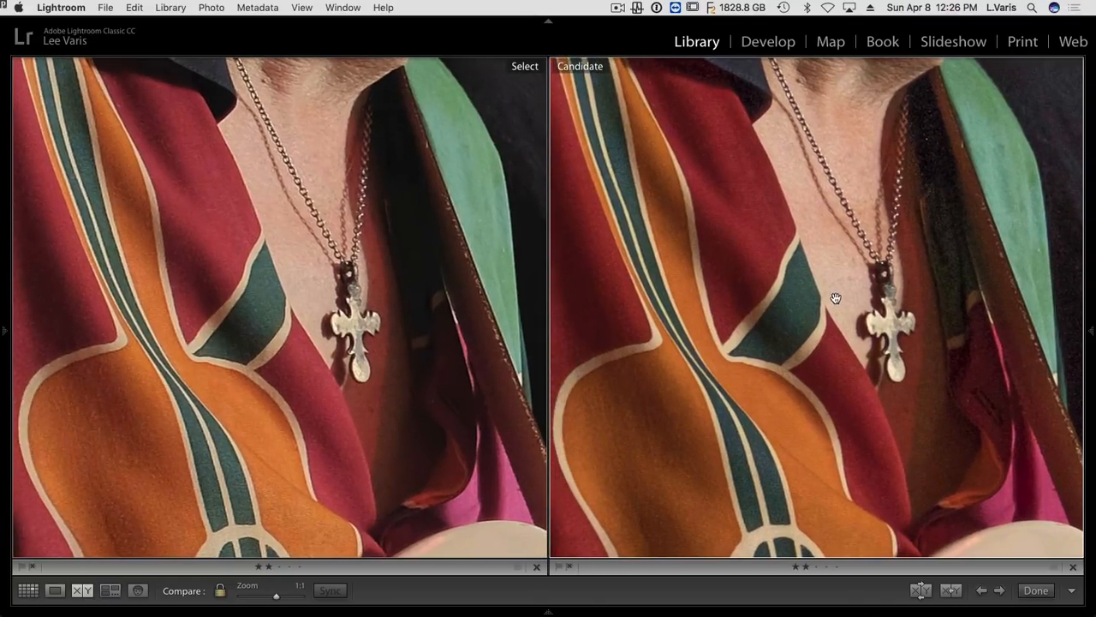
{"action": "mouse_move", "coordinate": [767, 304]}
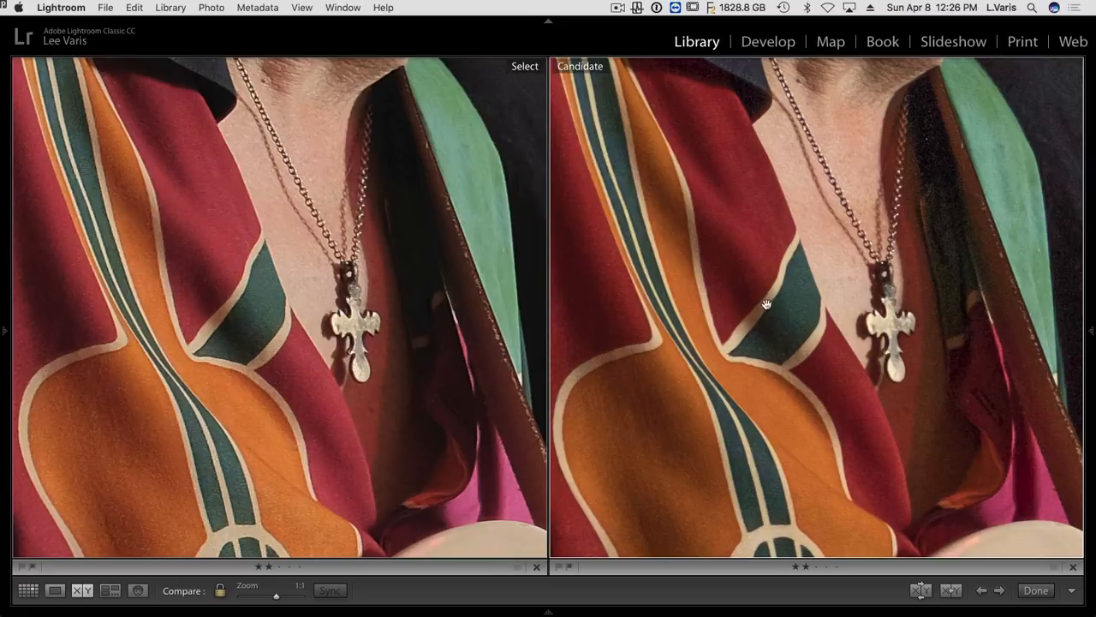
{"action": "mouse_move", "coordinate": [356, 326]}
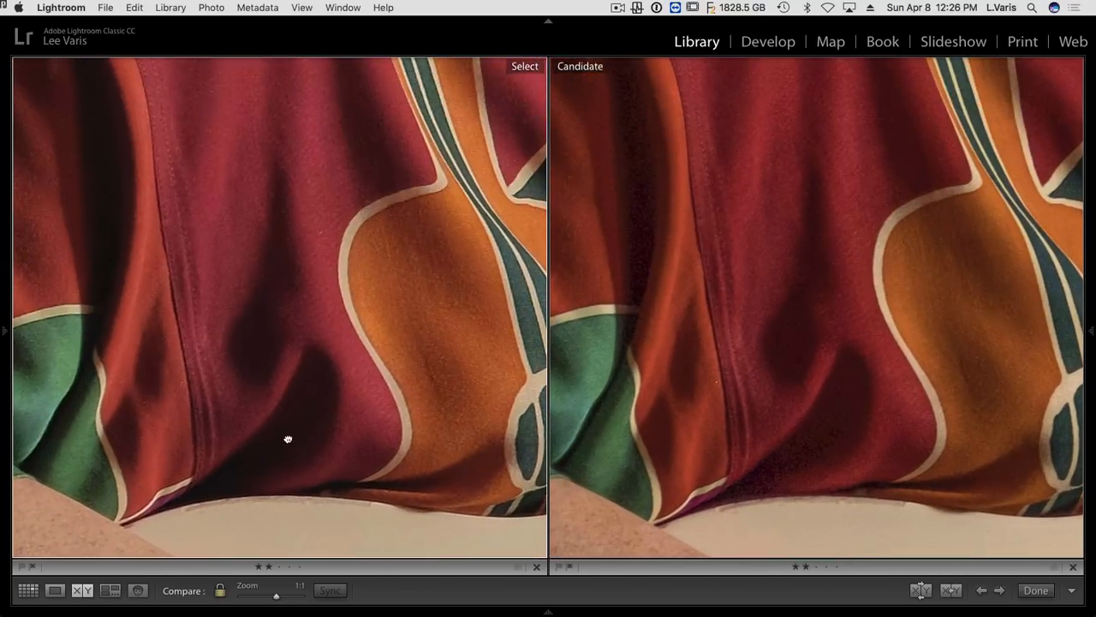
Pan both panes to the black T-shirt with strap, then the guitar-print shirt.
{"action": "left_click_drag", "start_coordinate": [288, 438], "coordinate": [192, 308]}
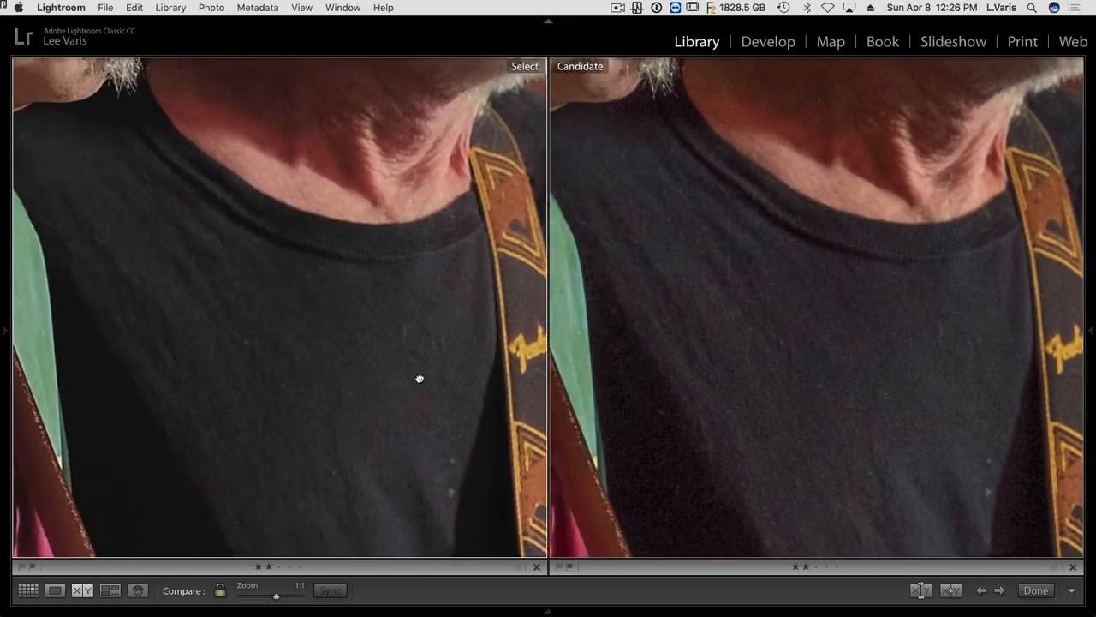
{"action": "left_click_drag", "start_coordinate": [420, 379], "coordinate": [254, 383]}
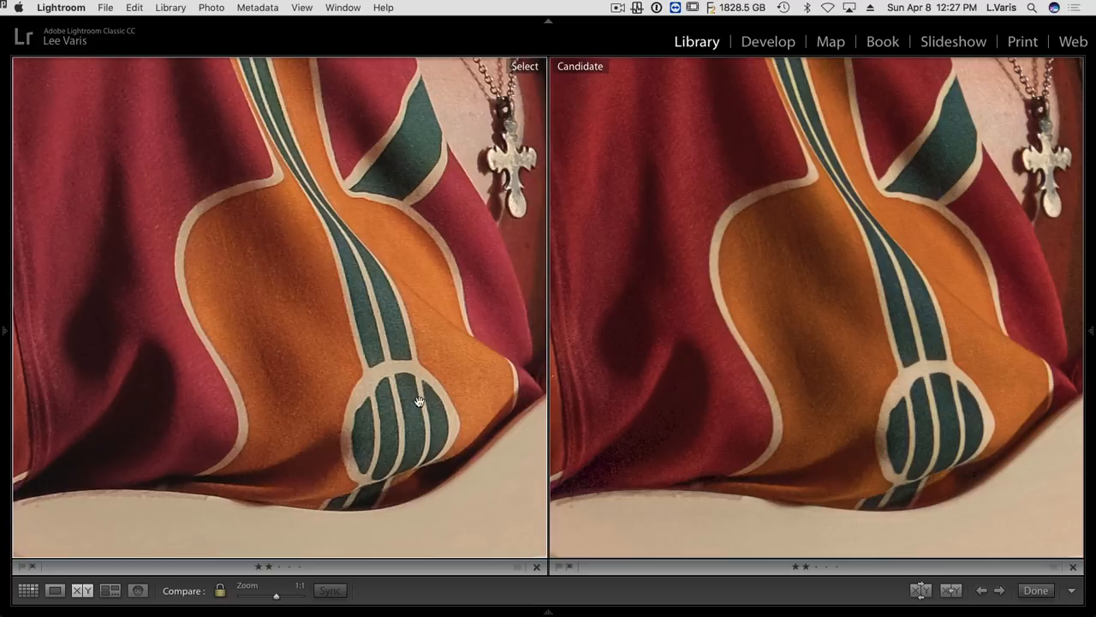
{"action": "mouse_move", "coordinate": [877, 401]}
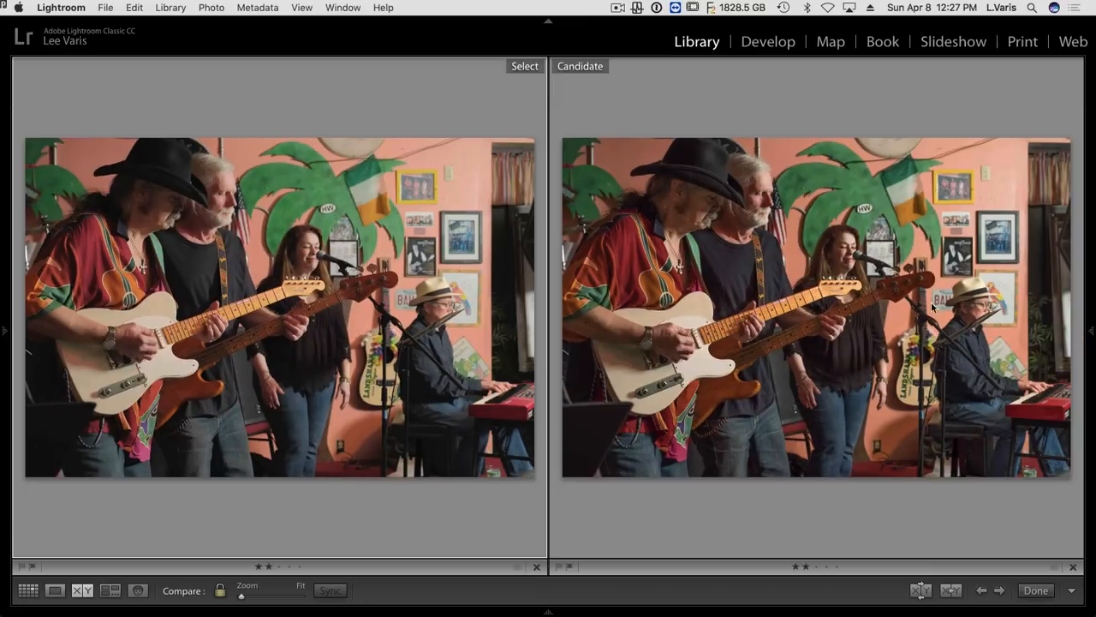
{"action": "mouse_move", "coordinate": [784, 317]}
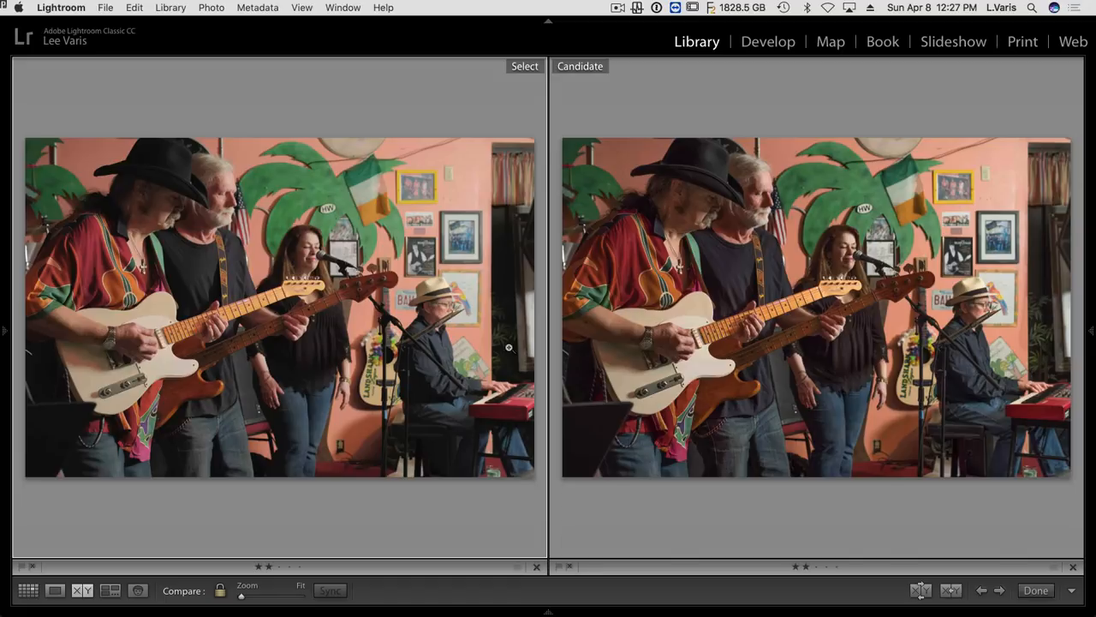
{"action": "mouse_move", "coordinate": [727, 300]}
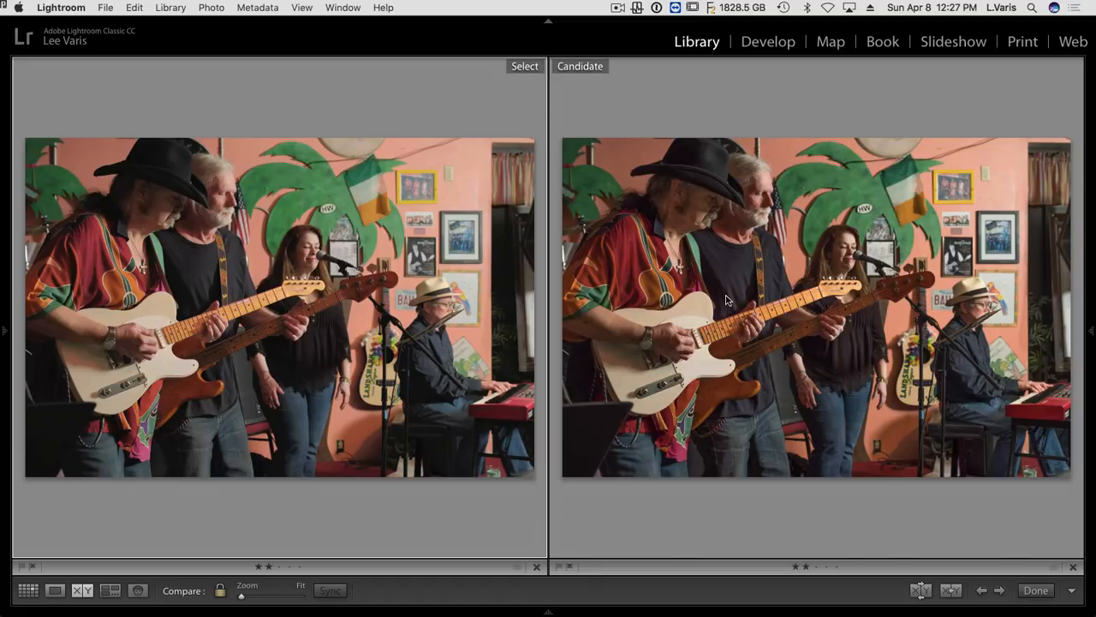
{"action": "mouse_move", "coordinate": [315, 377]}
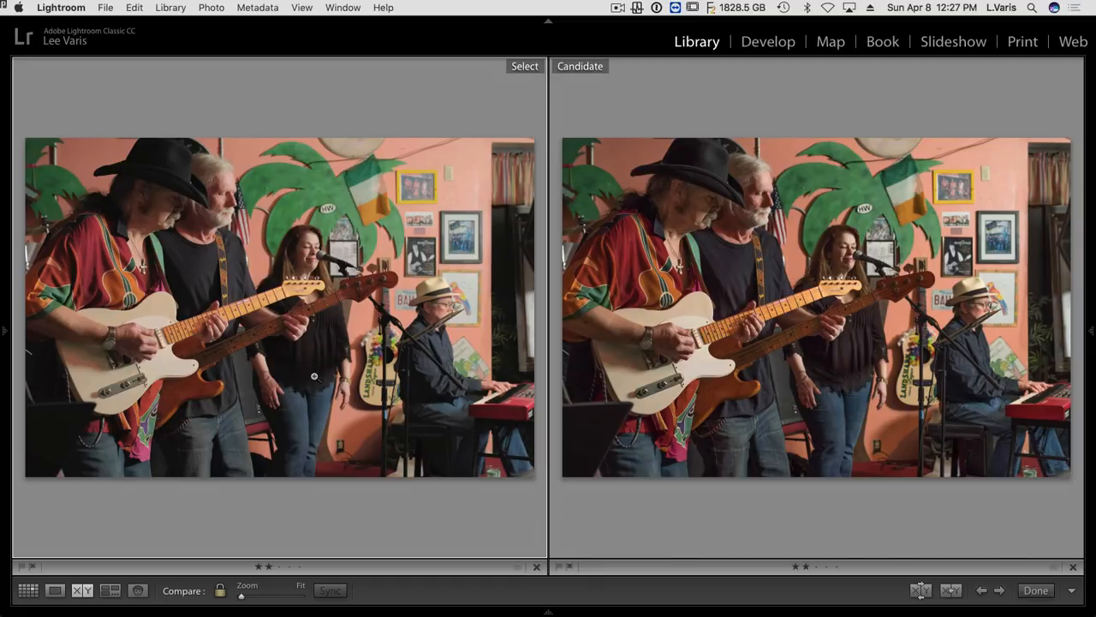
{"action": "mouse_move", "coordinate": [199, 269]}
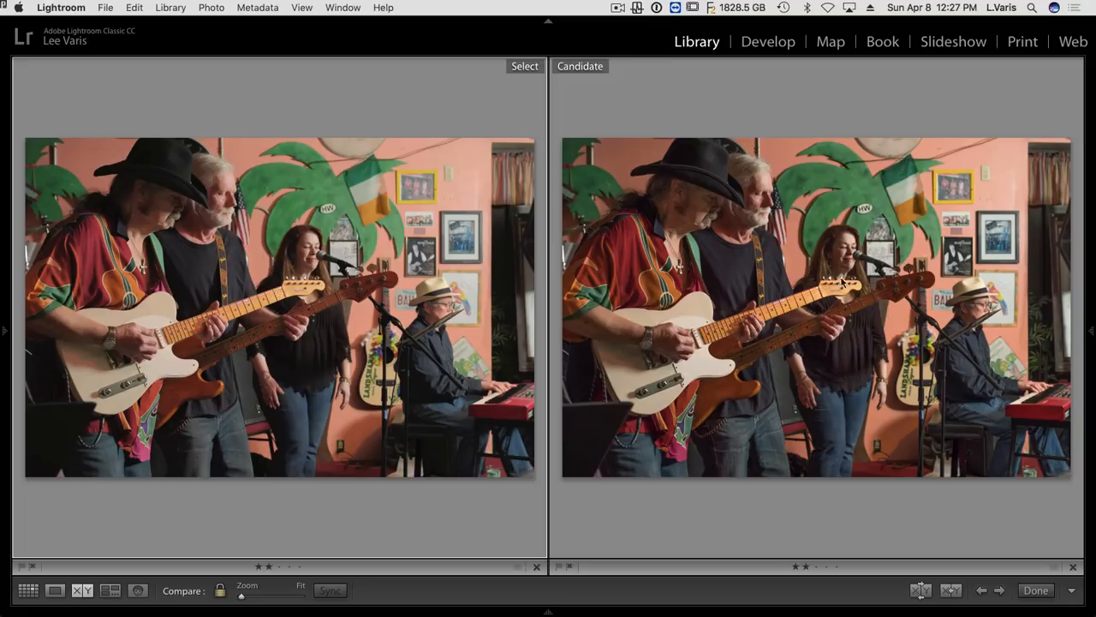
{"action": "mouse_move", "coordinate": [821, 285]}
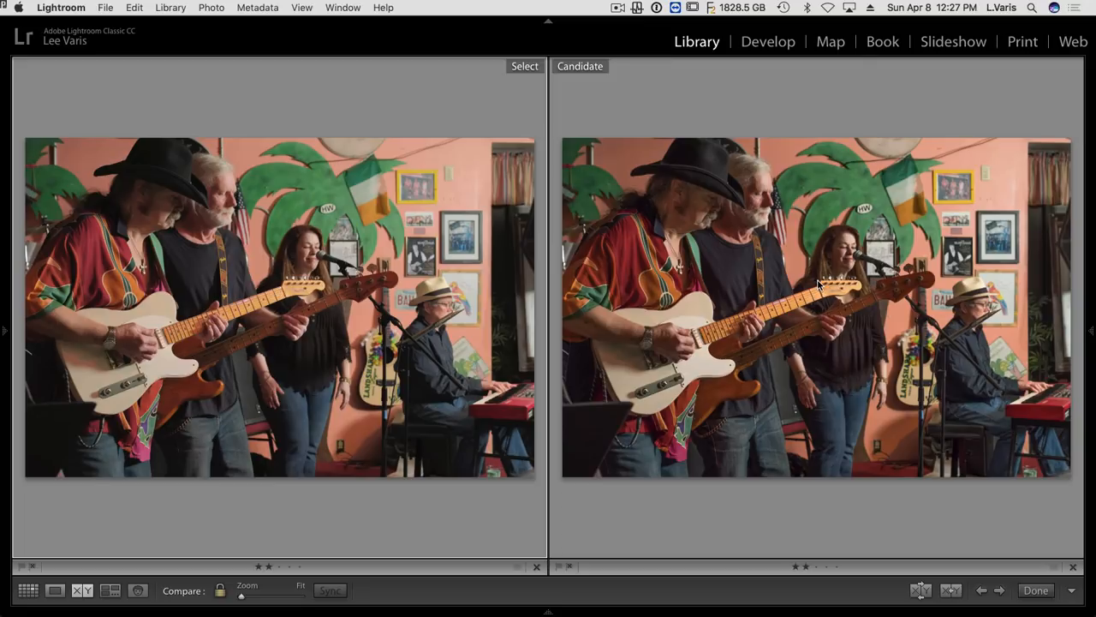